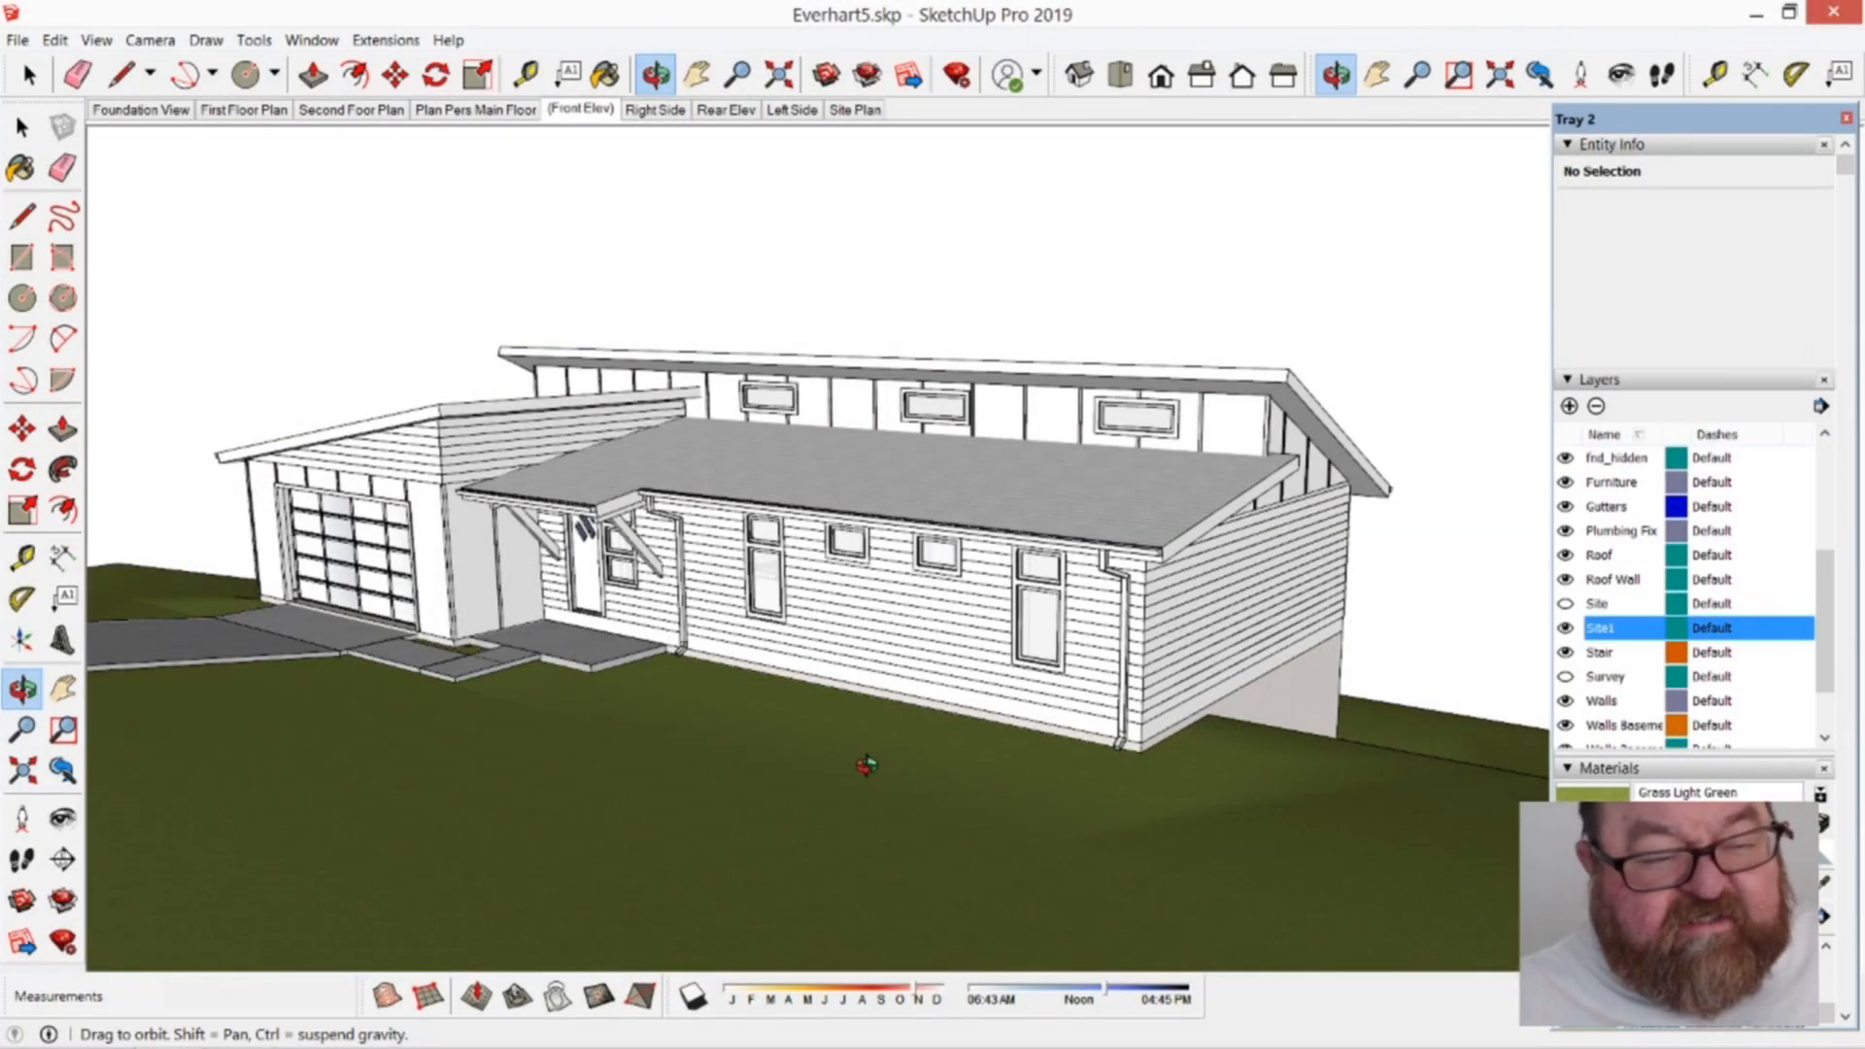
mouse_move(973, 751)
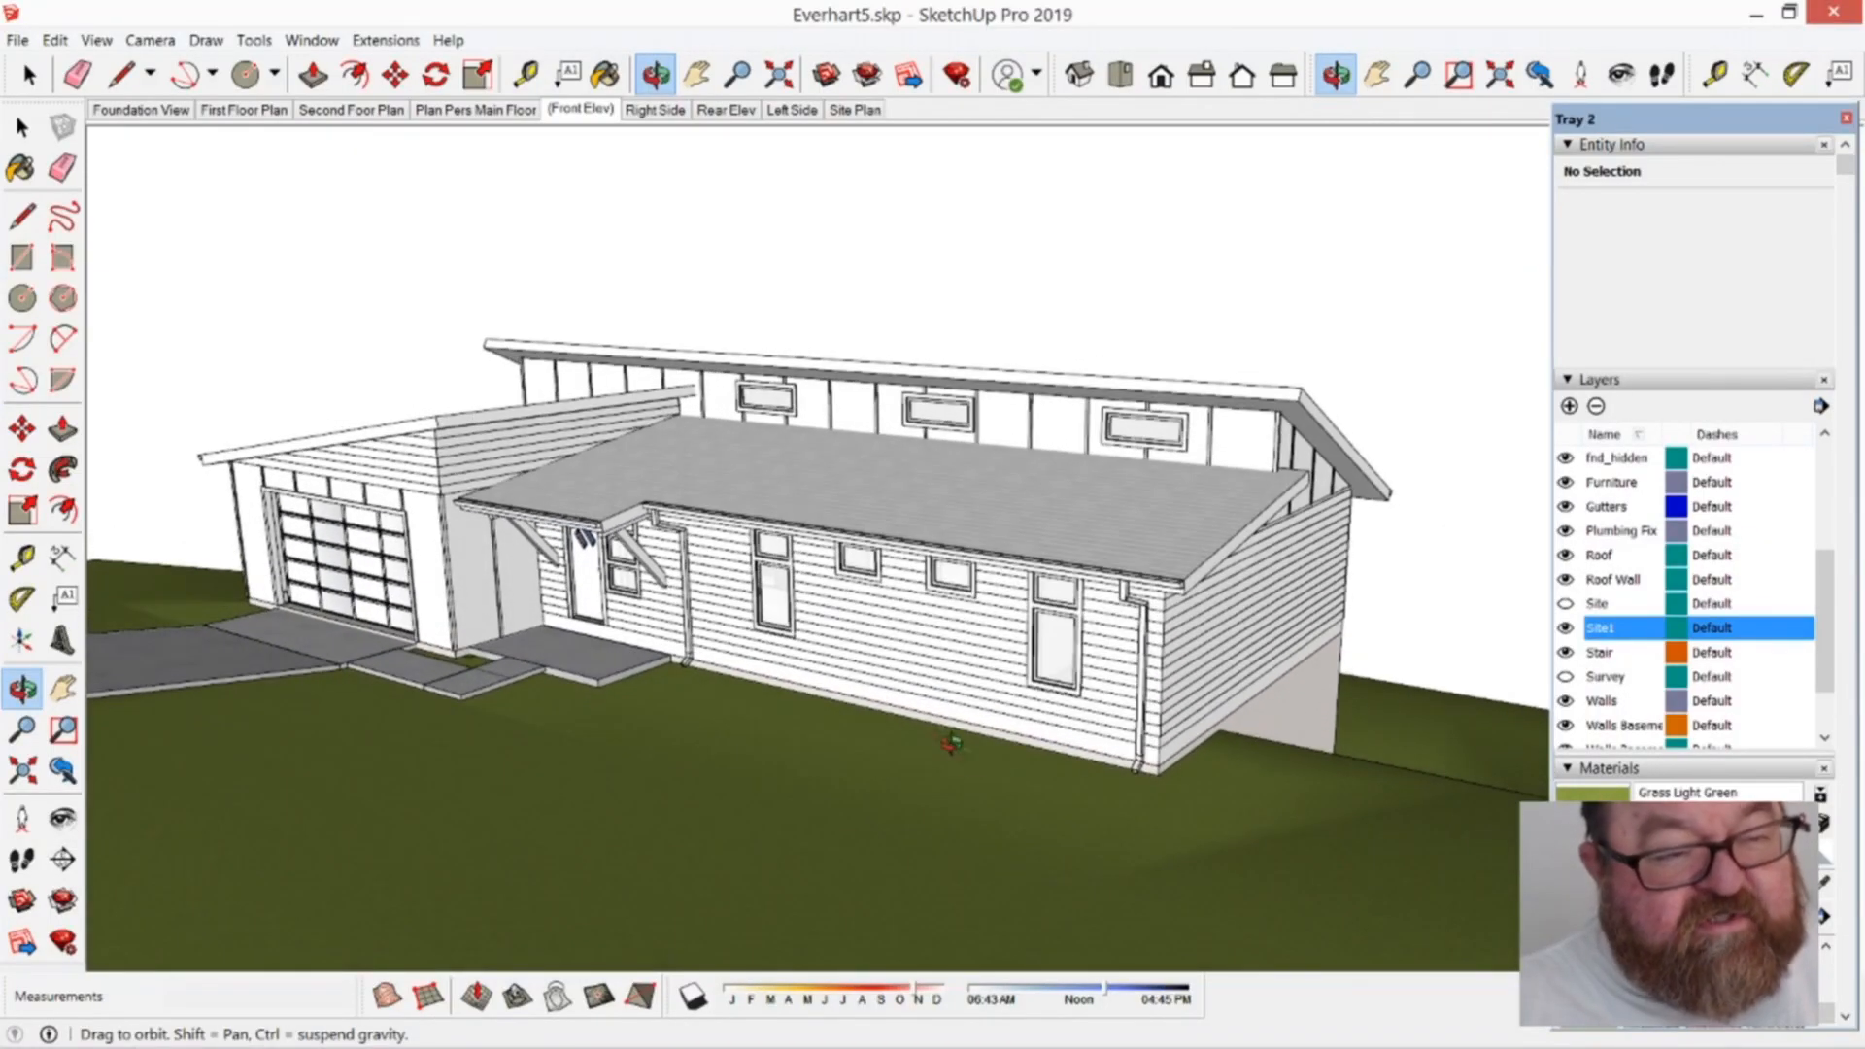
mouse_move(862, 705)
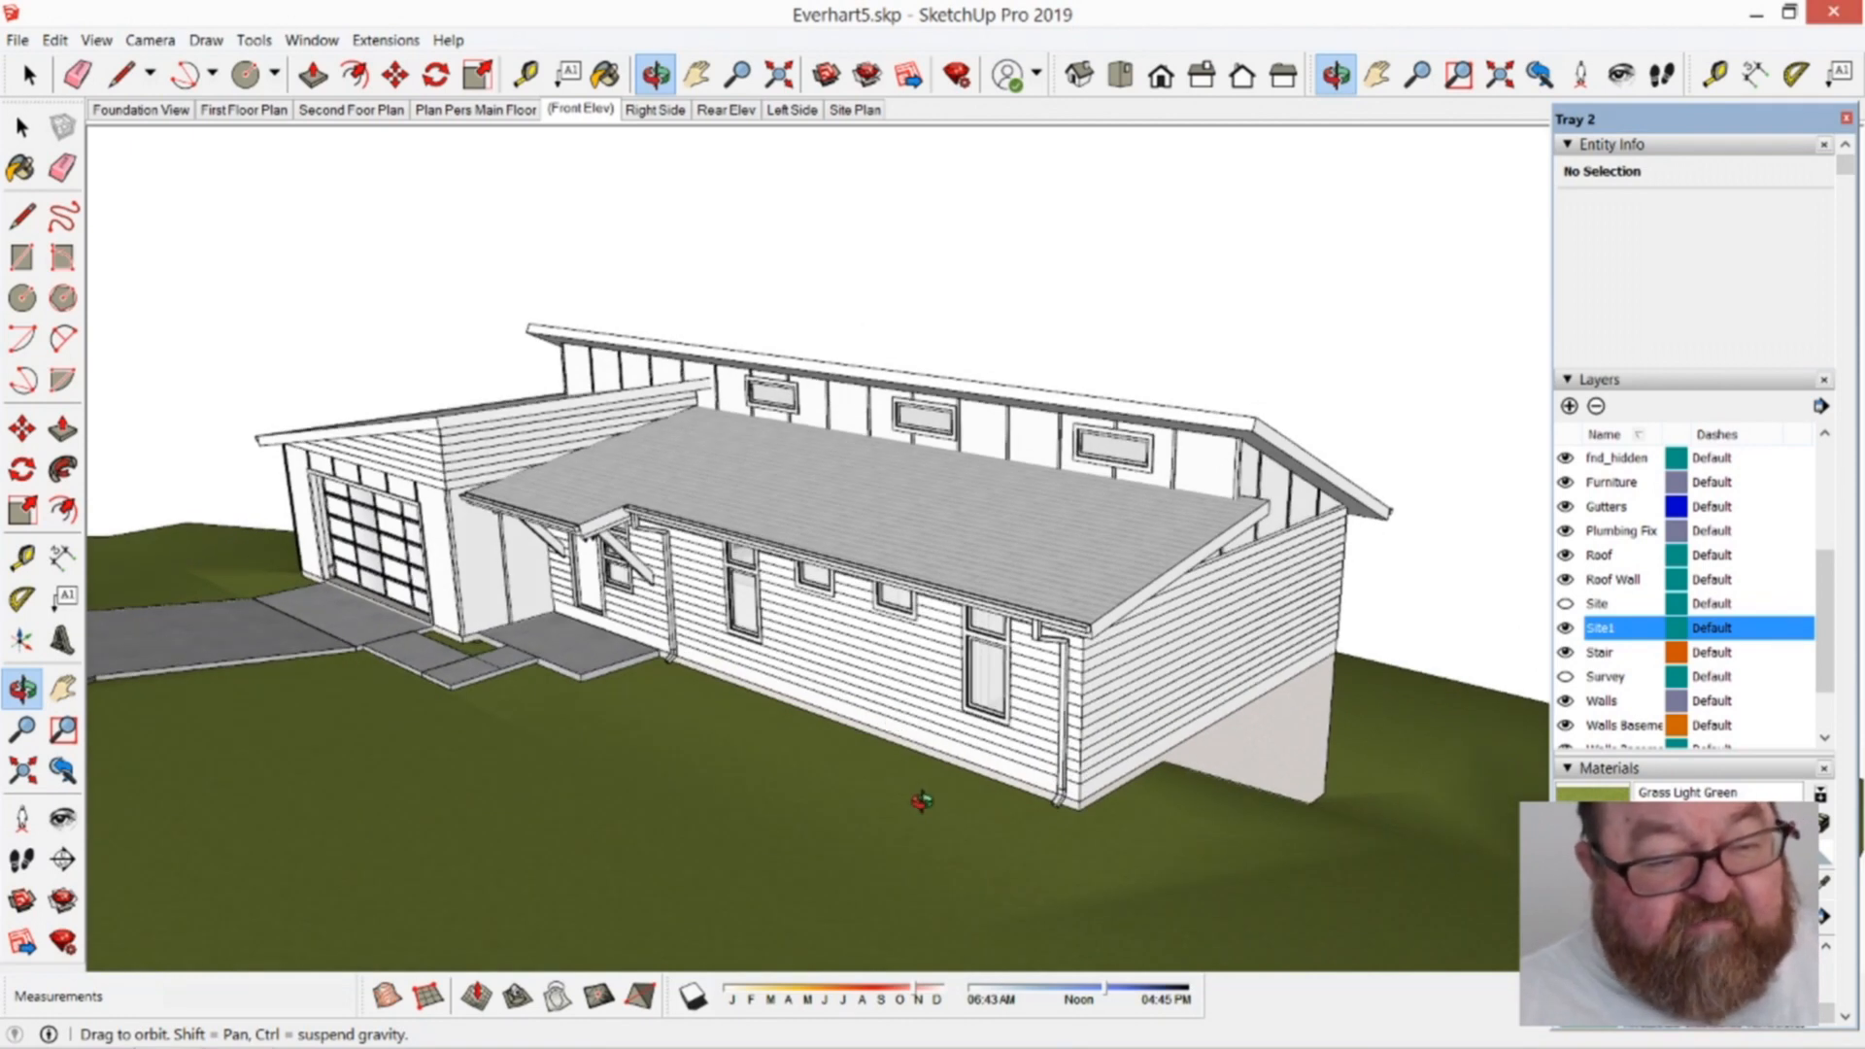
mouse_move(851, 679)
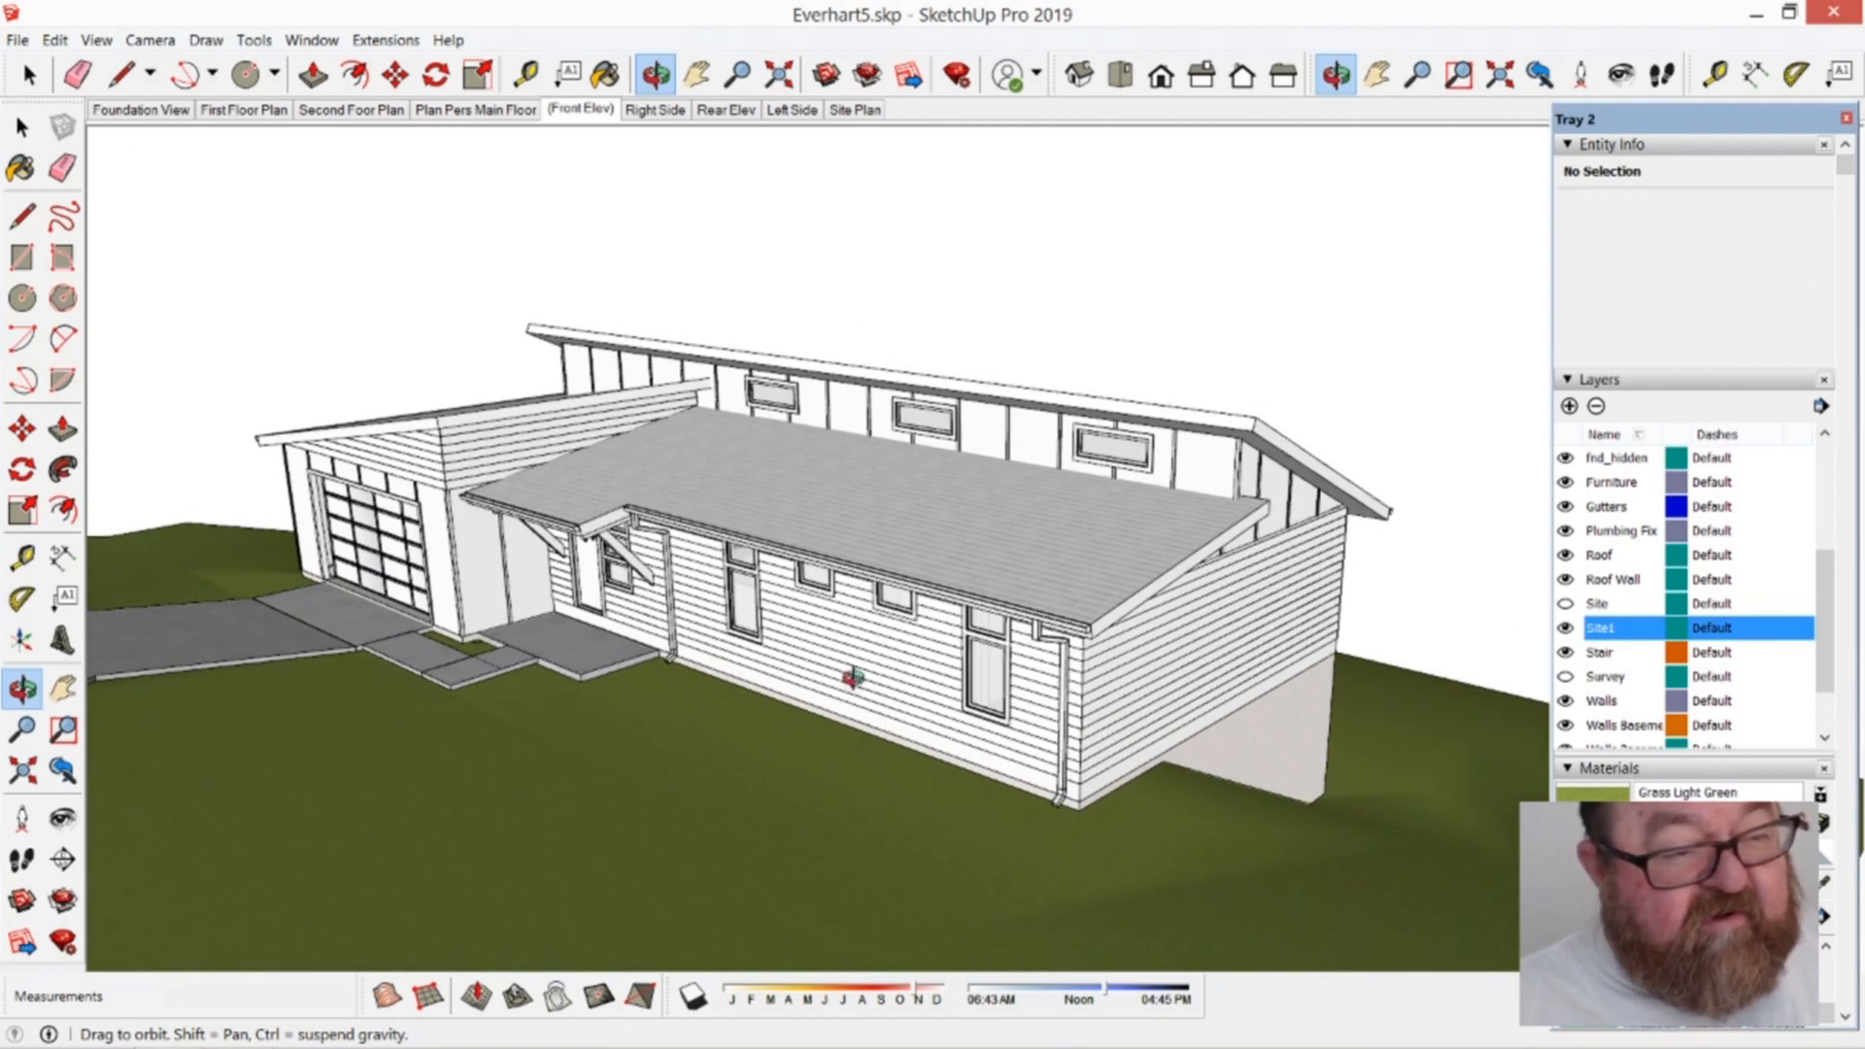
Step: Switch to the Foundation View scene and orbit to look down into the basement walls
left_click_drag(856, 678, 660, 749)
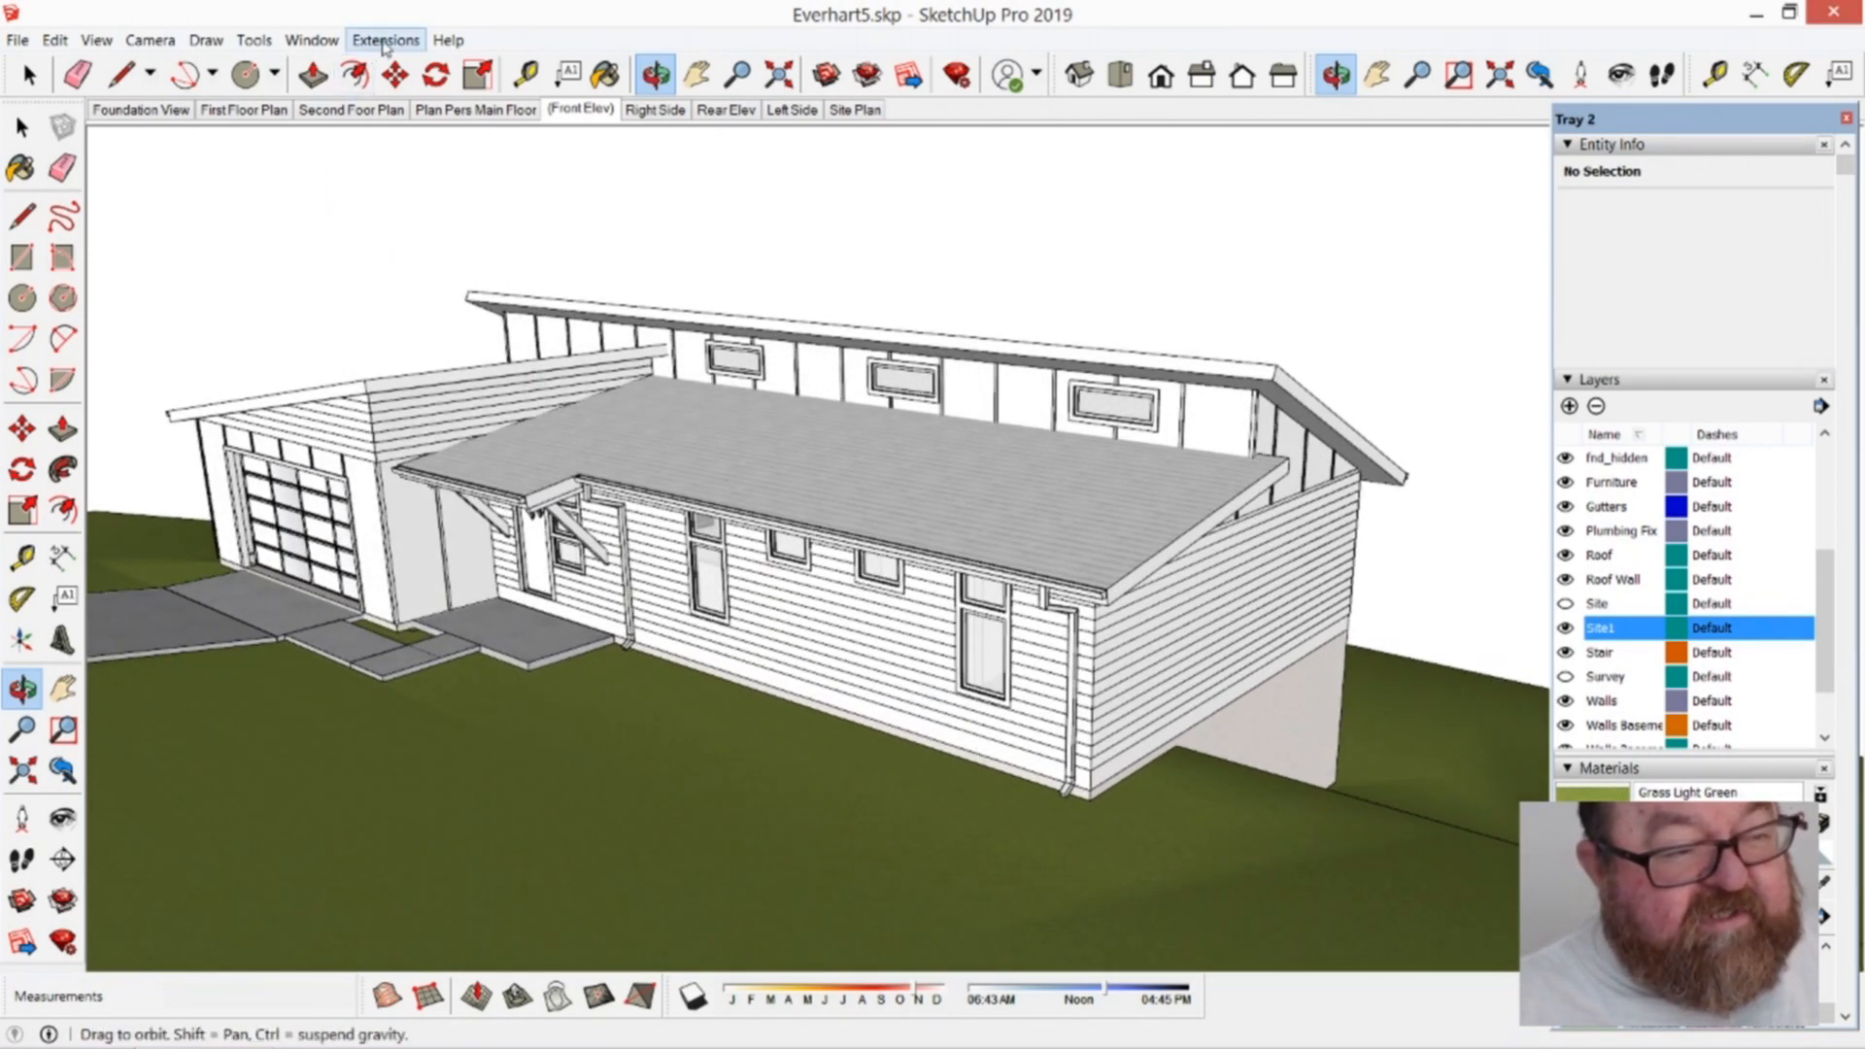
left_click(384, 39)
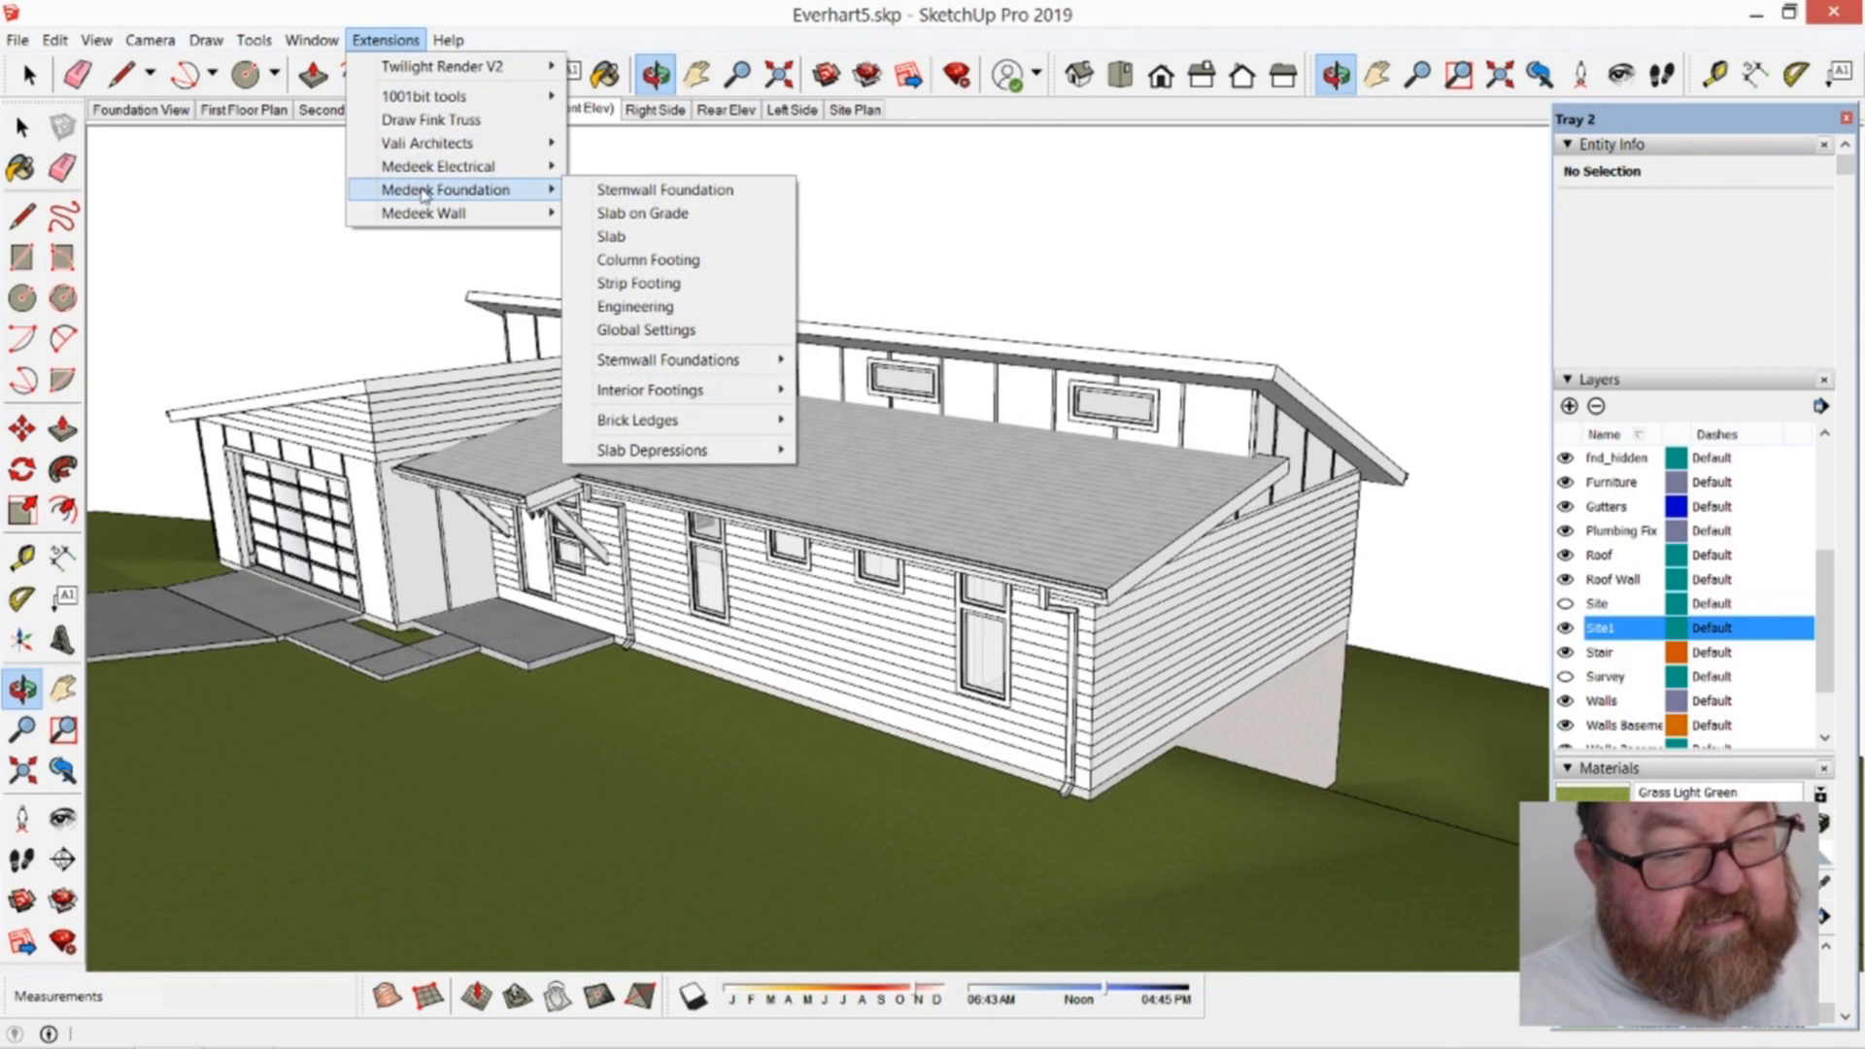
mouse_move(451, 143)
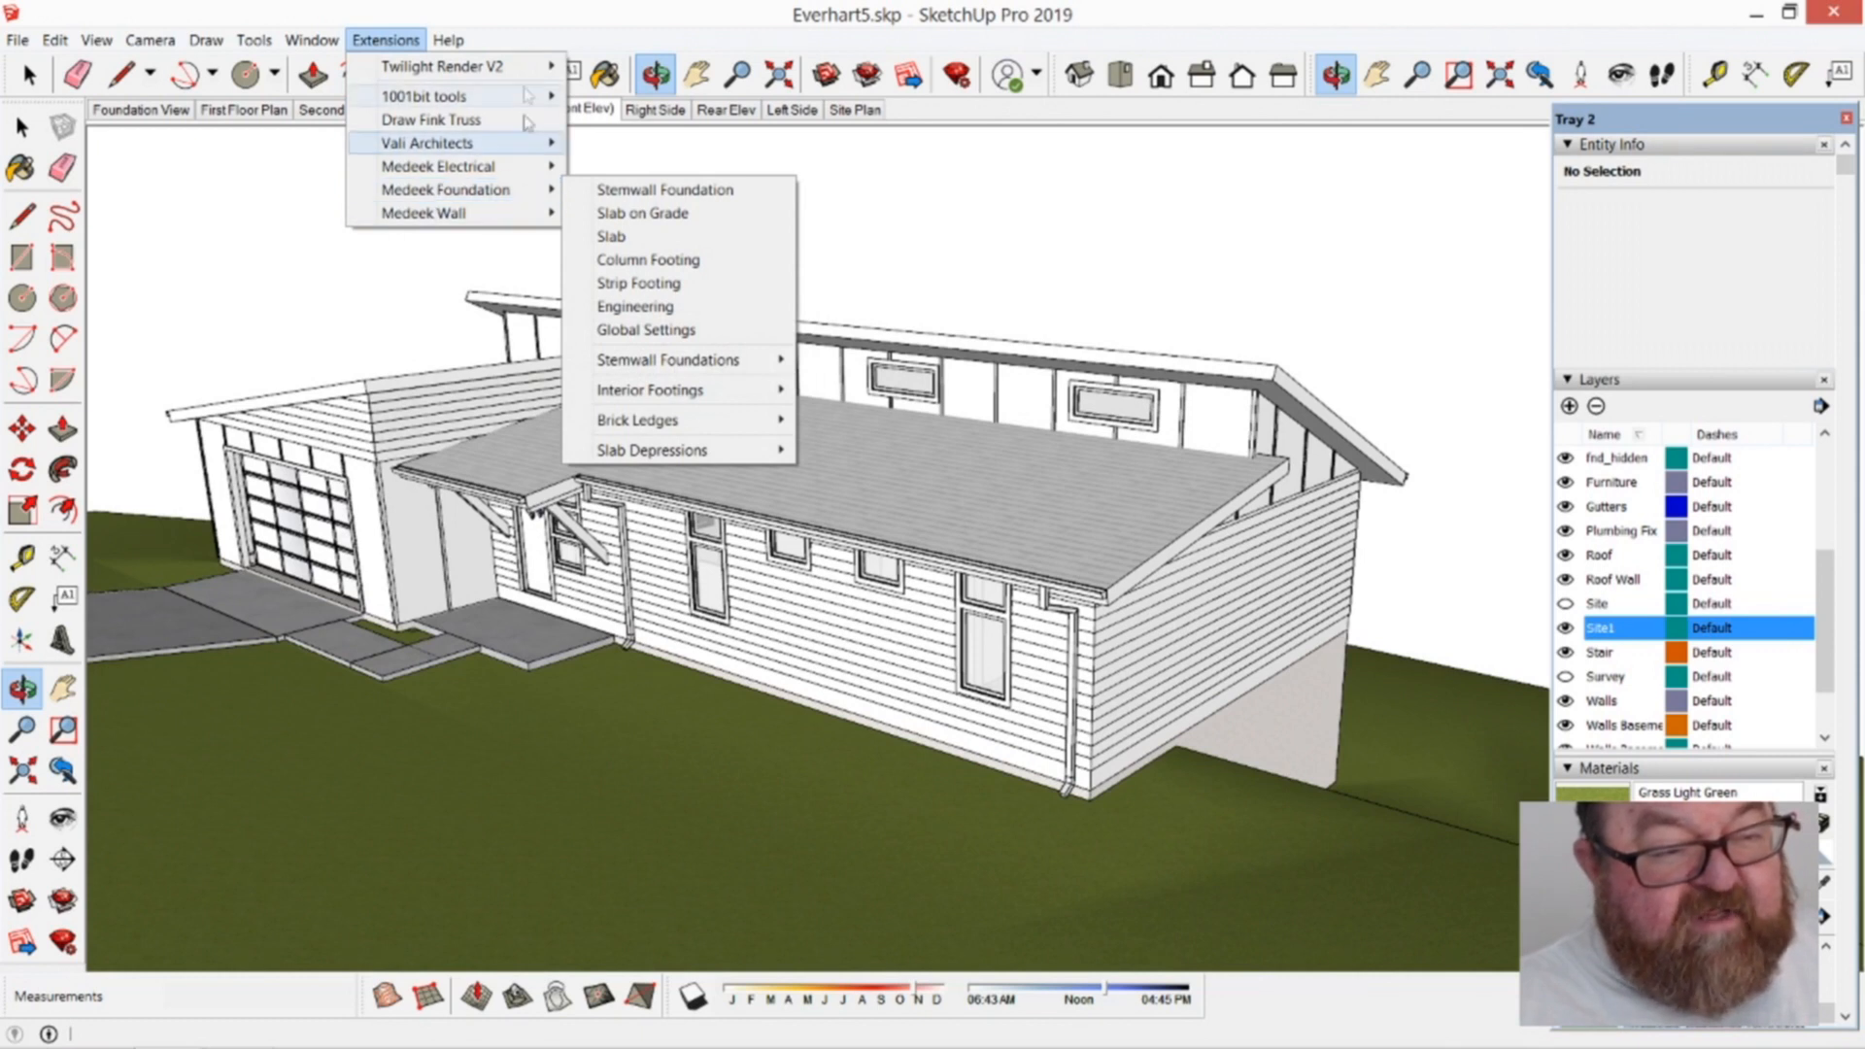
mouse_move(452, 189)
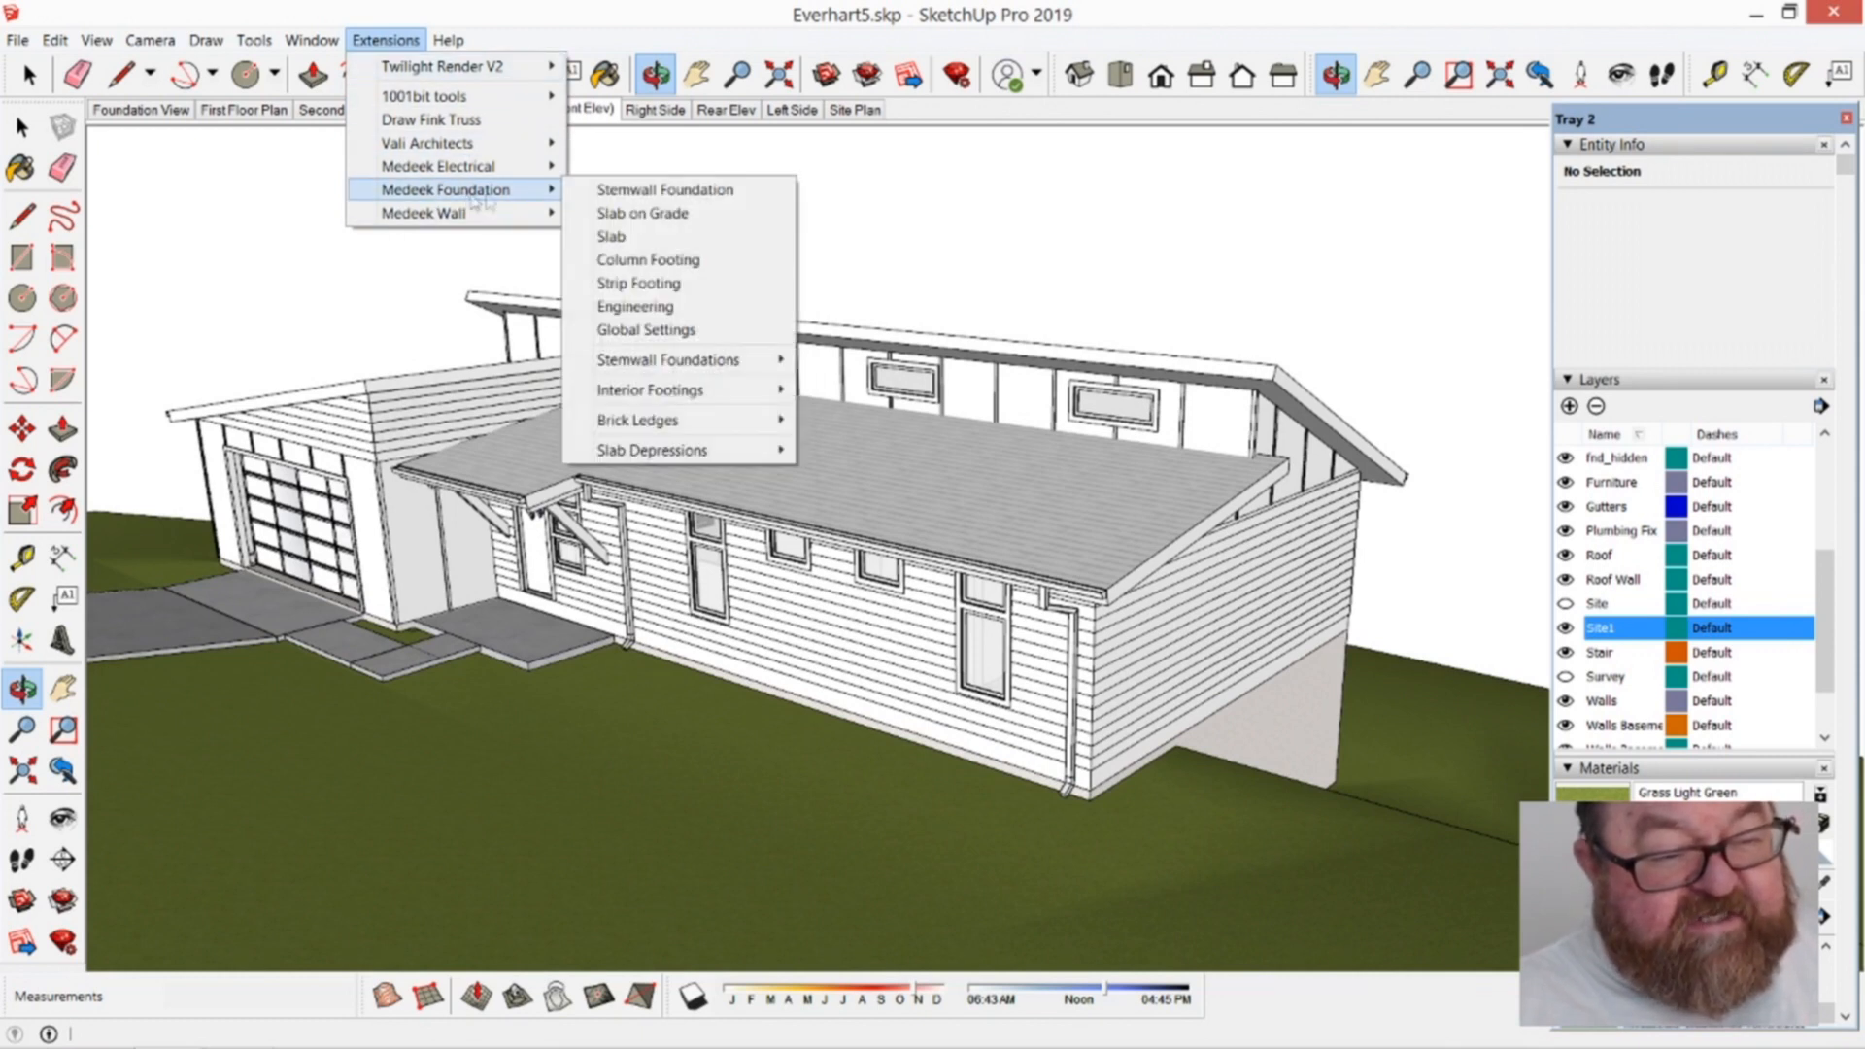
mouse_move(664, 190)
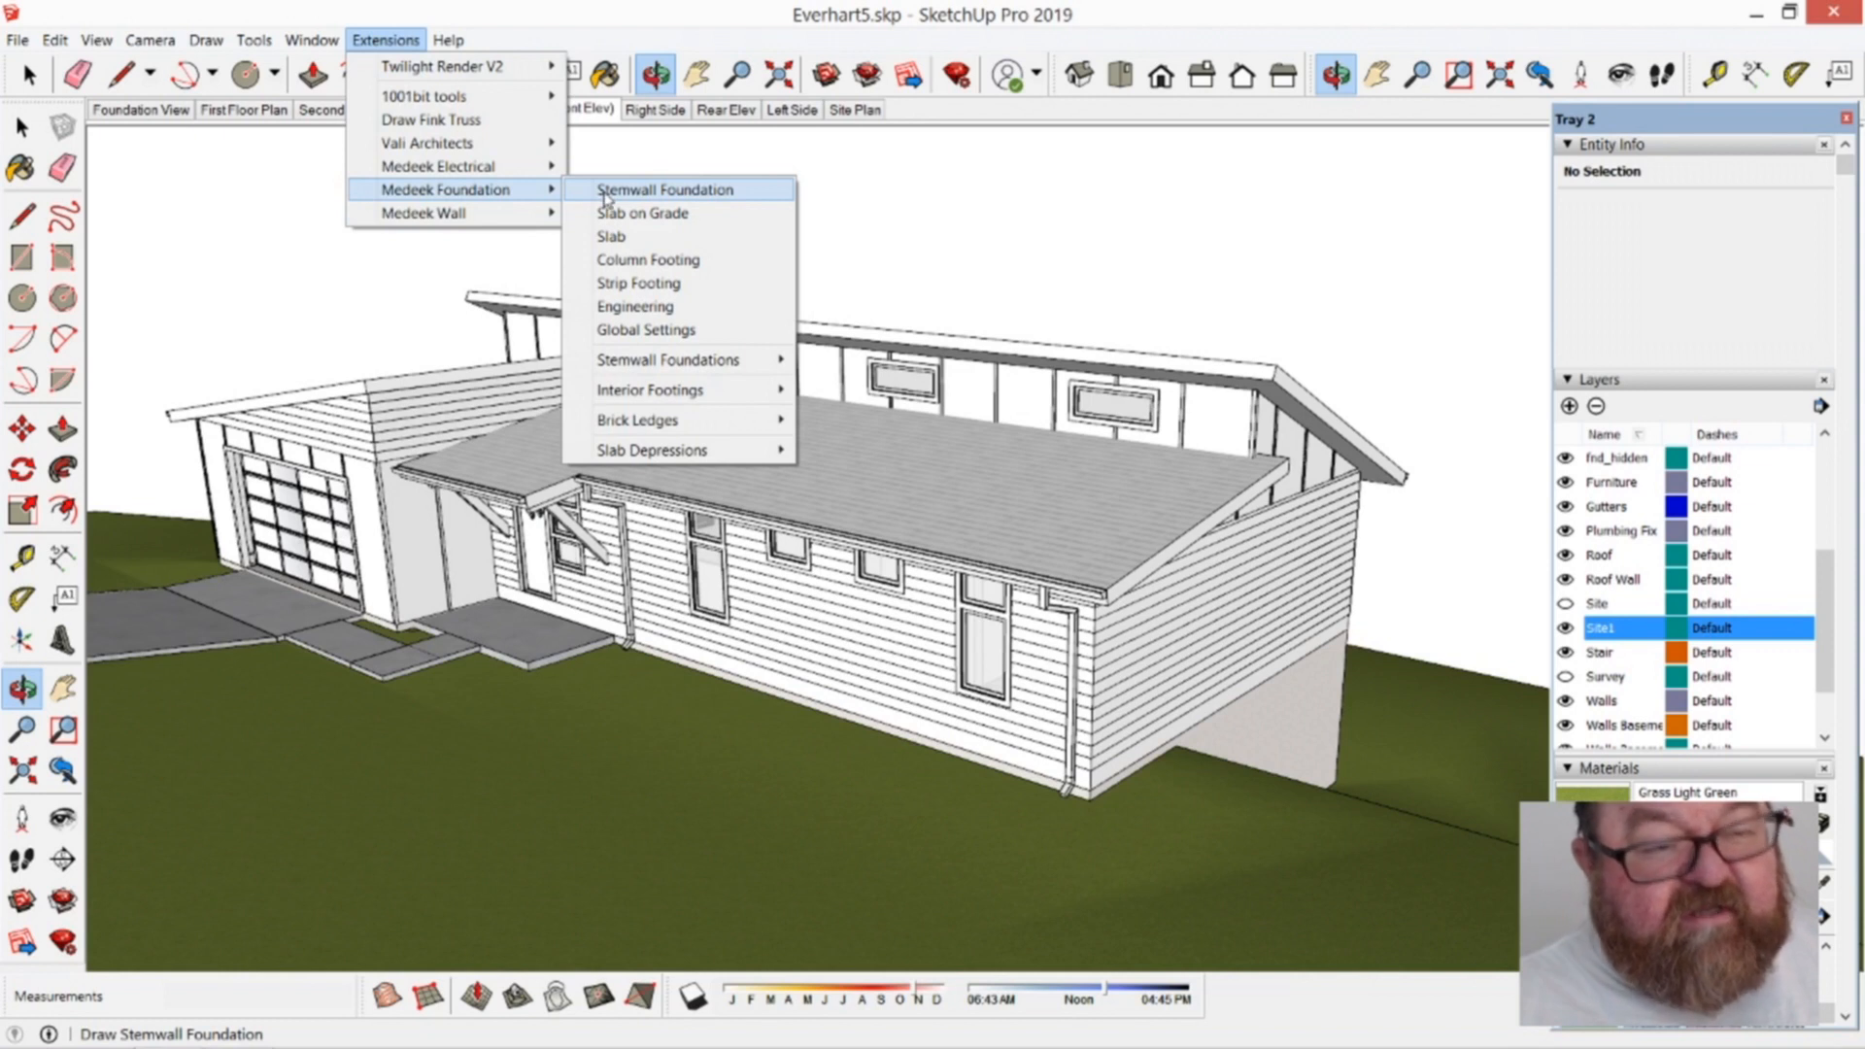
mouse_move(648, 389)
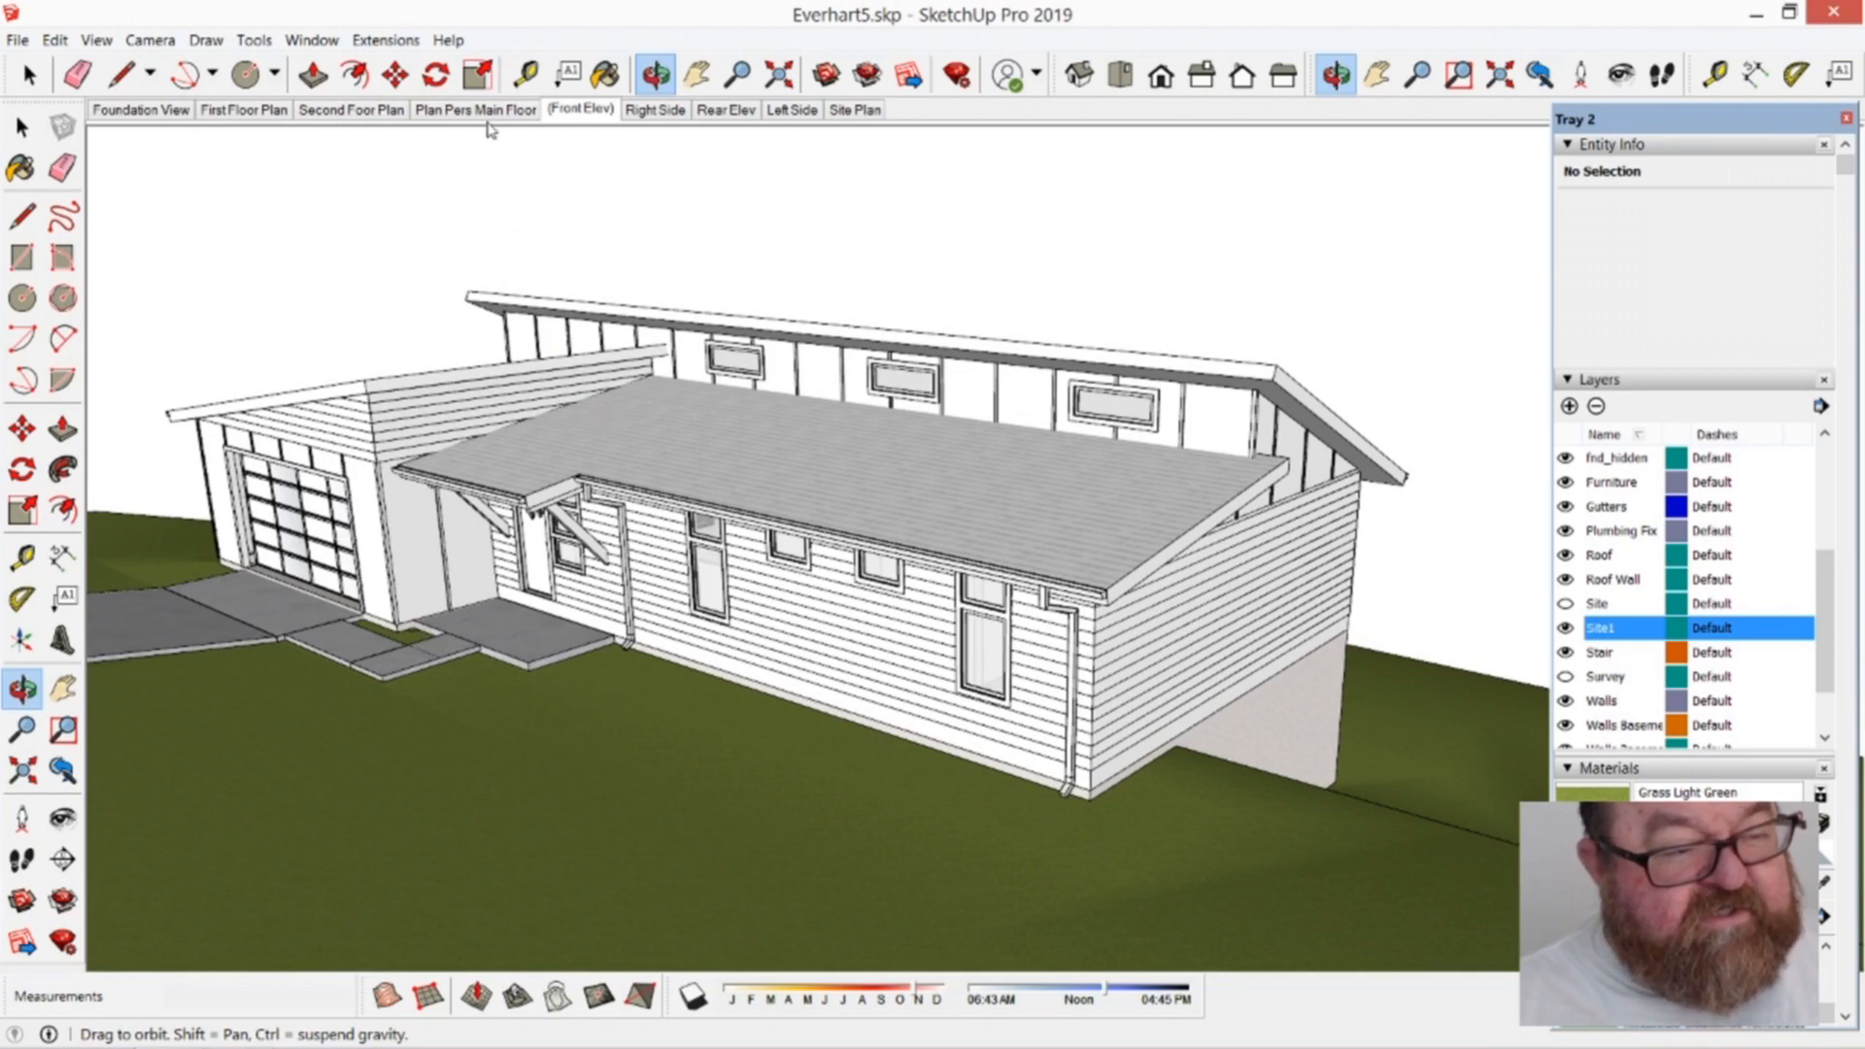
mouse_move(137, 126)
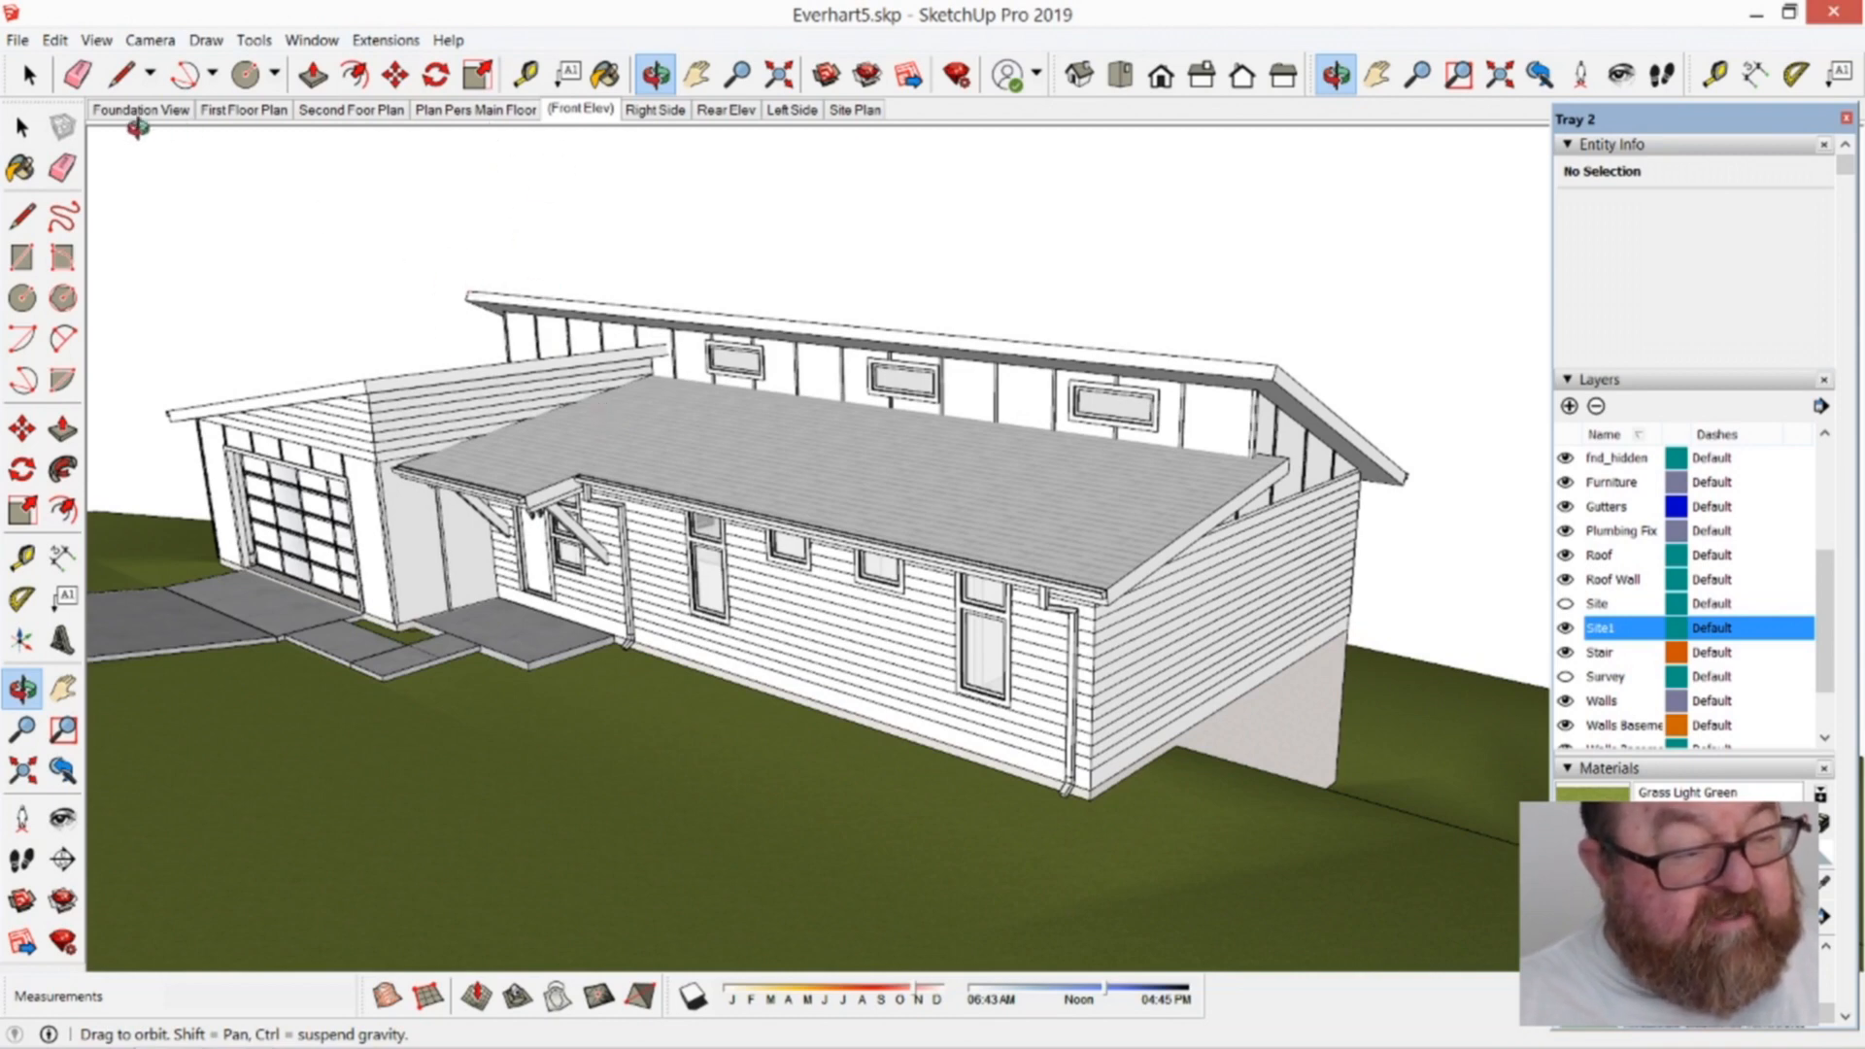
left_click(140, 108)
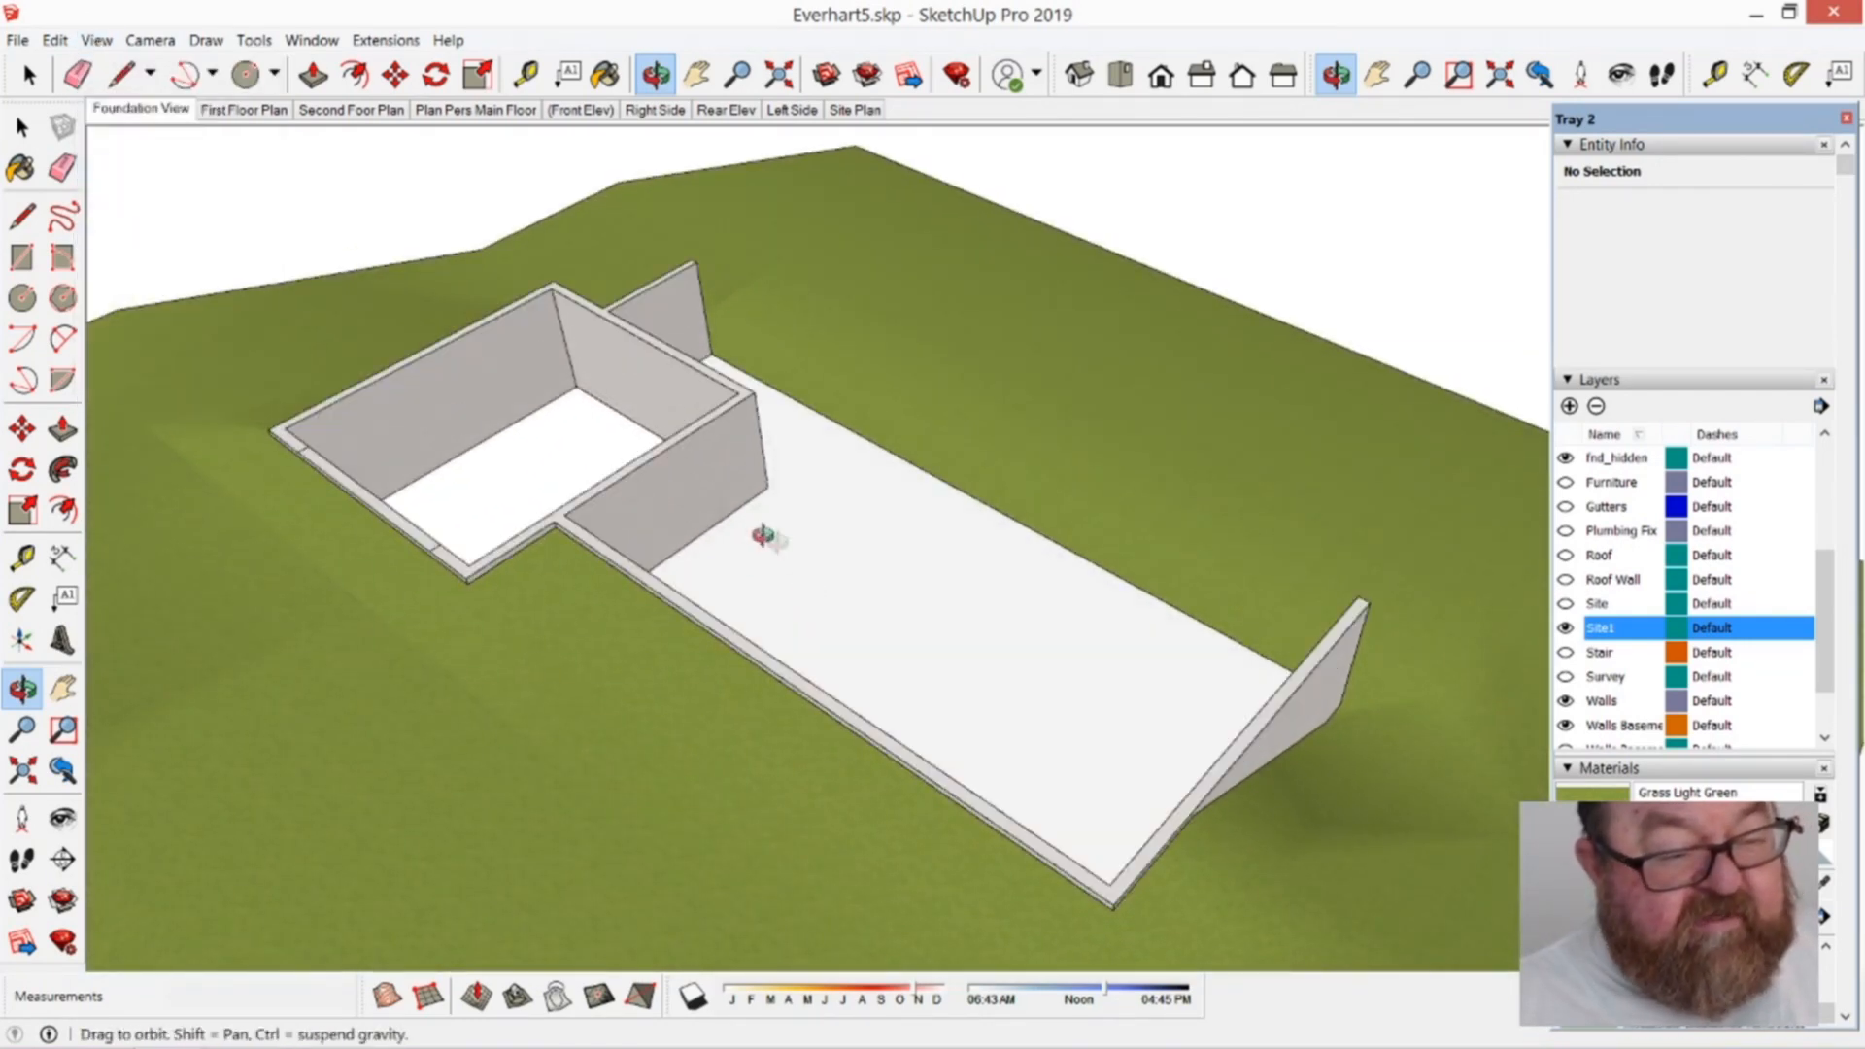
left_click_drag(774, 535, 713, 582)
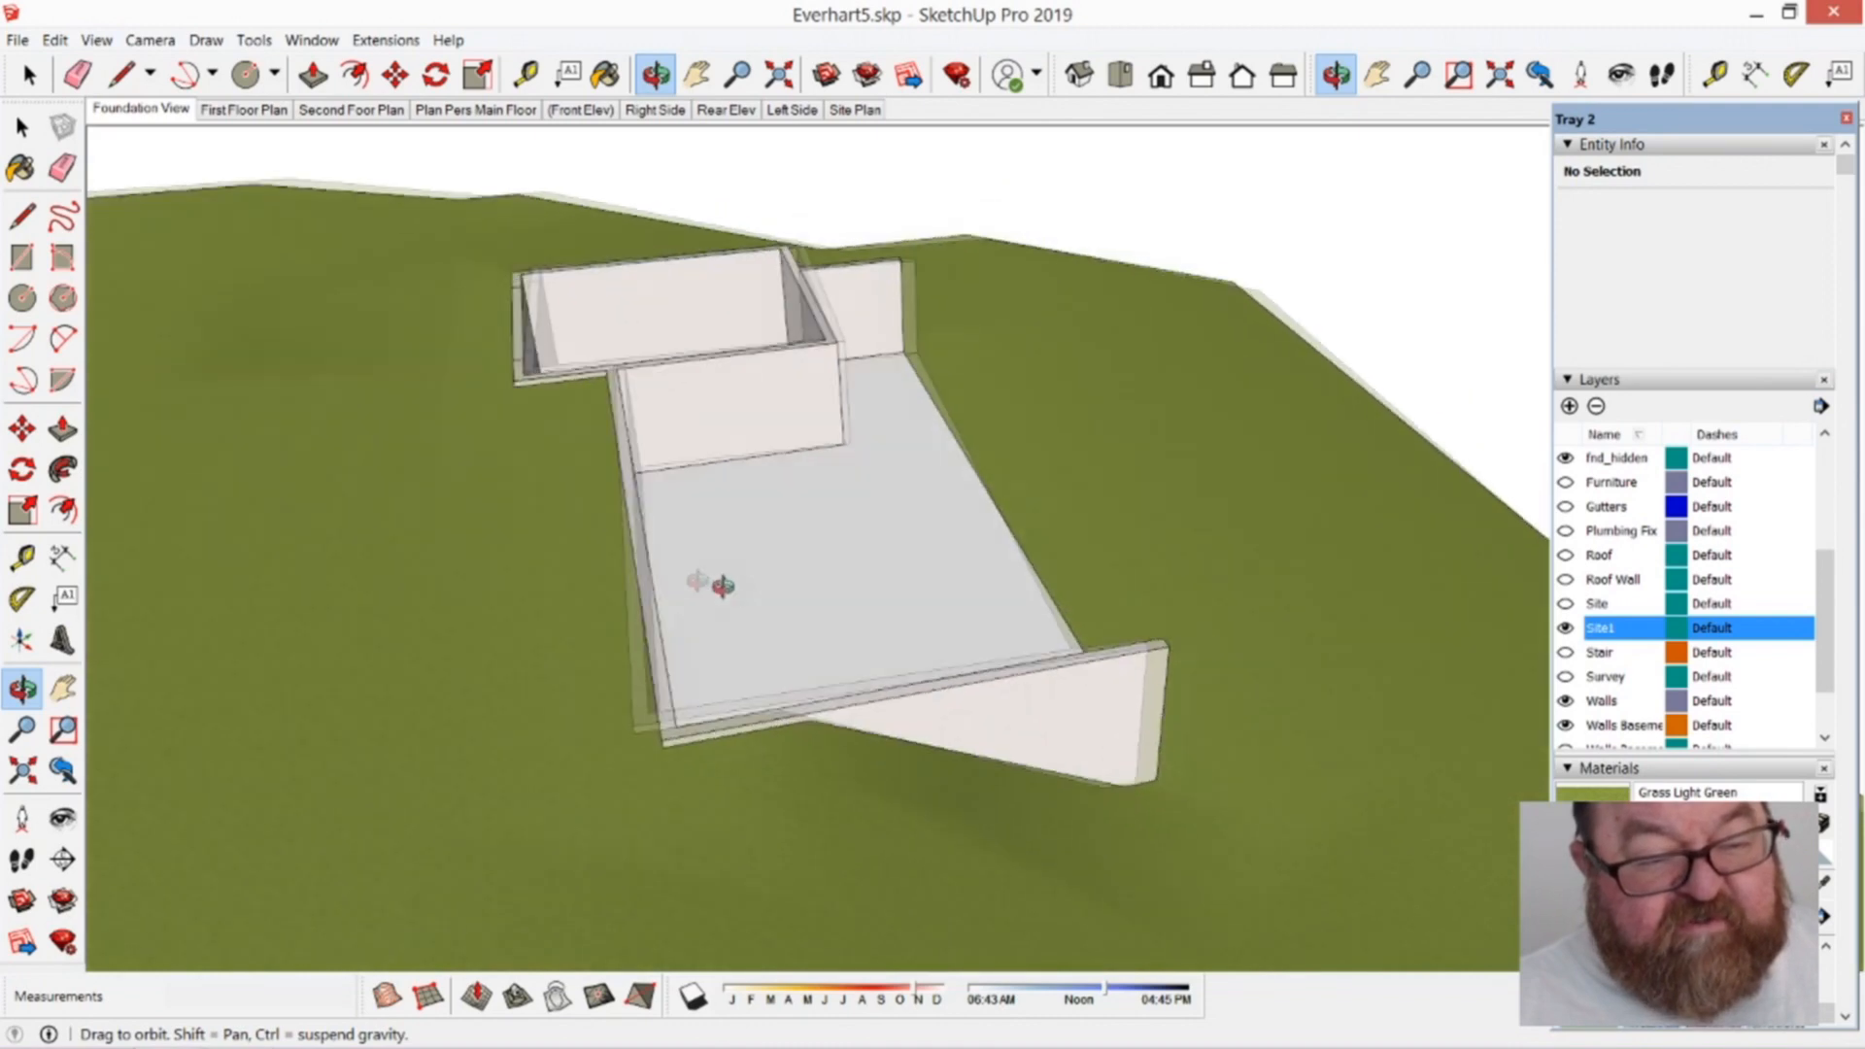
left_click_drag(696, 583, 821, 541)
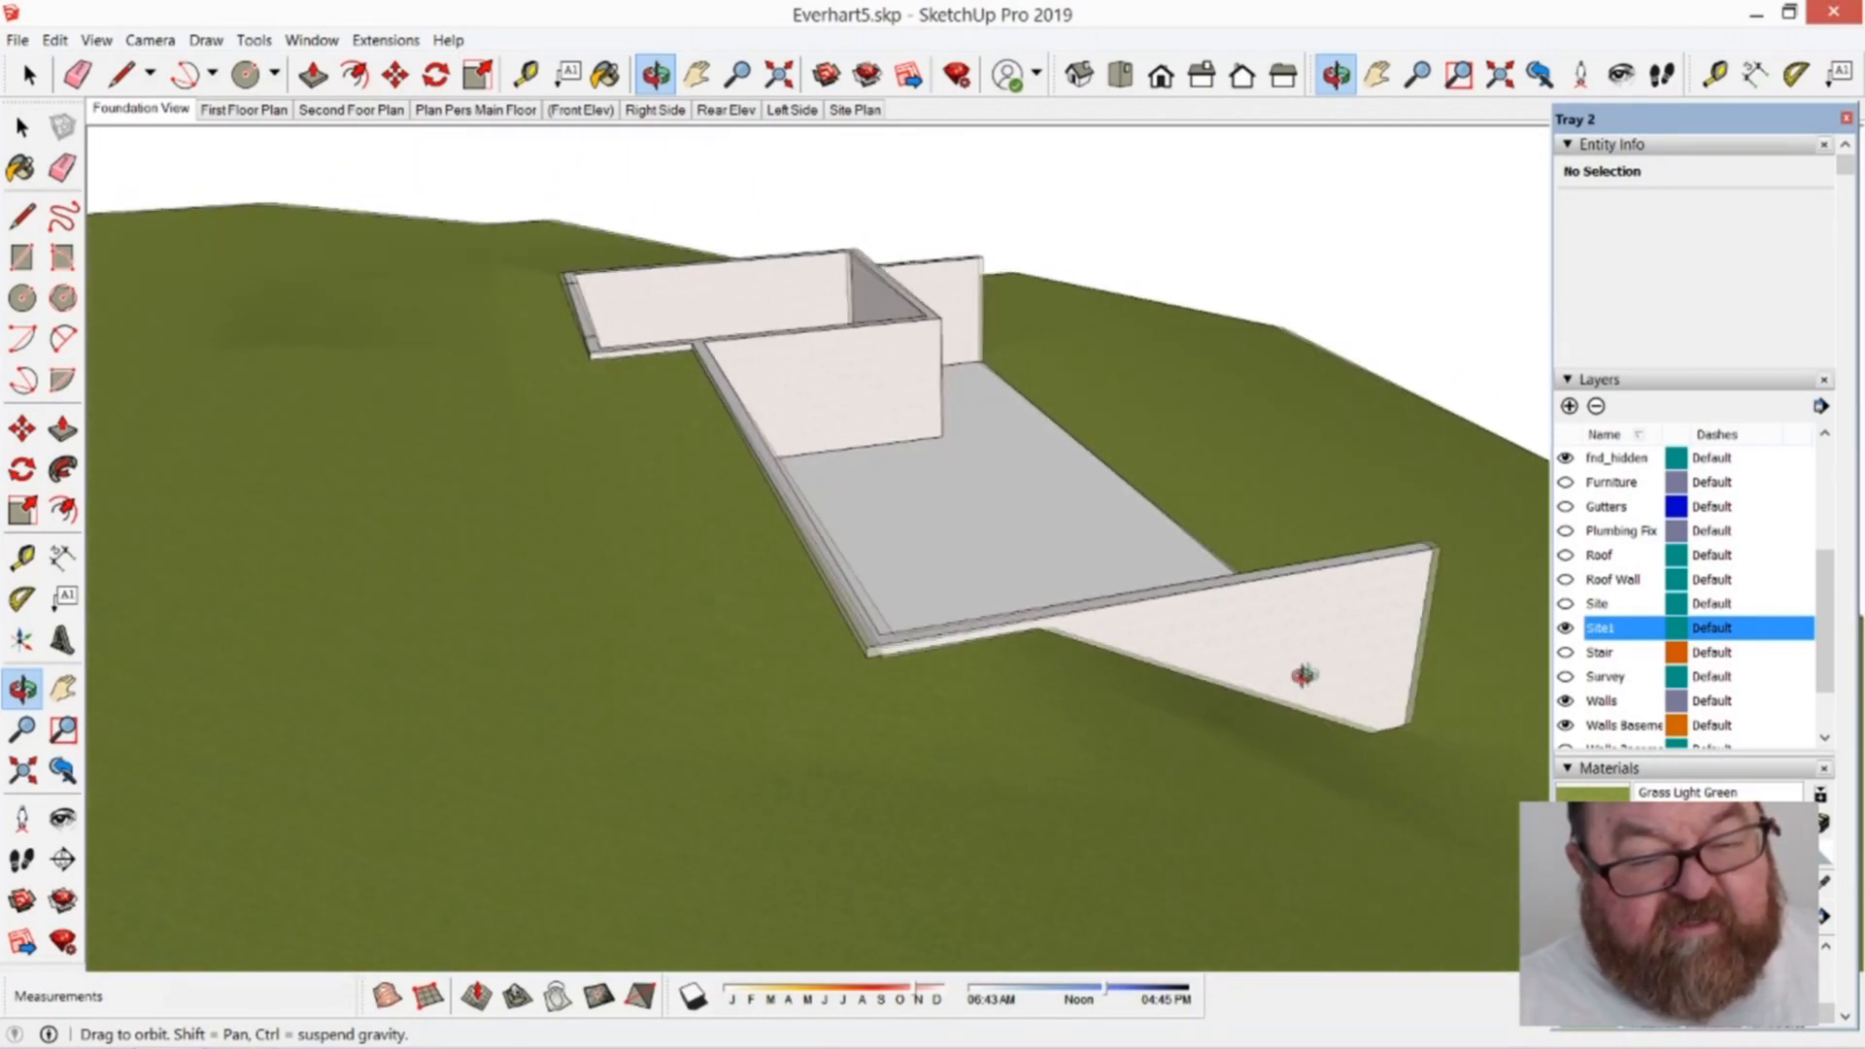
Step: Orbit around the foundation walls and hide the Site1 terrain layer
left_click_drag(1302, 674, 815, 639)
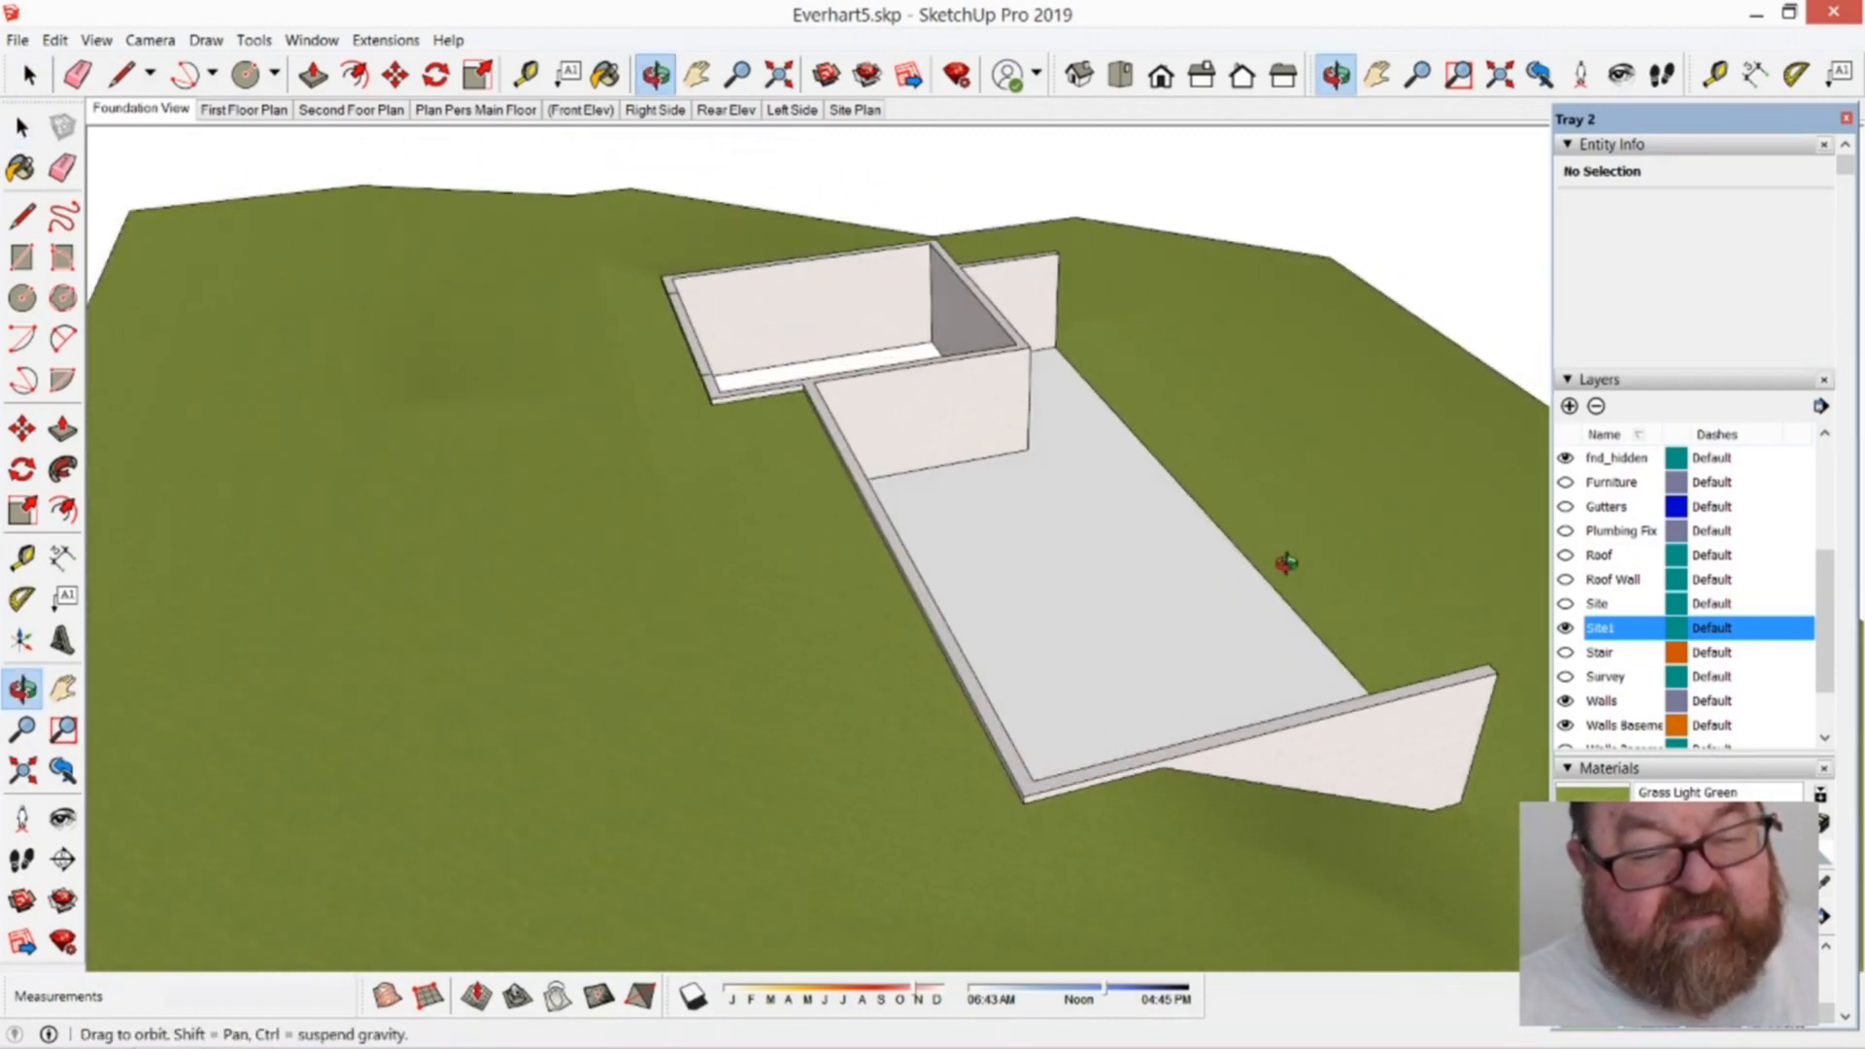
left_click_drag(1286, 560, 1154, 688)
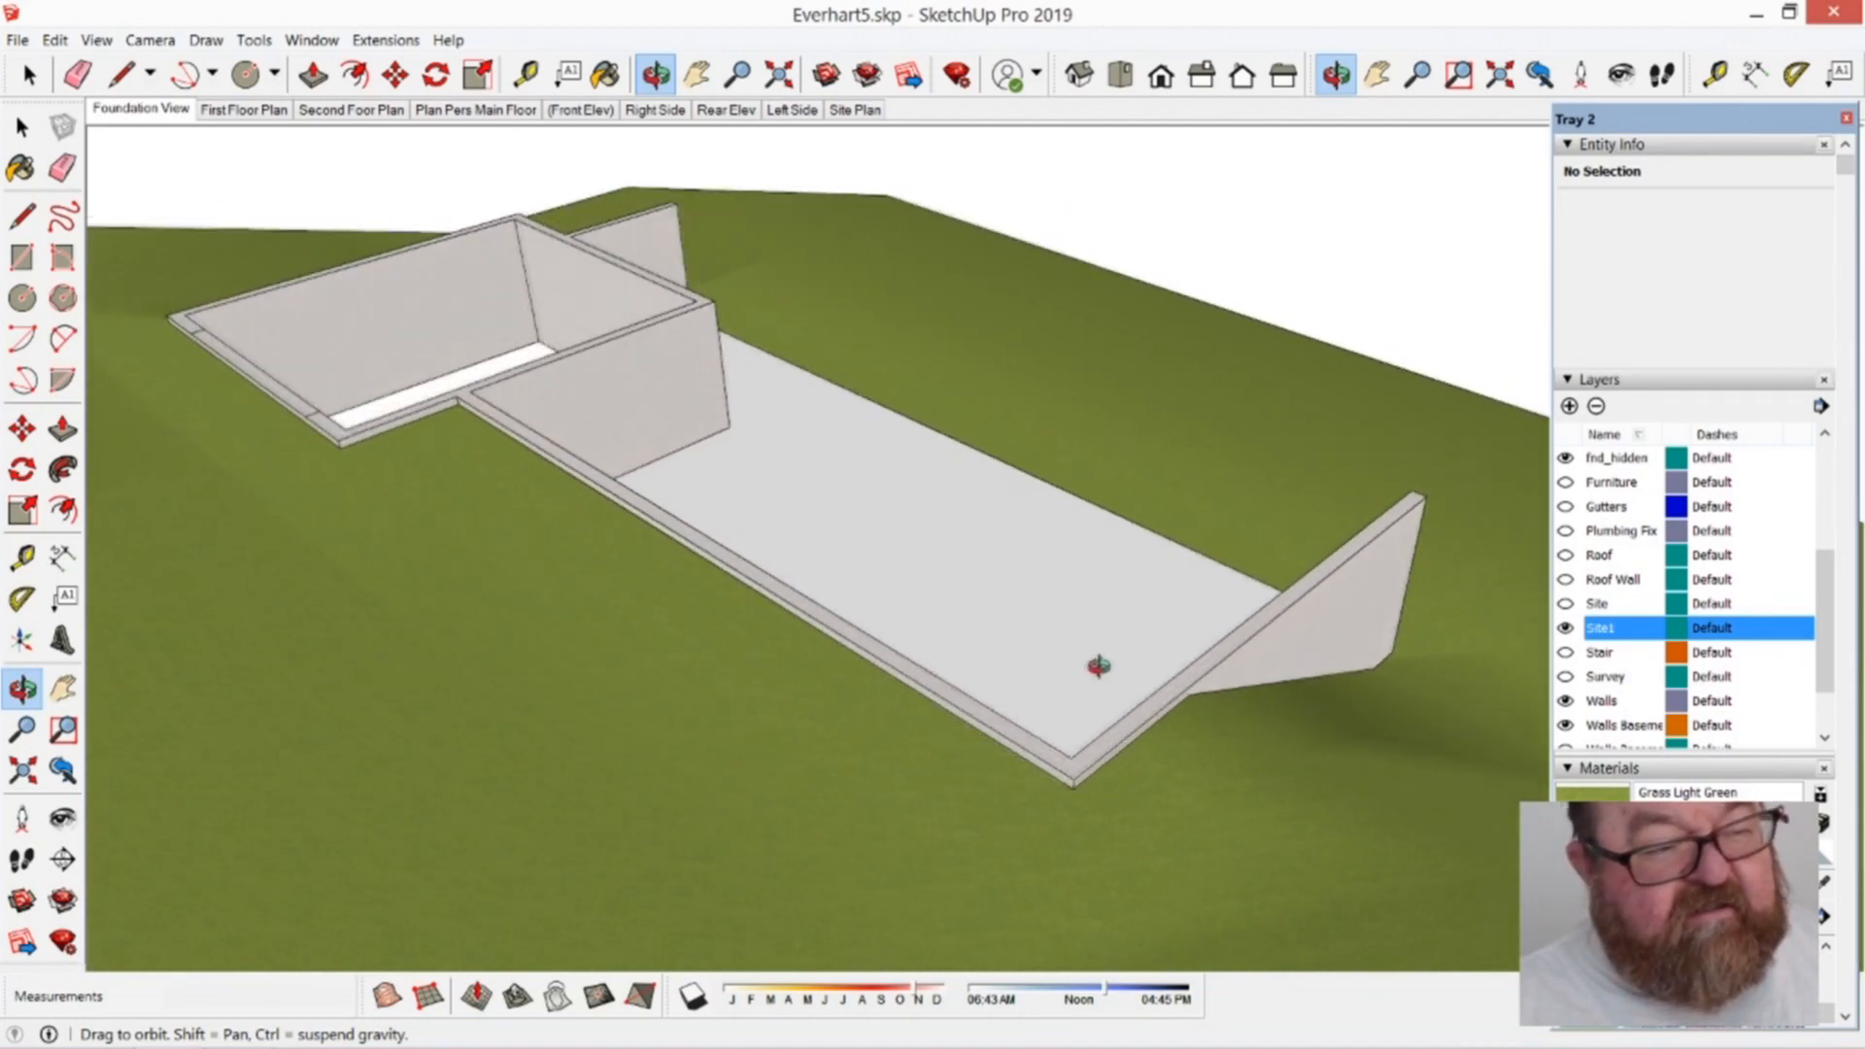
left_click_drag(1095, 666, 714, 500)
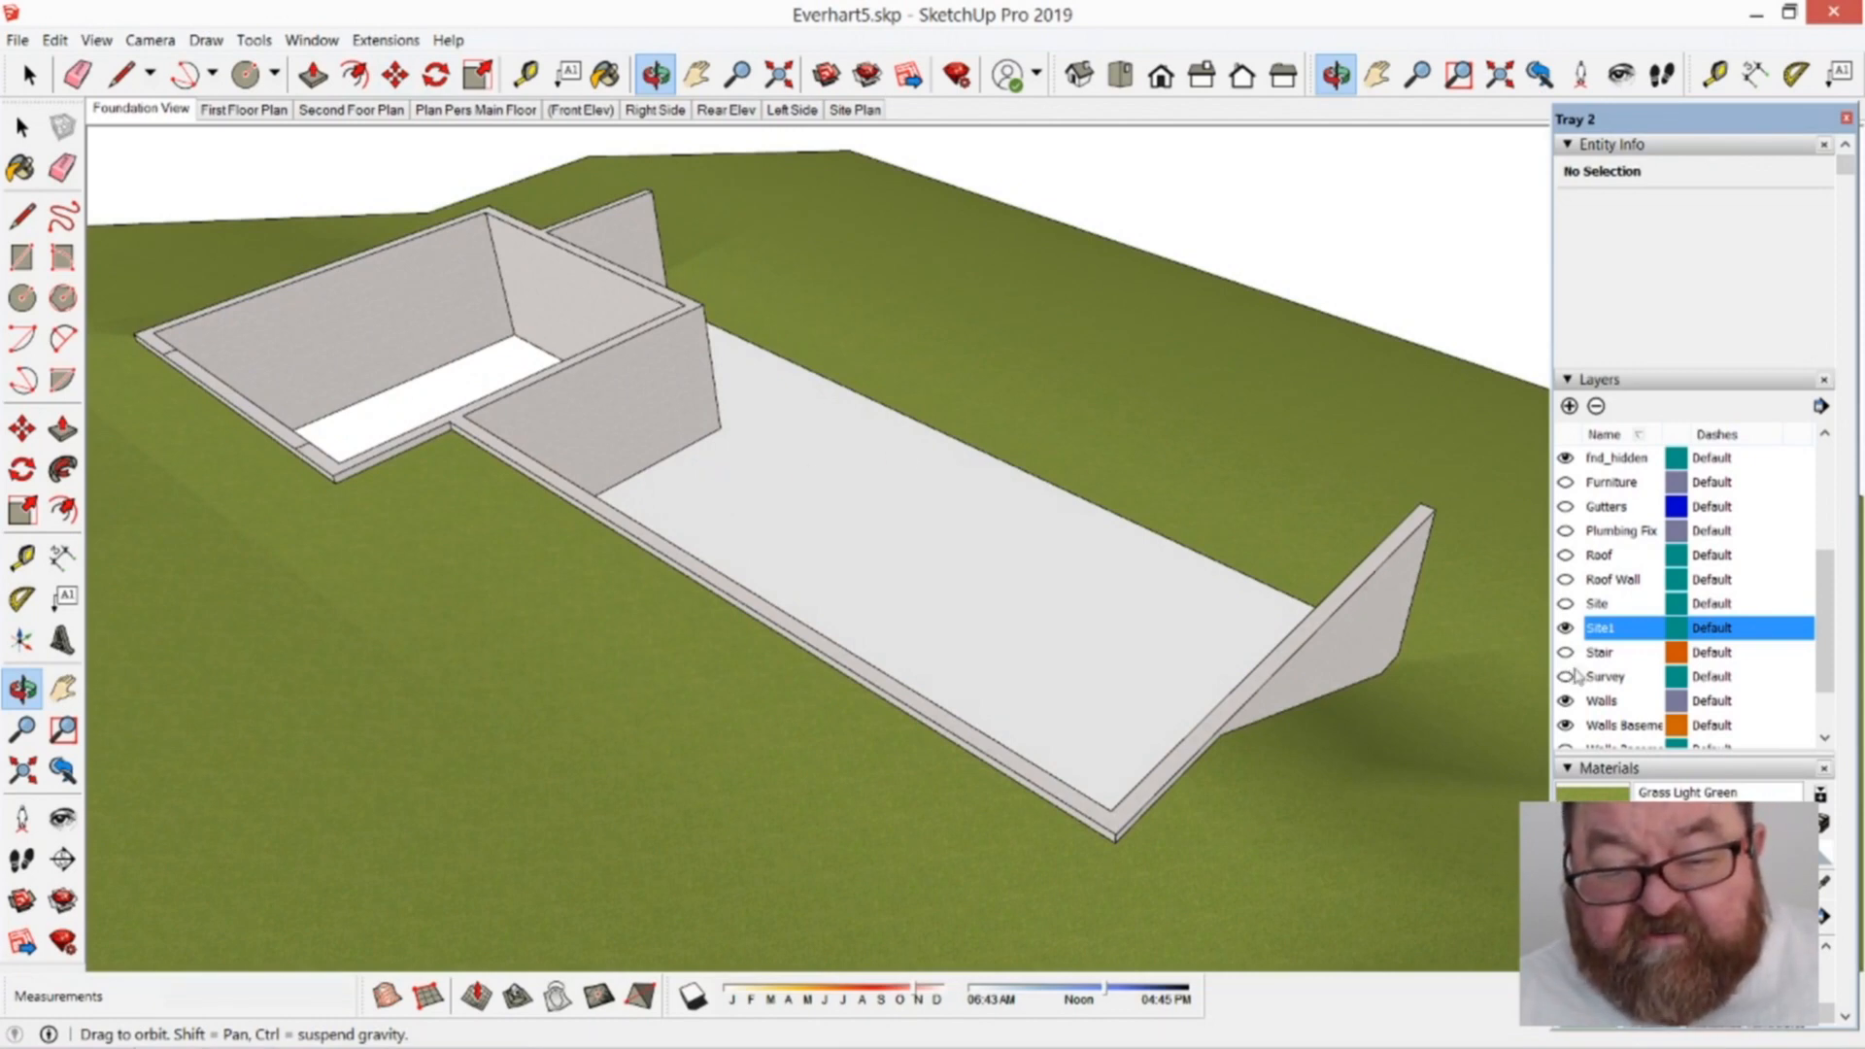
left_click(1565, 626)
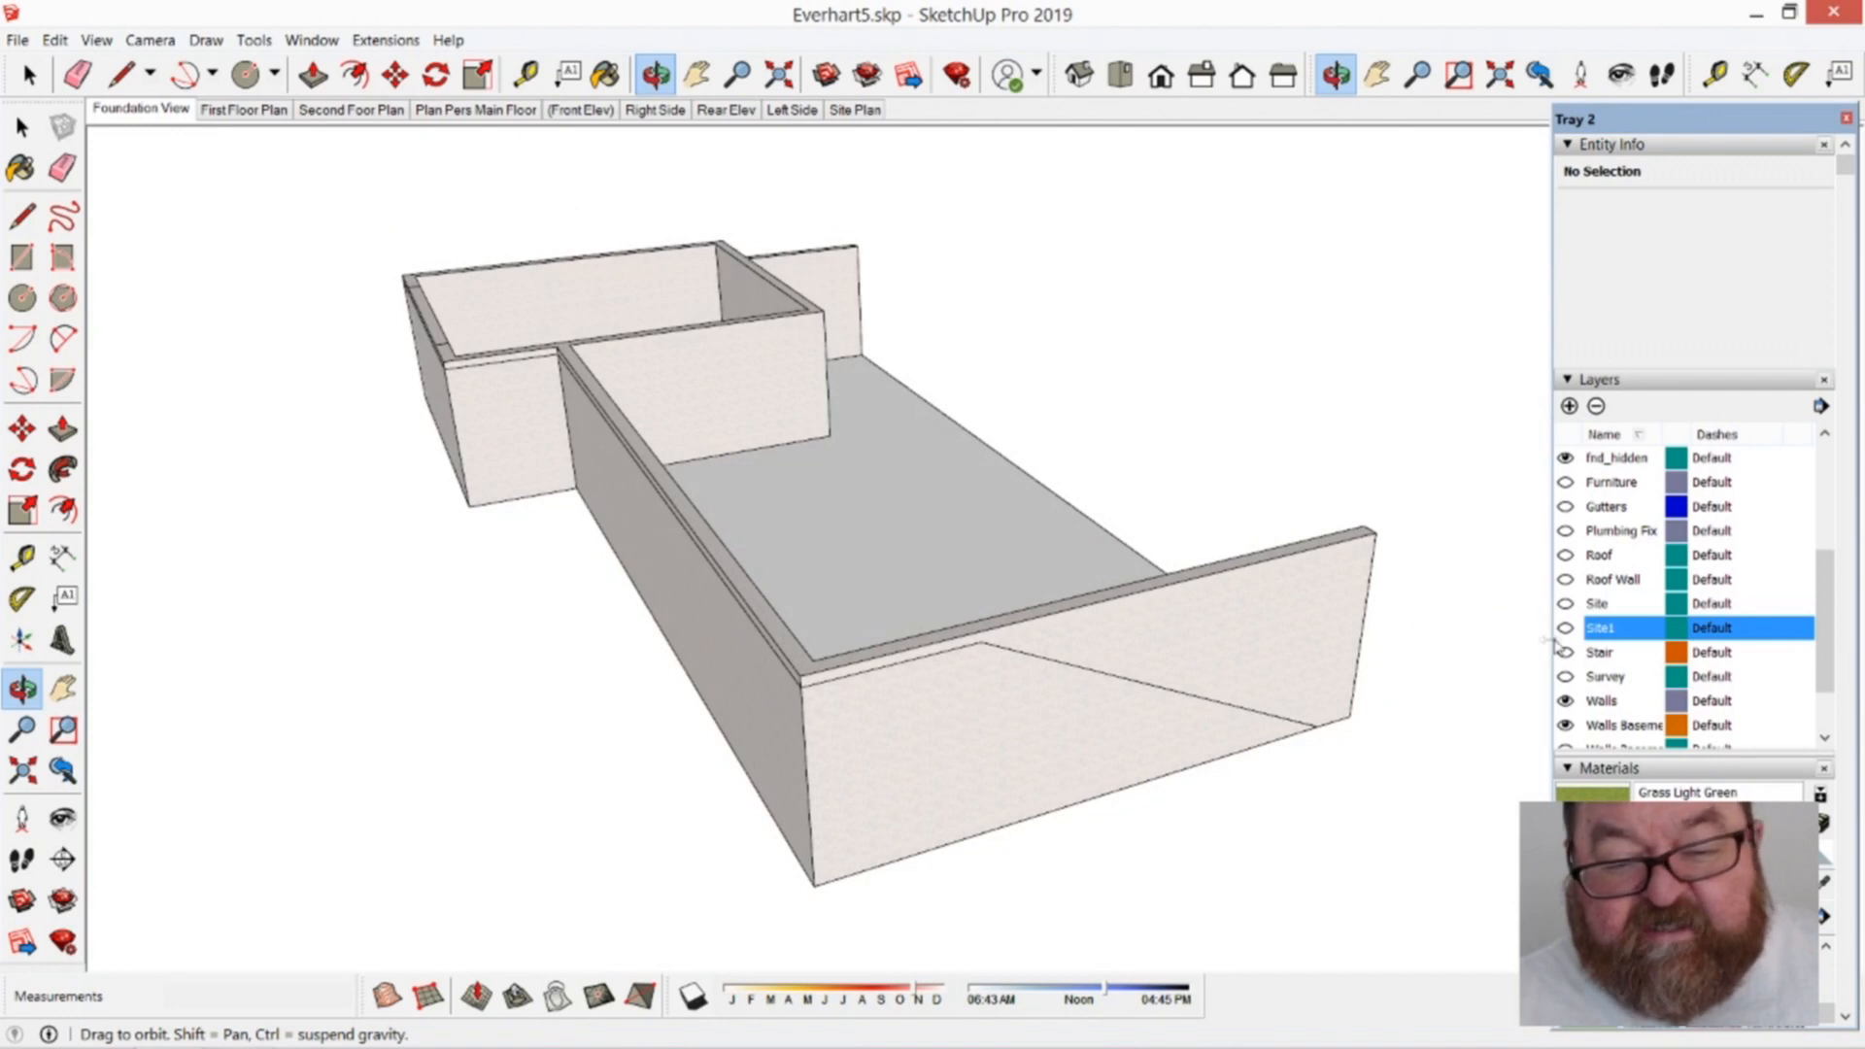
Step: Start a Medeek stemwall foundation using Stemwall, Post and Beam, and Rectangle options
left_click(385, 39)
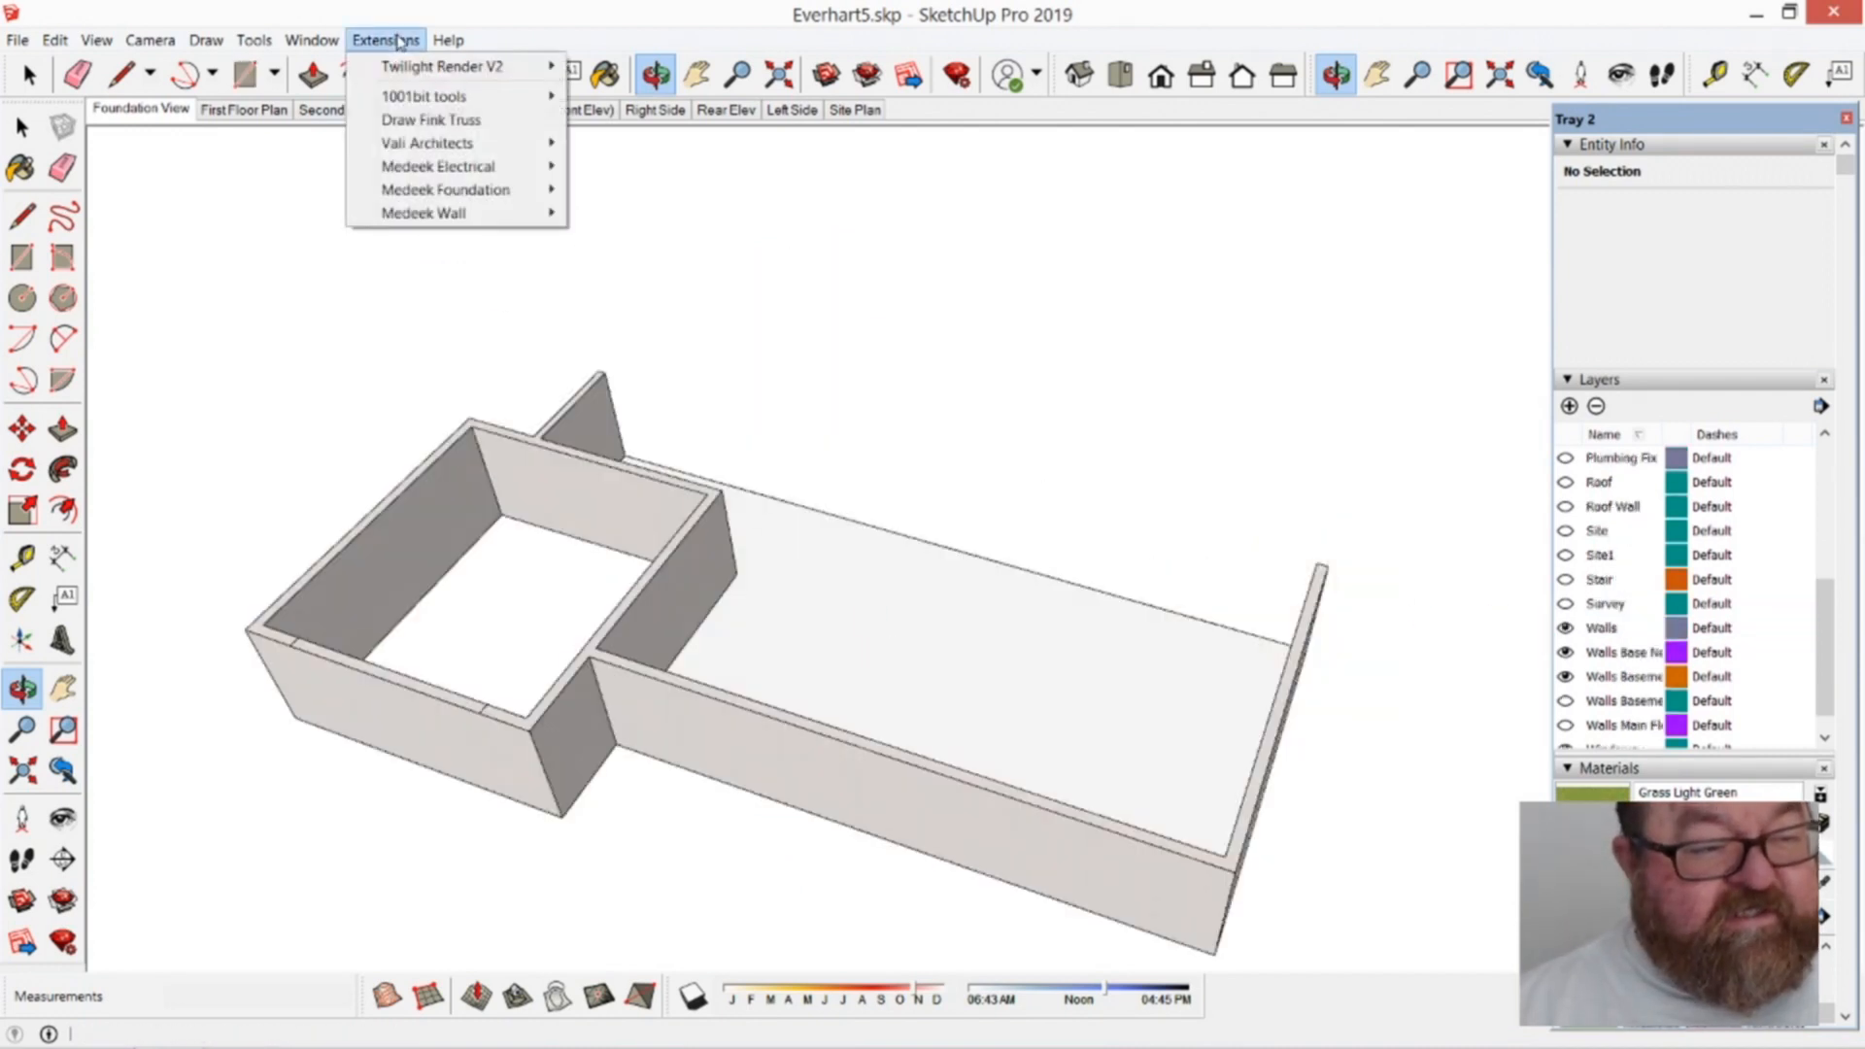
mouse_move(445, 189)
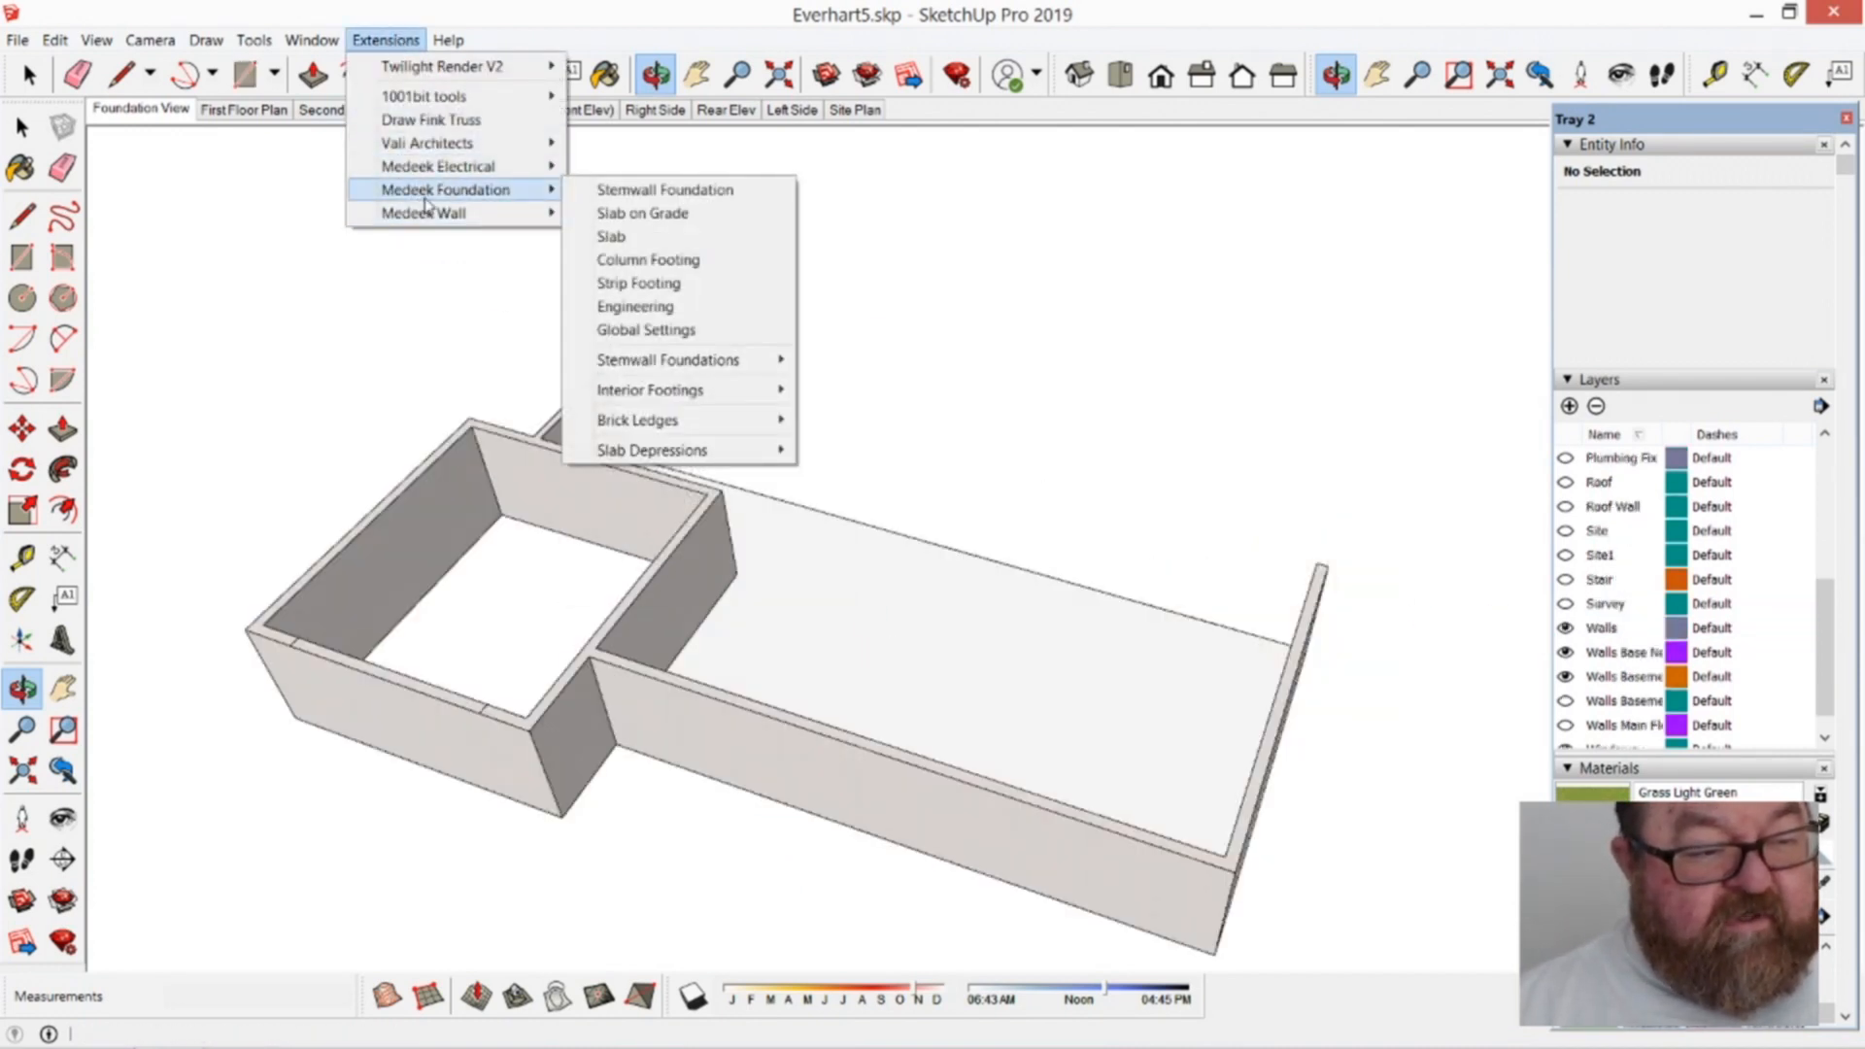
mouse_move(664, 189)
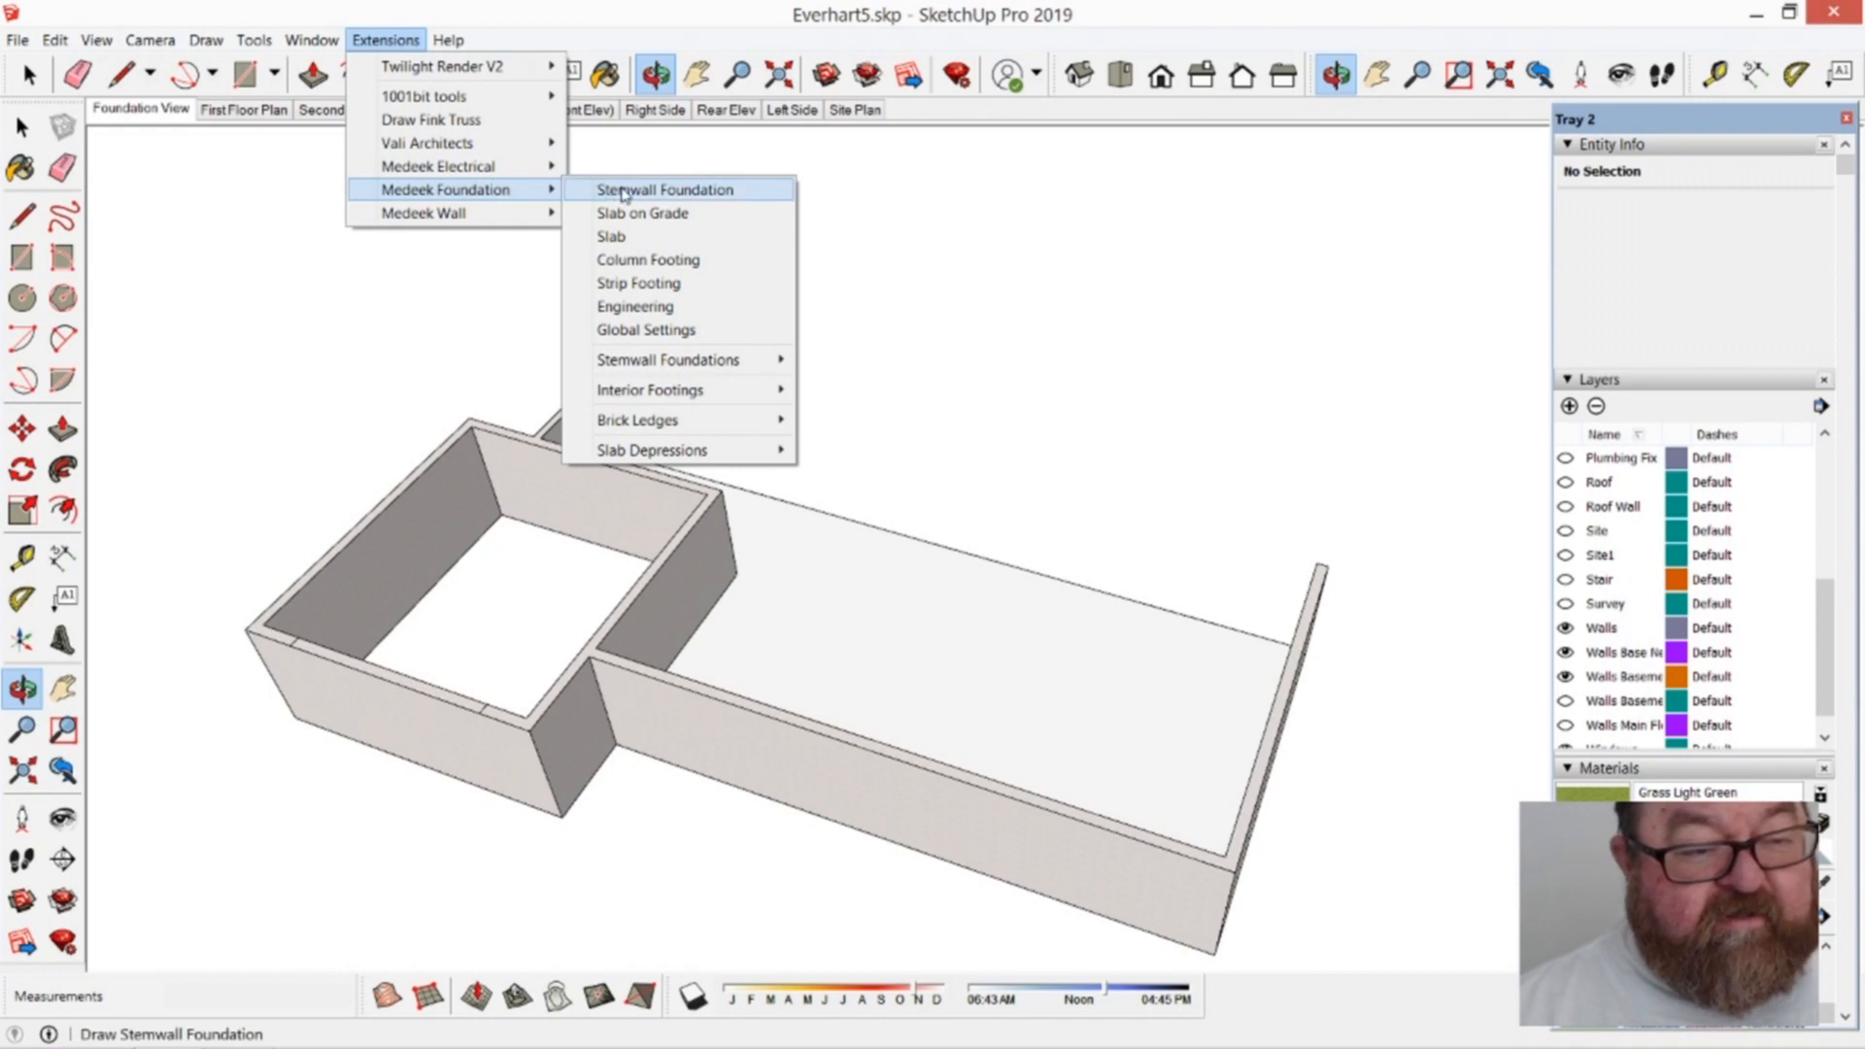
left_click(664, 189)
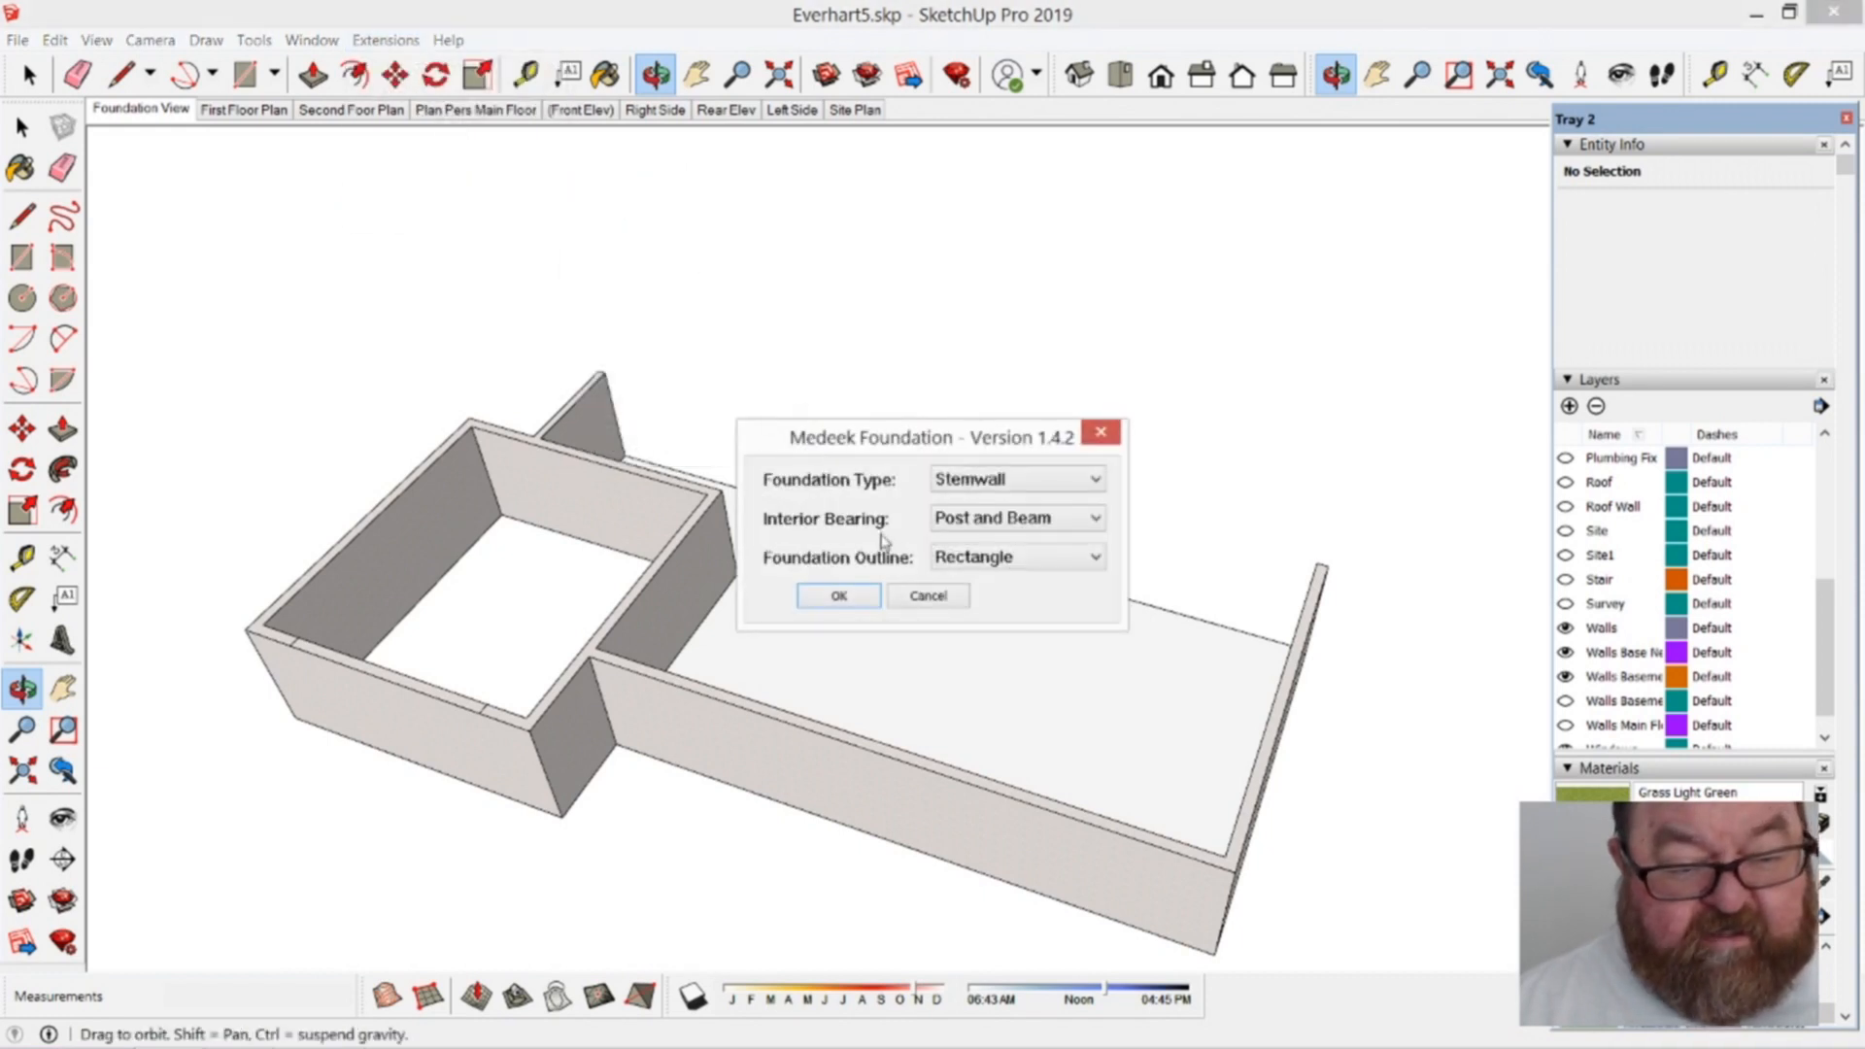
left_click(836, 594)
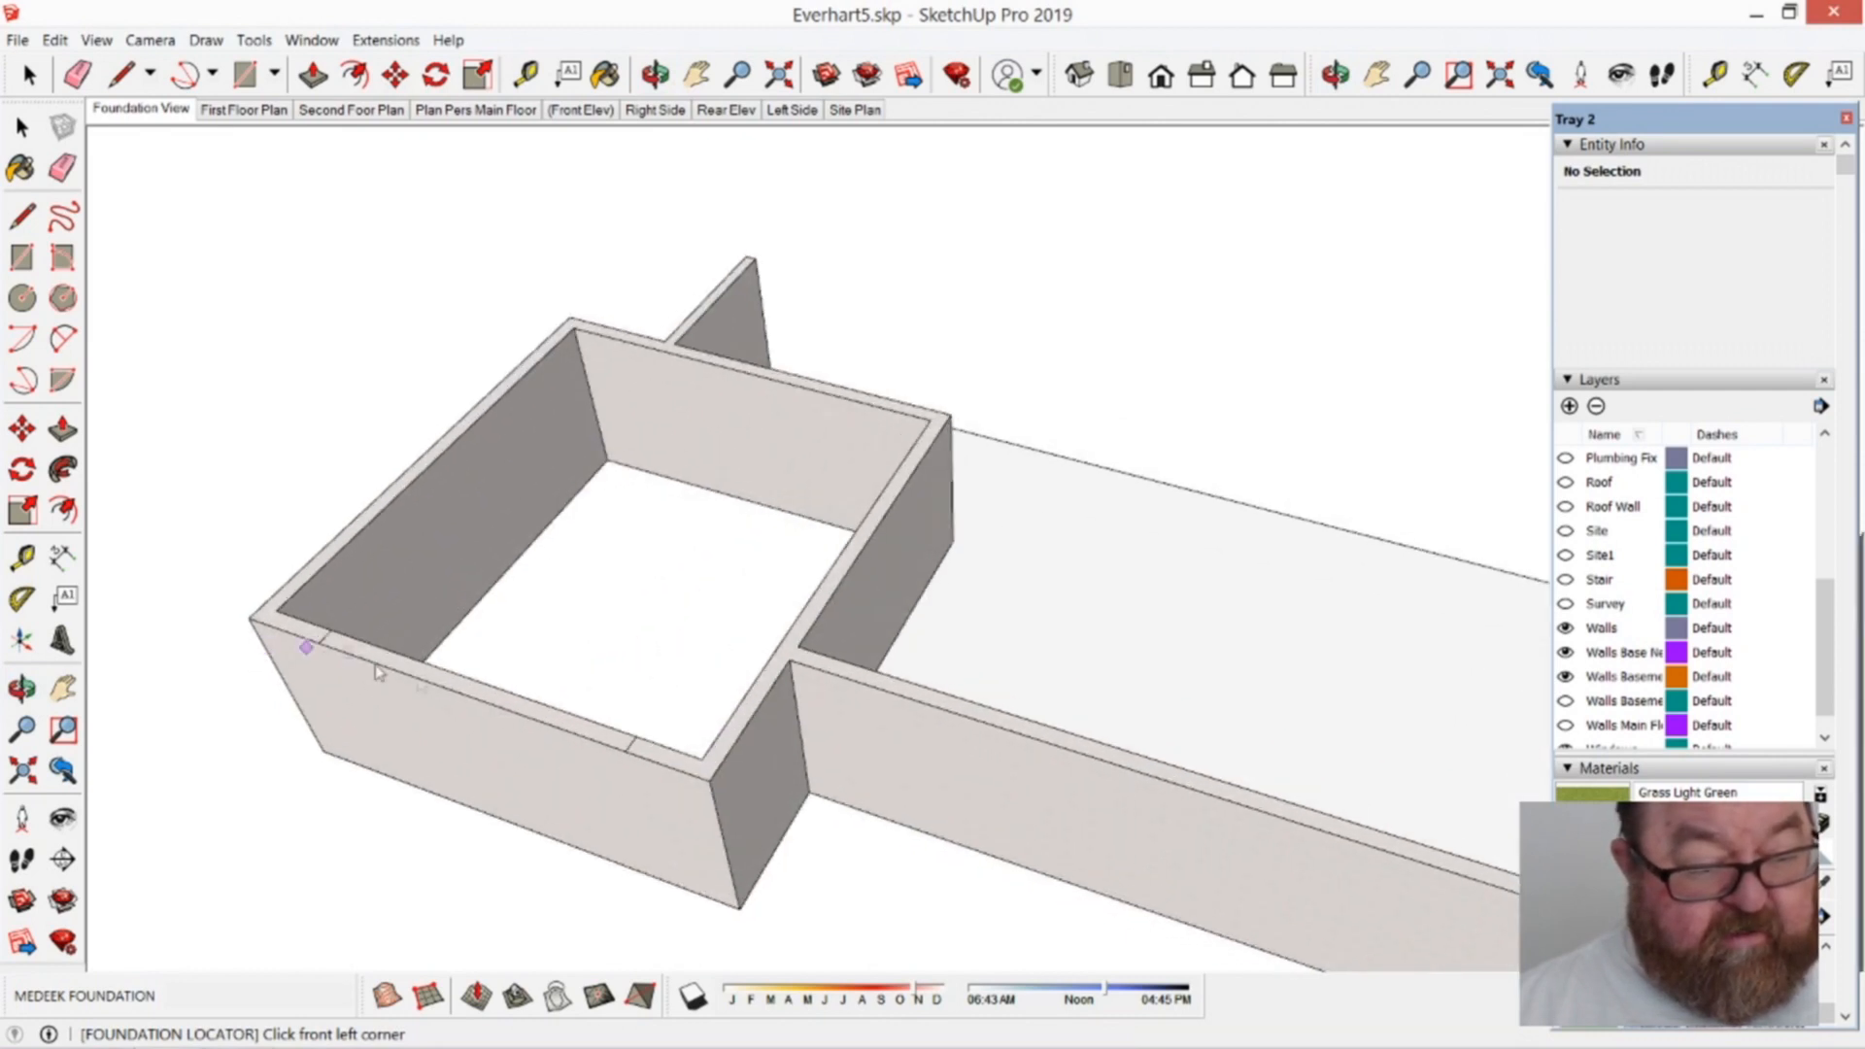
Step: Place both front corners on the wall edge for a 25.5 by 24 ft outline
left_click(307, 648)
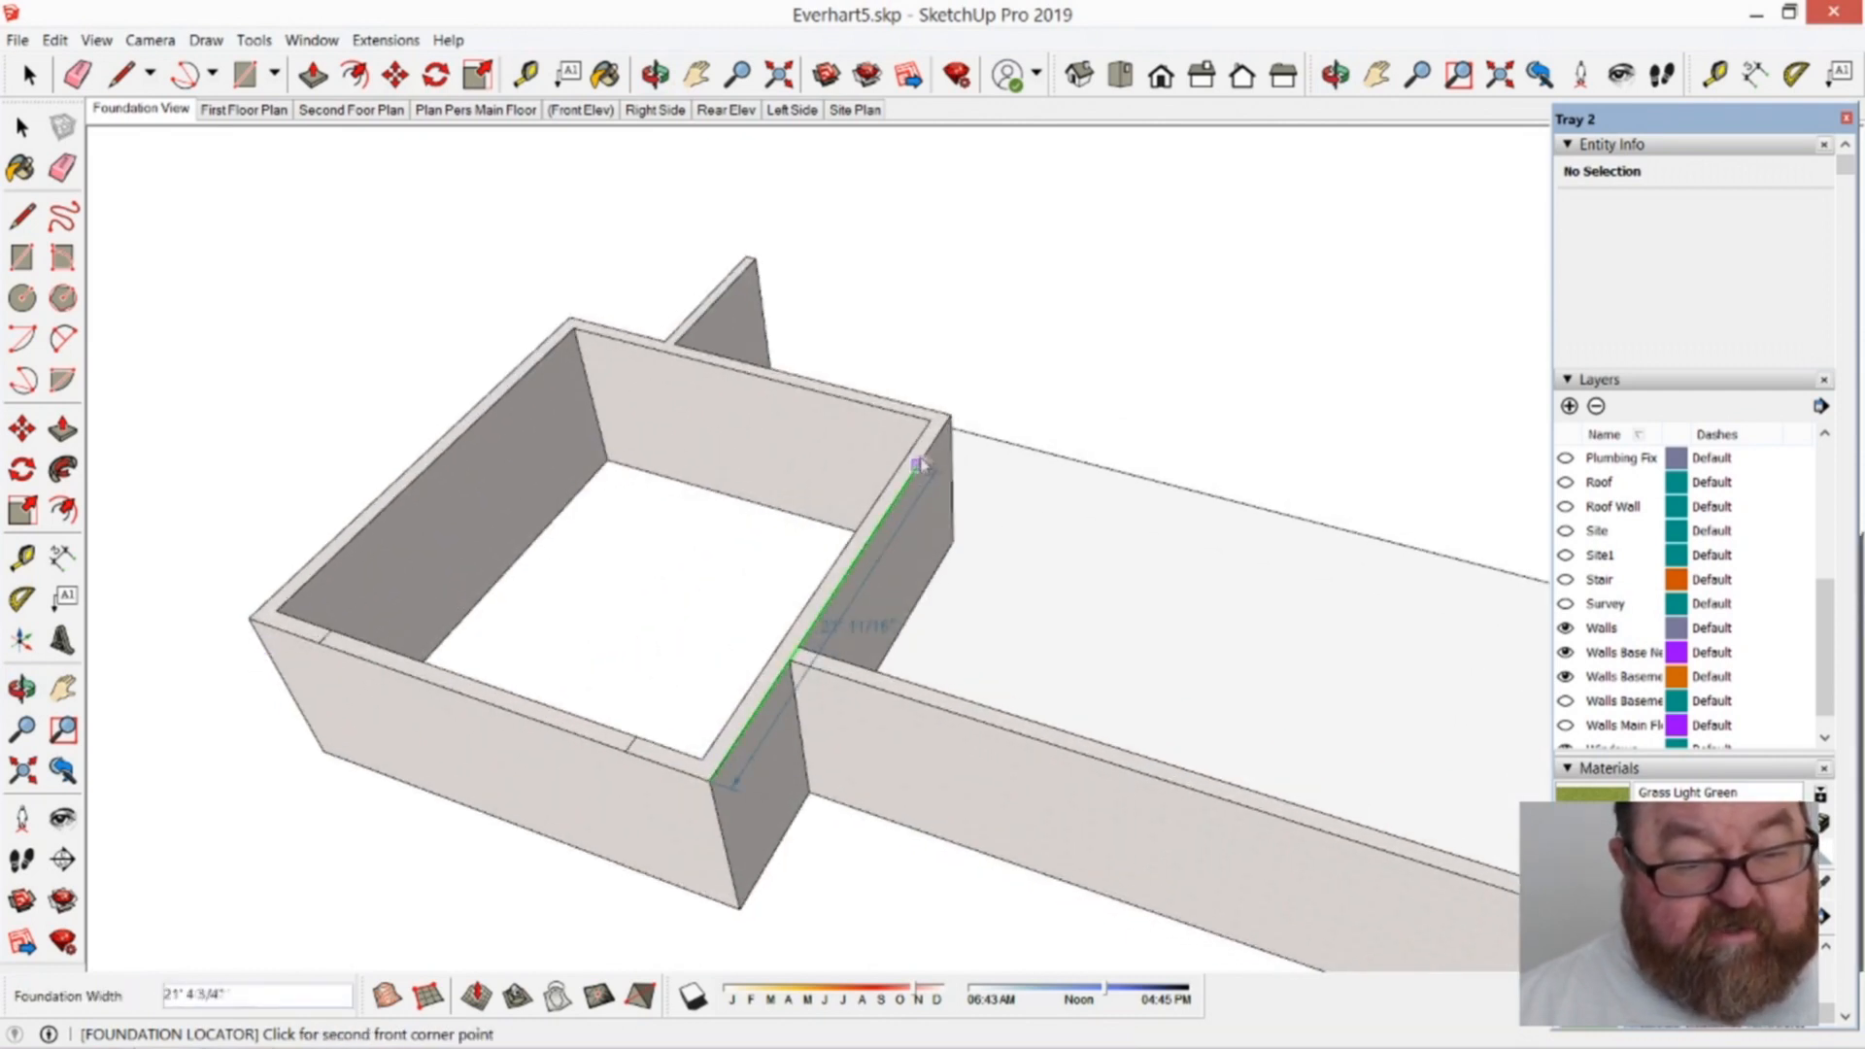
left_click(916, 465)
type("24'")
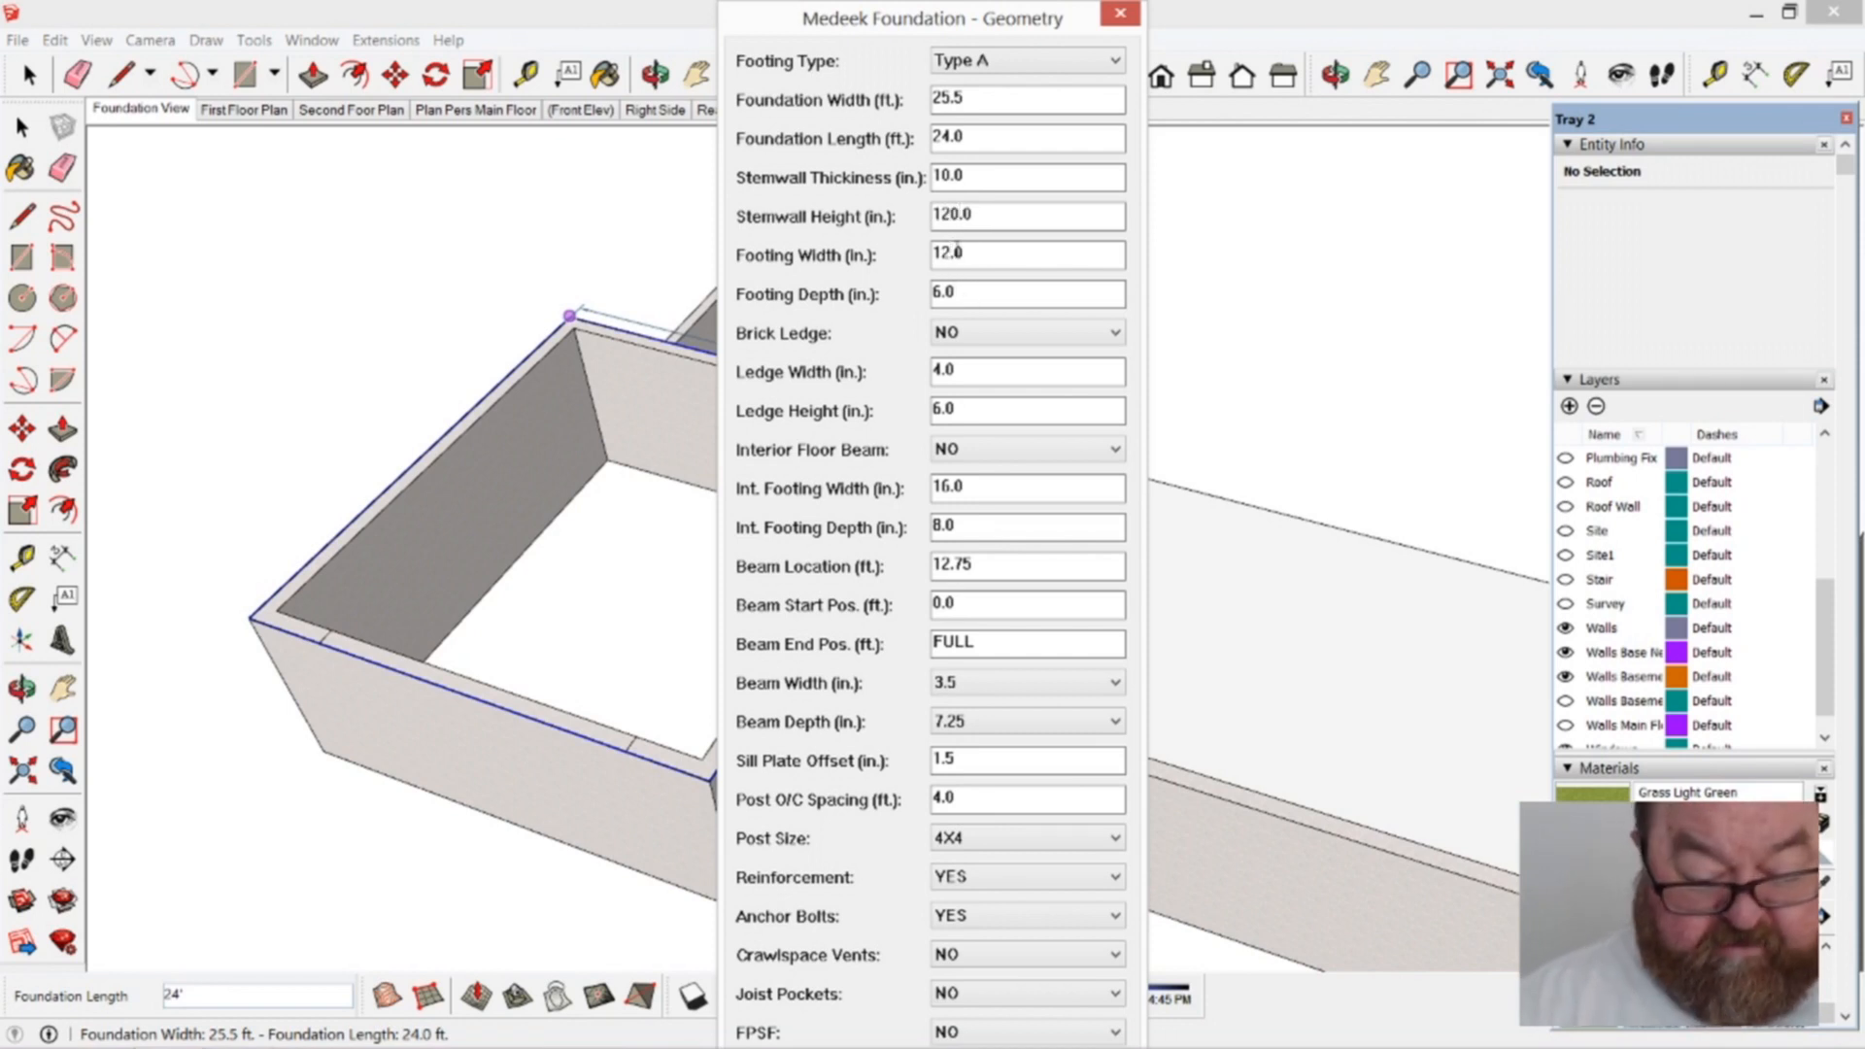
Step: Enter 36.0 for Footing Width and 12.0 for Footing Depth
type("36.0")
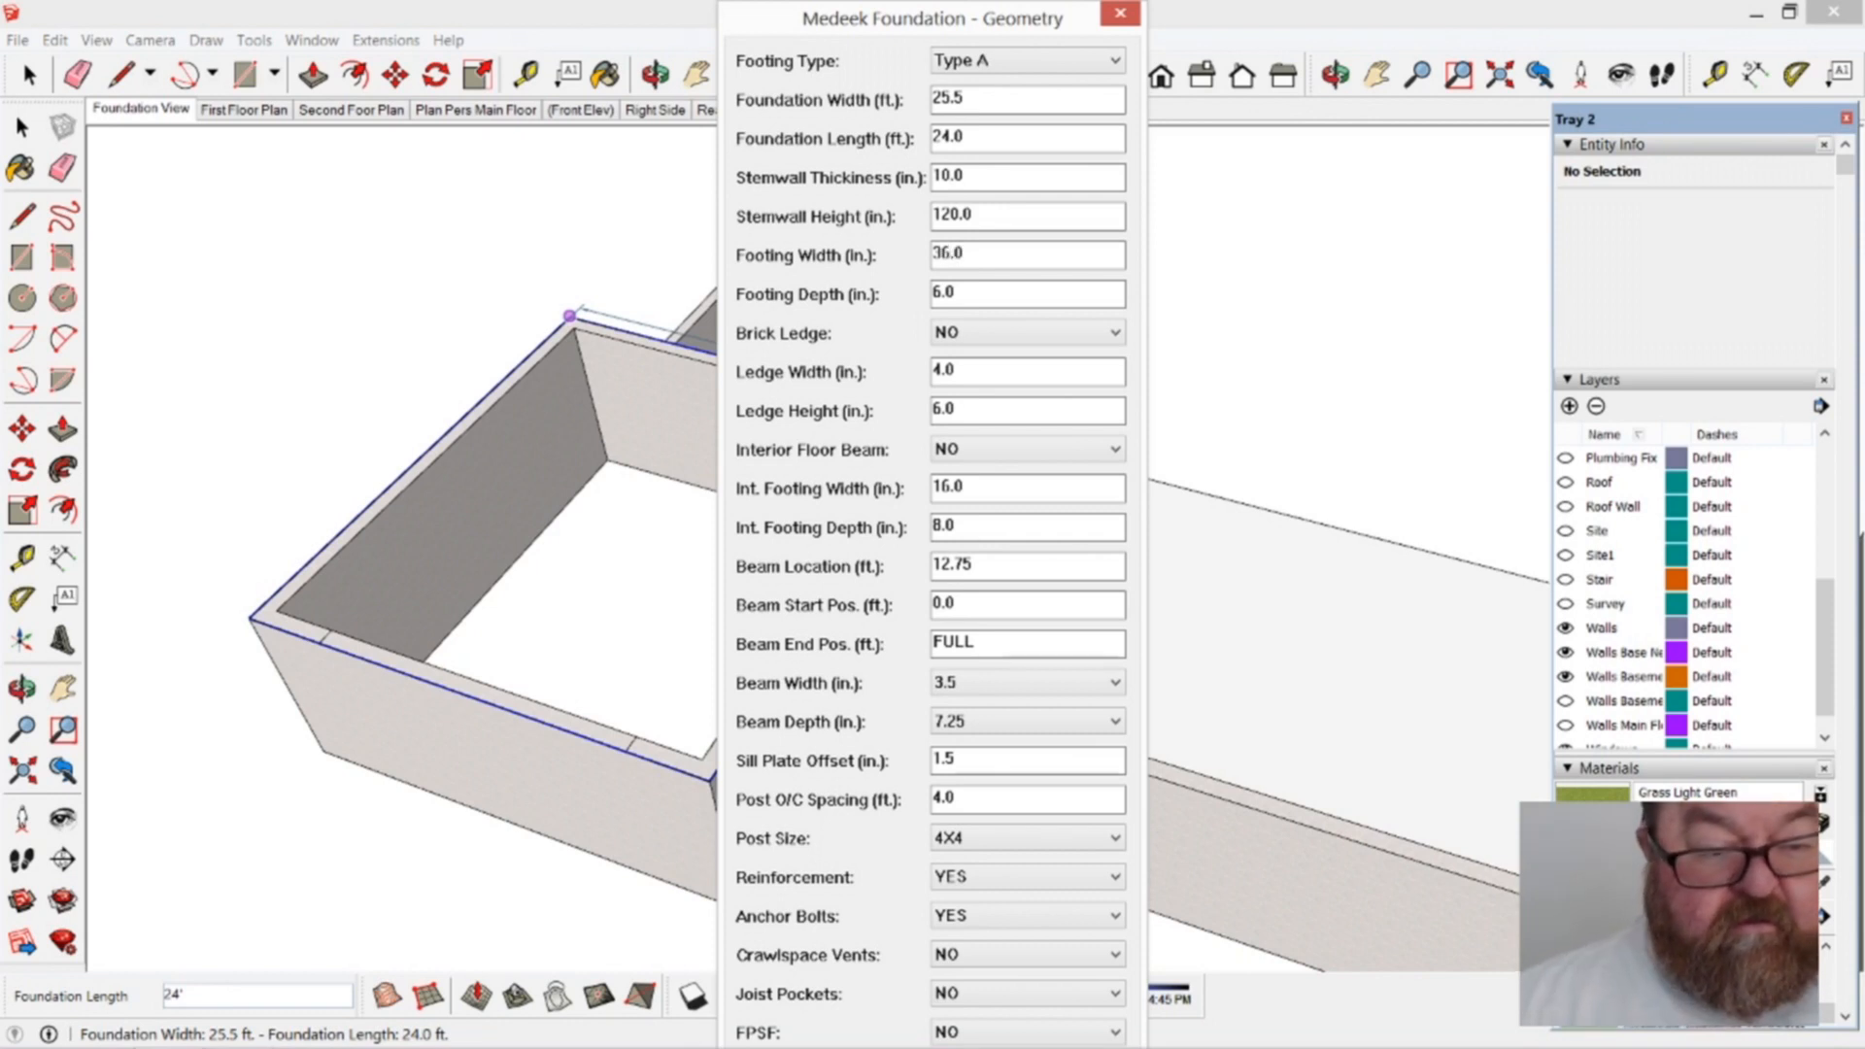
left_click(1023, 293)
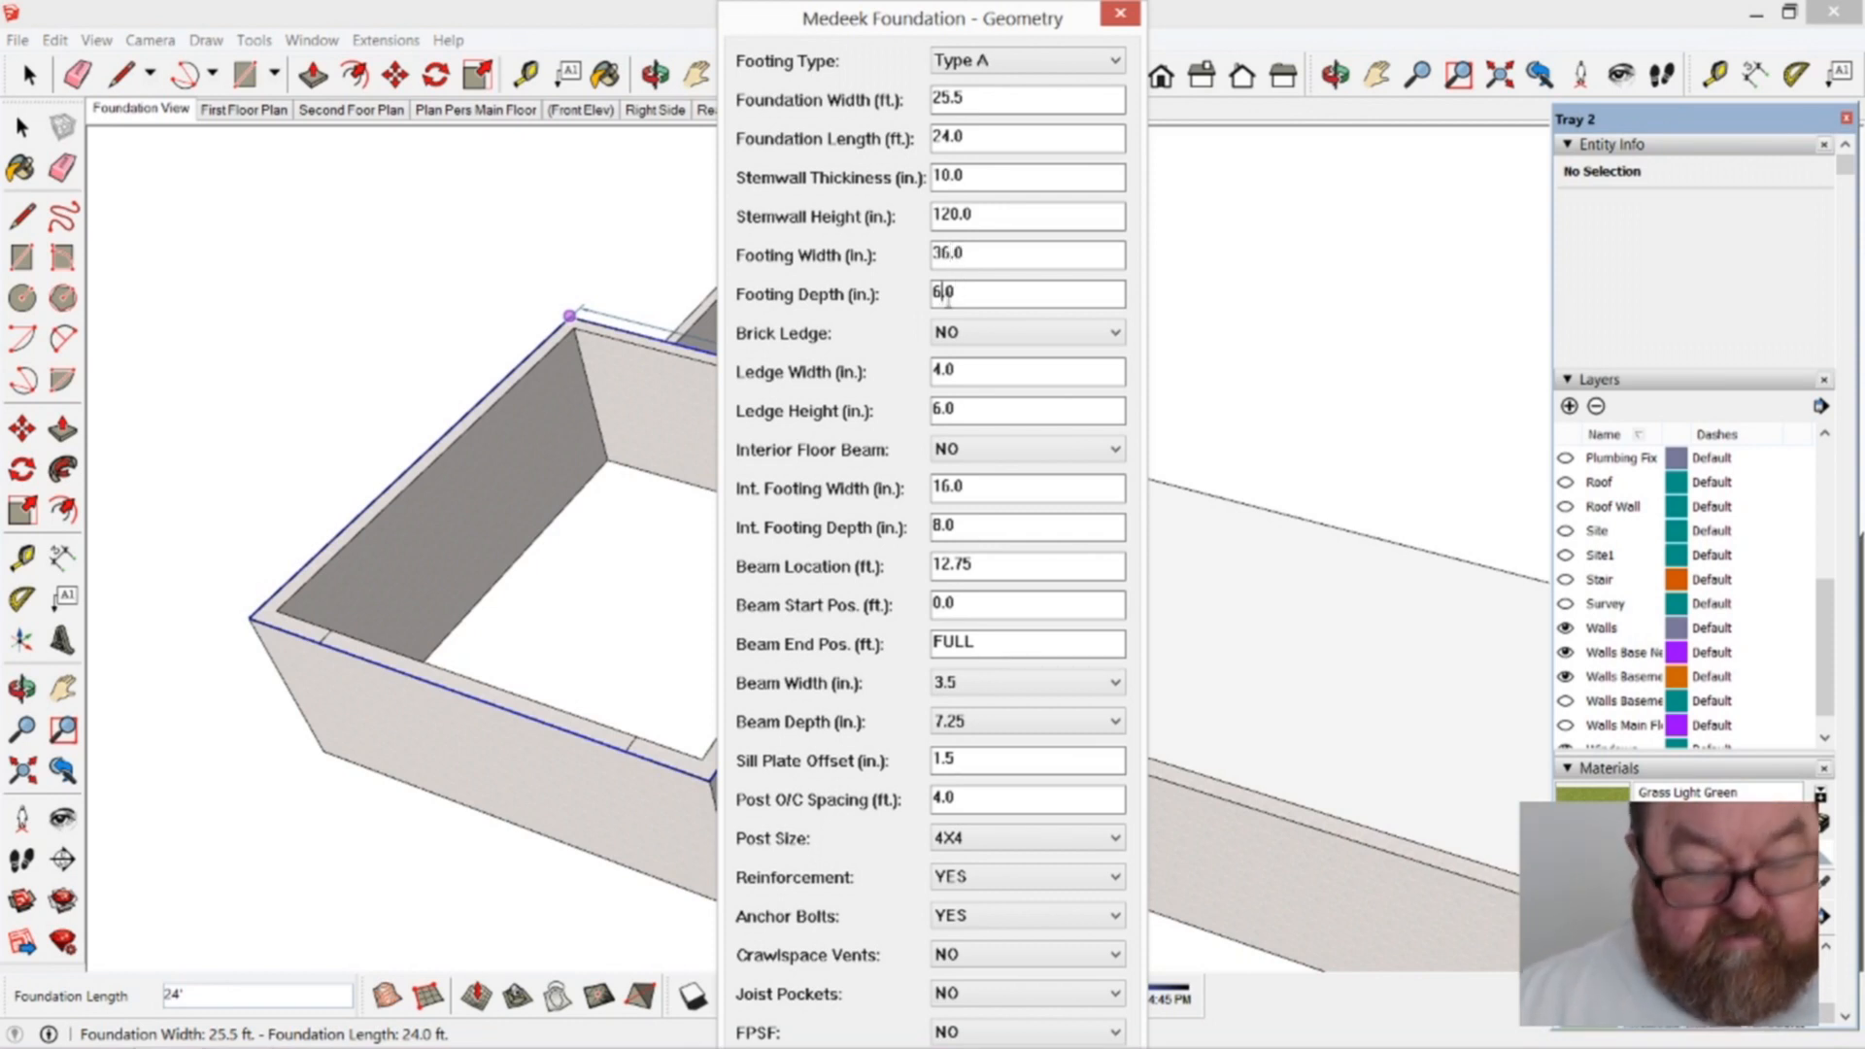
type("12.0")
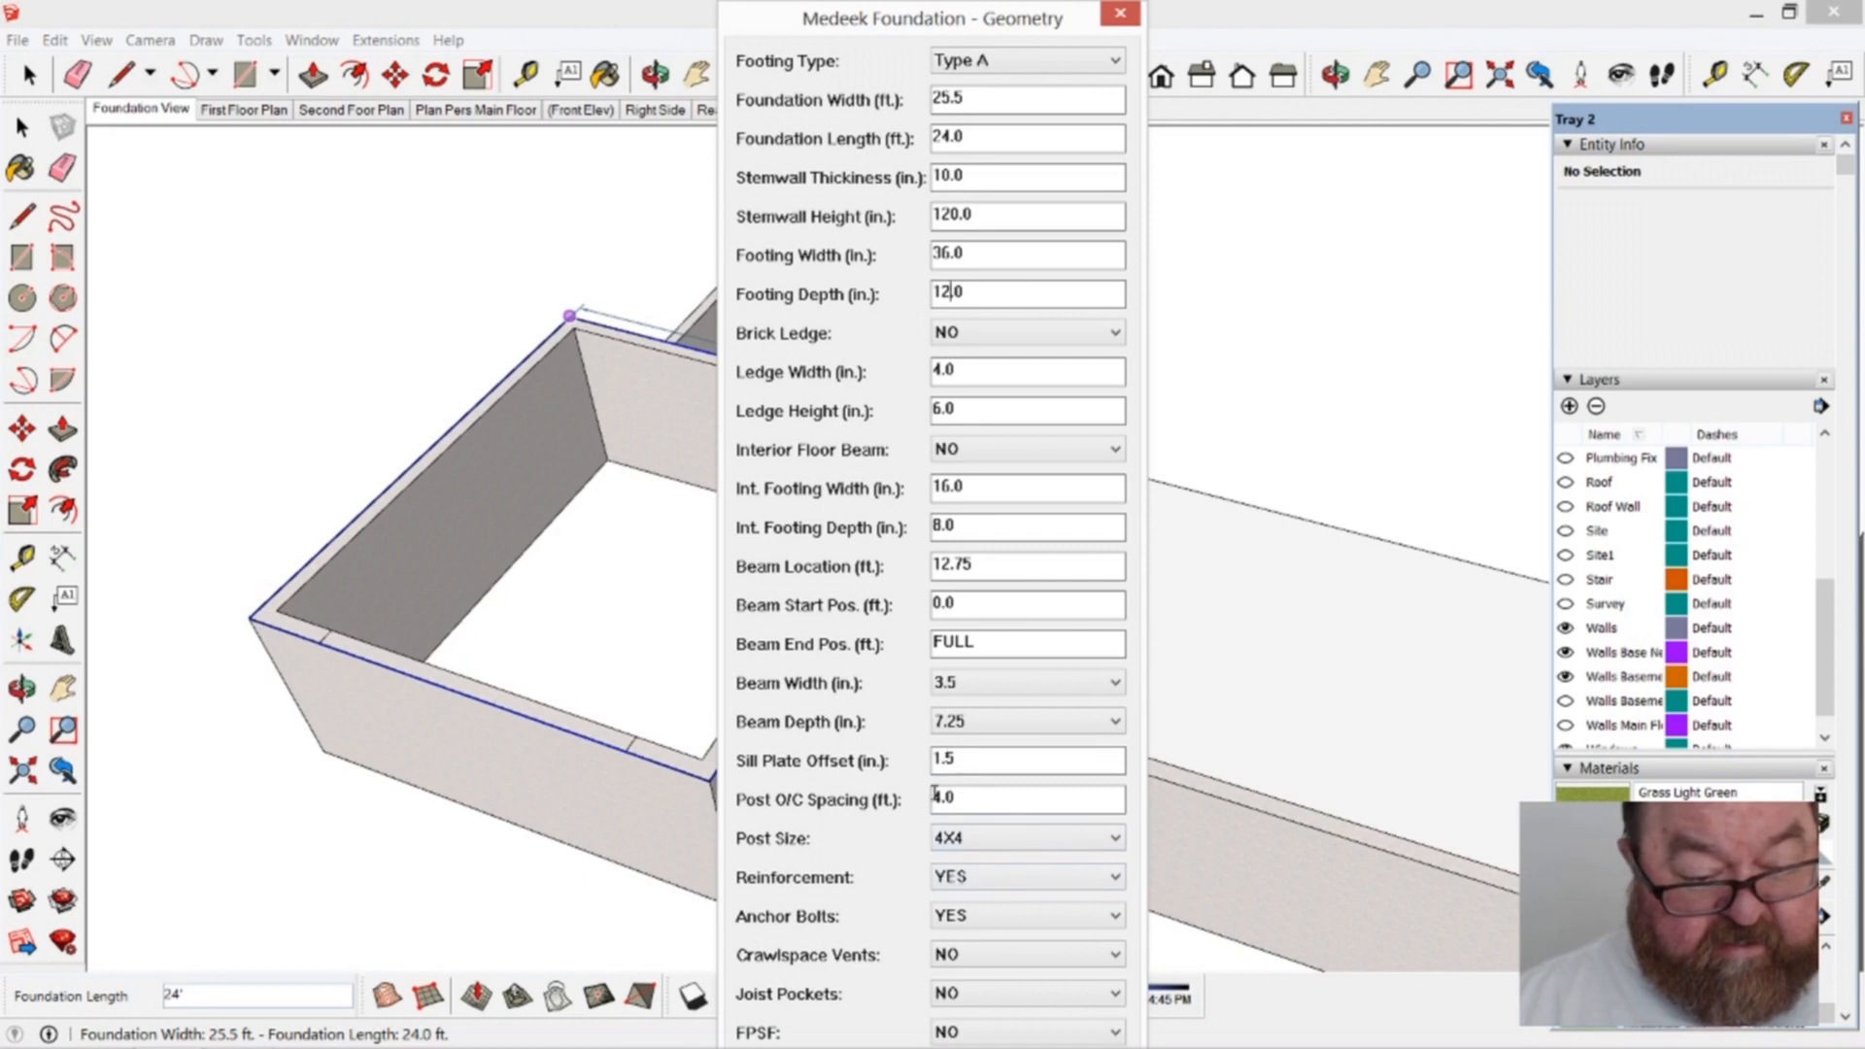
mouse_move(935, 866)
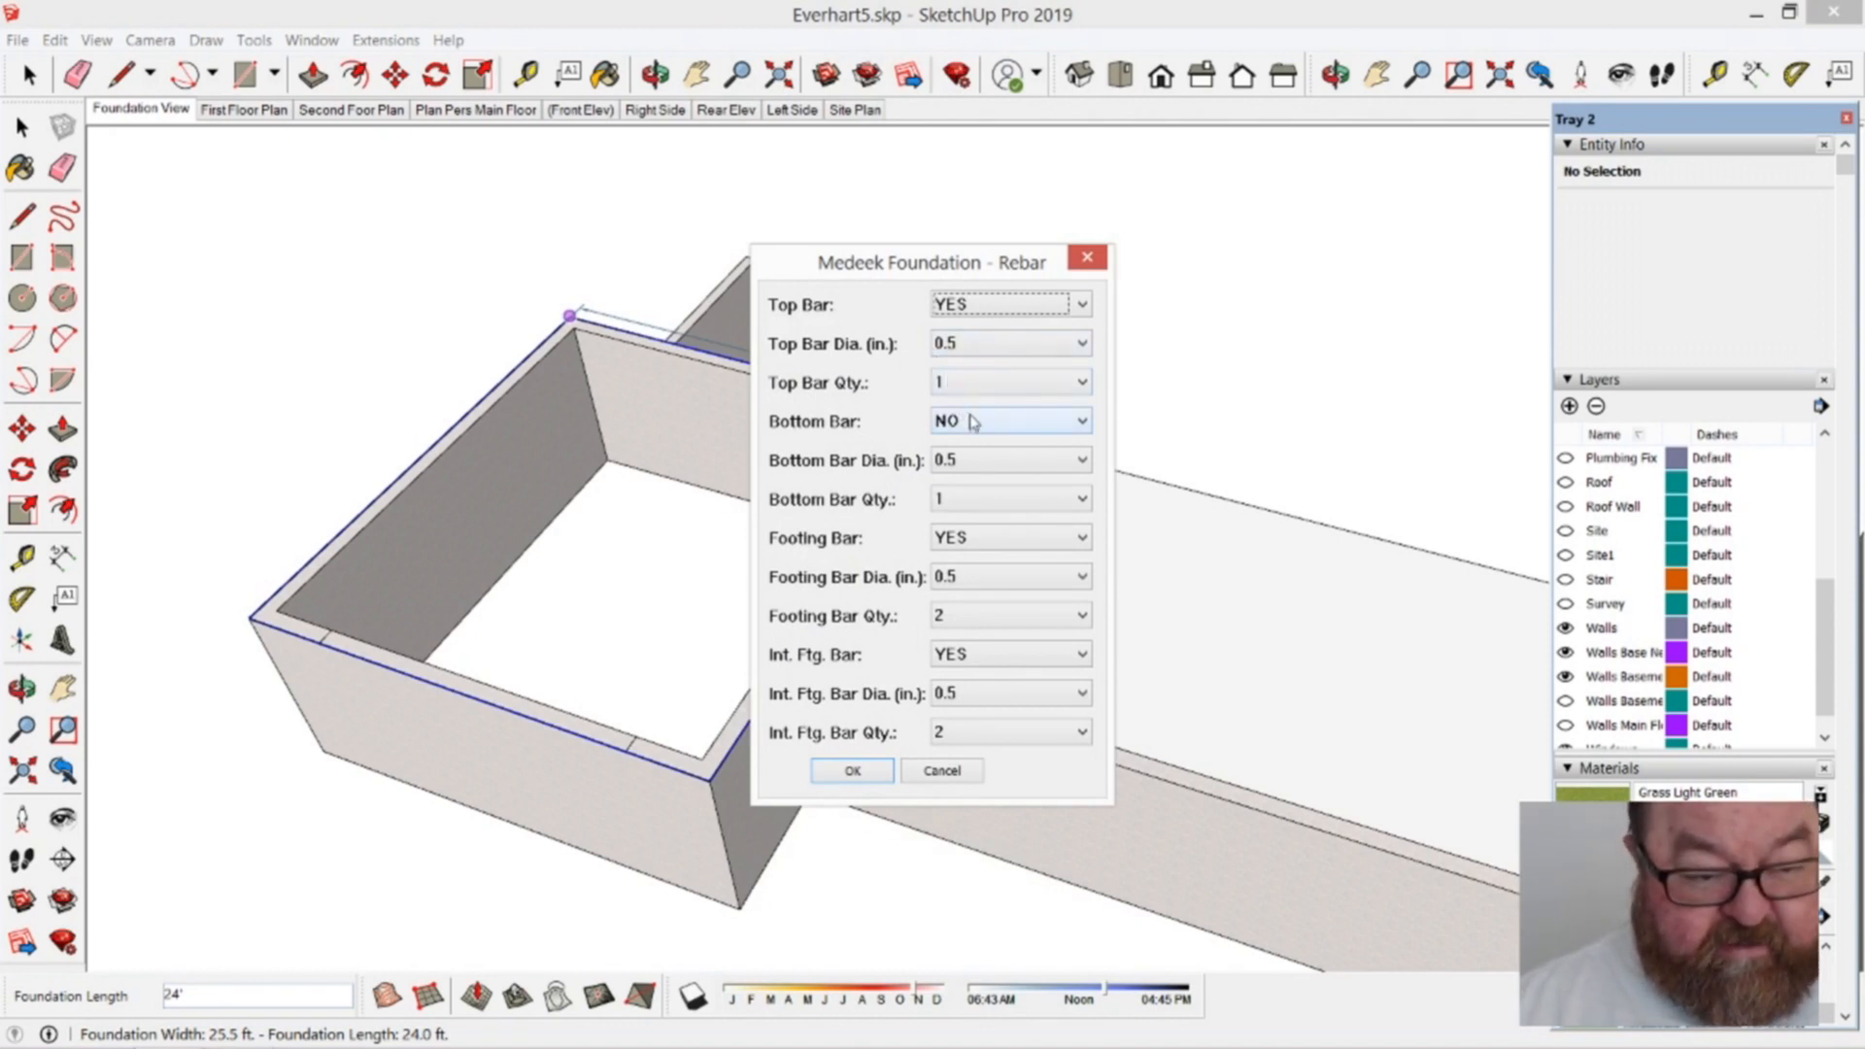
mouse_move(1080, 427)
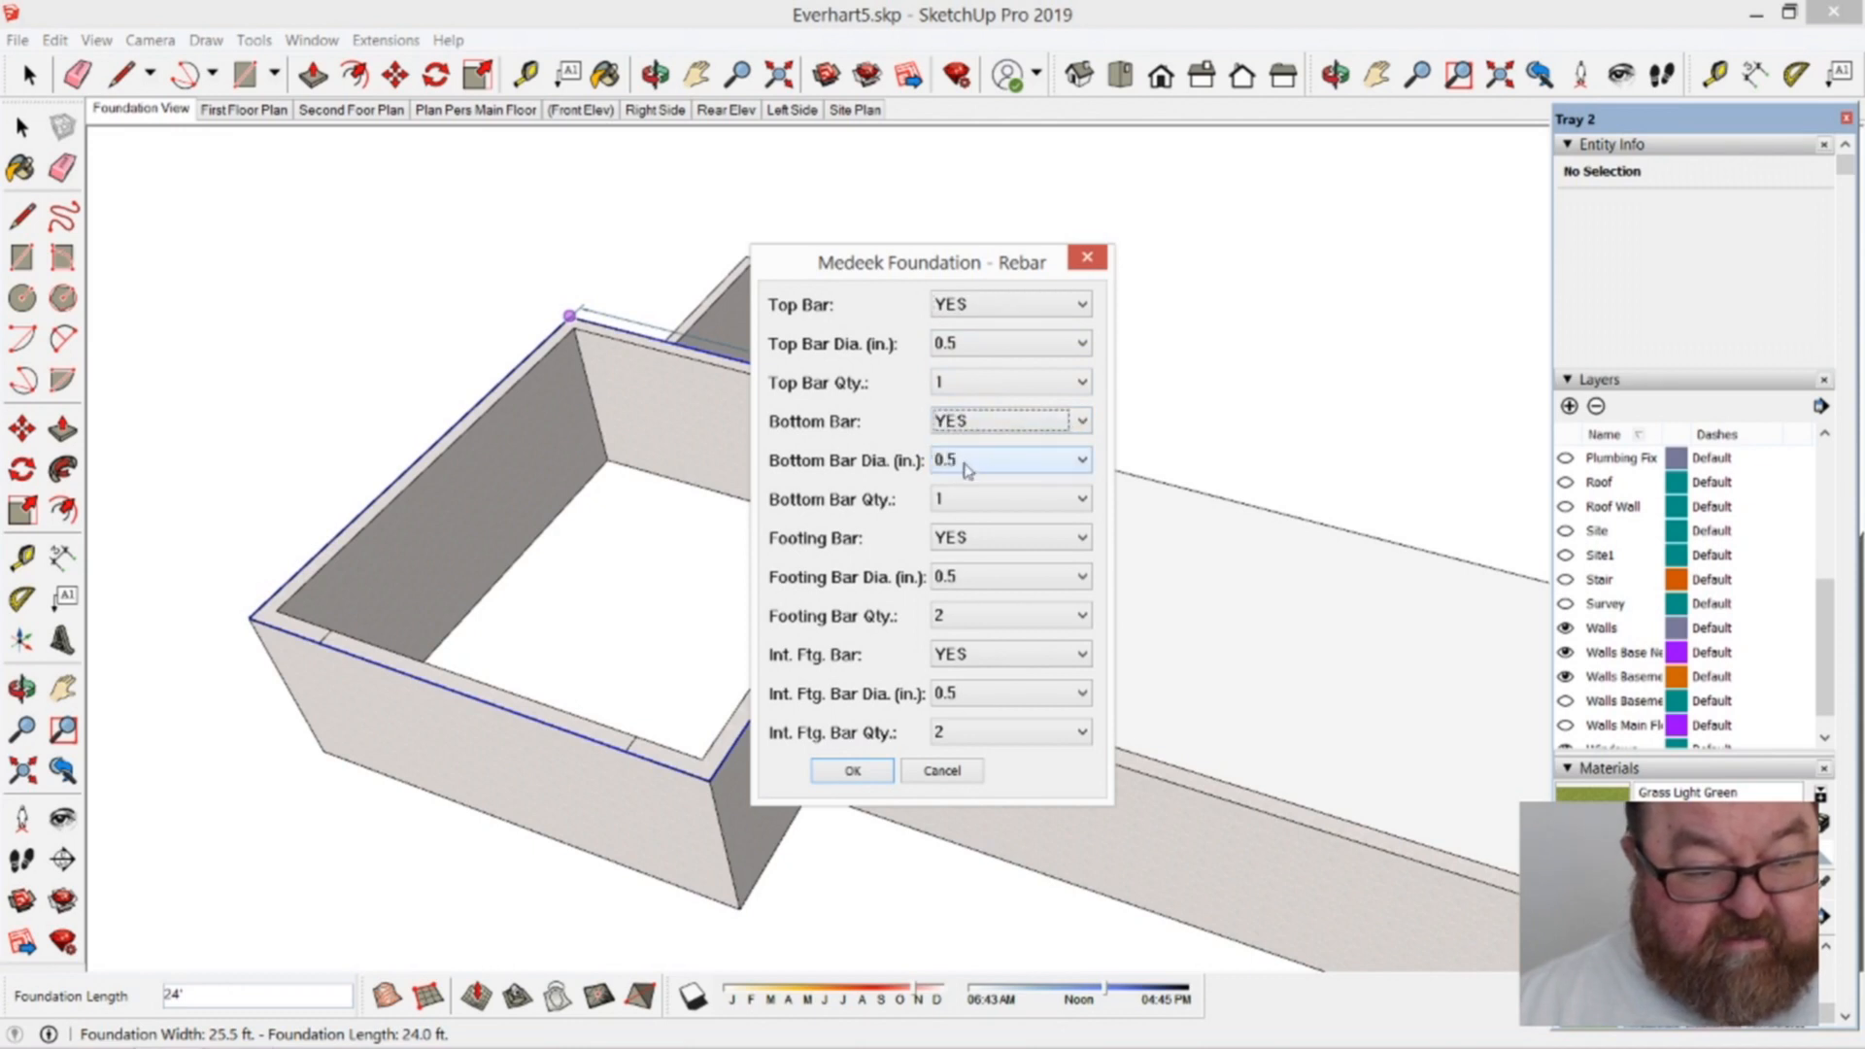
mouse_move(964, 585)
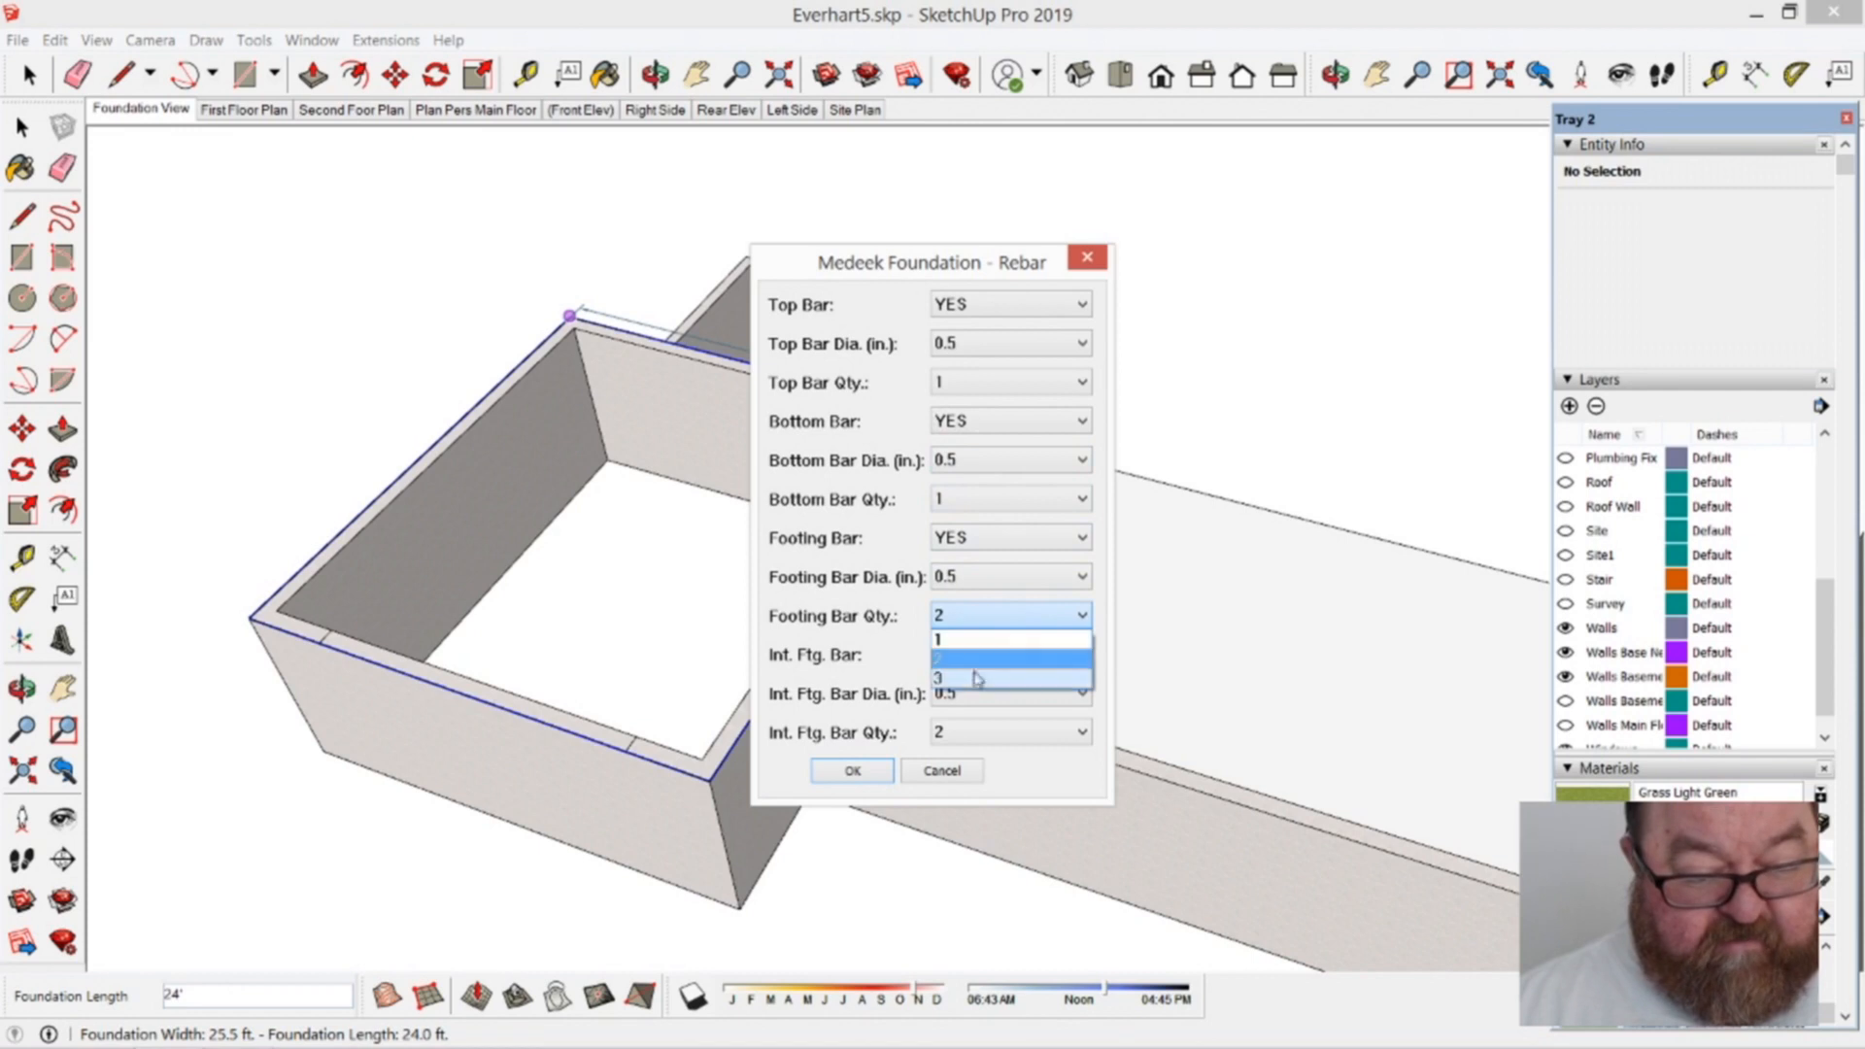
Step: Set Footing Bar Qty. to 3 with bottom bars and accept the rebar settings
left_click(976, 677)
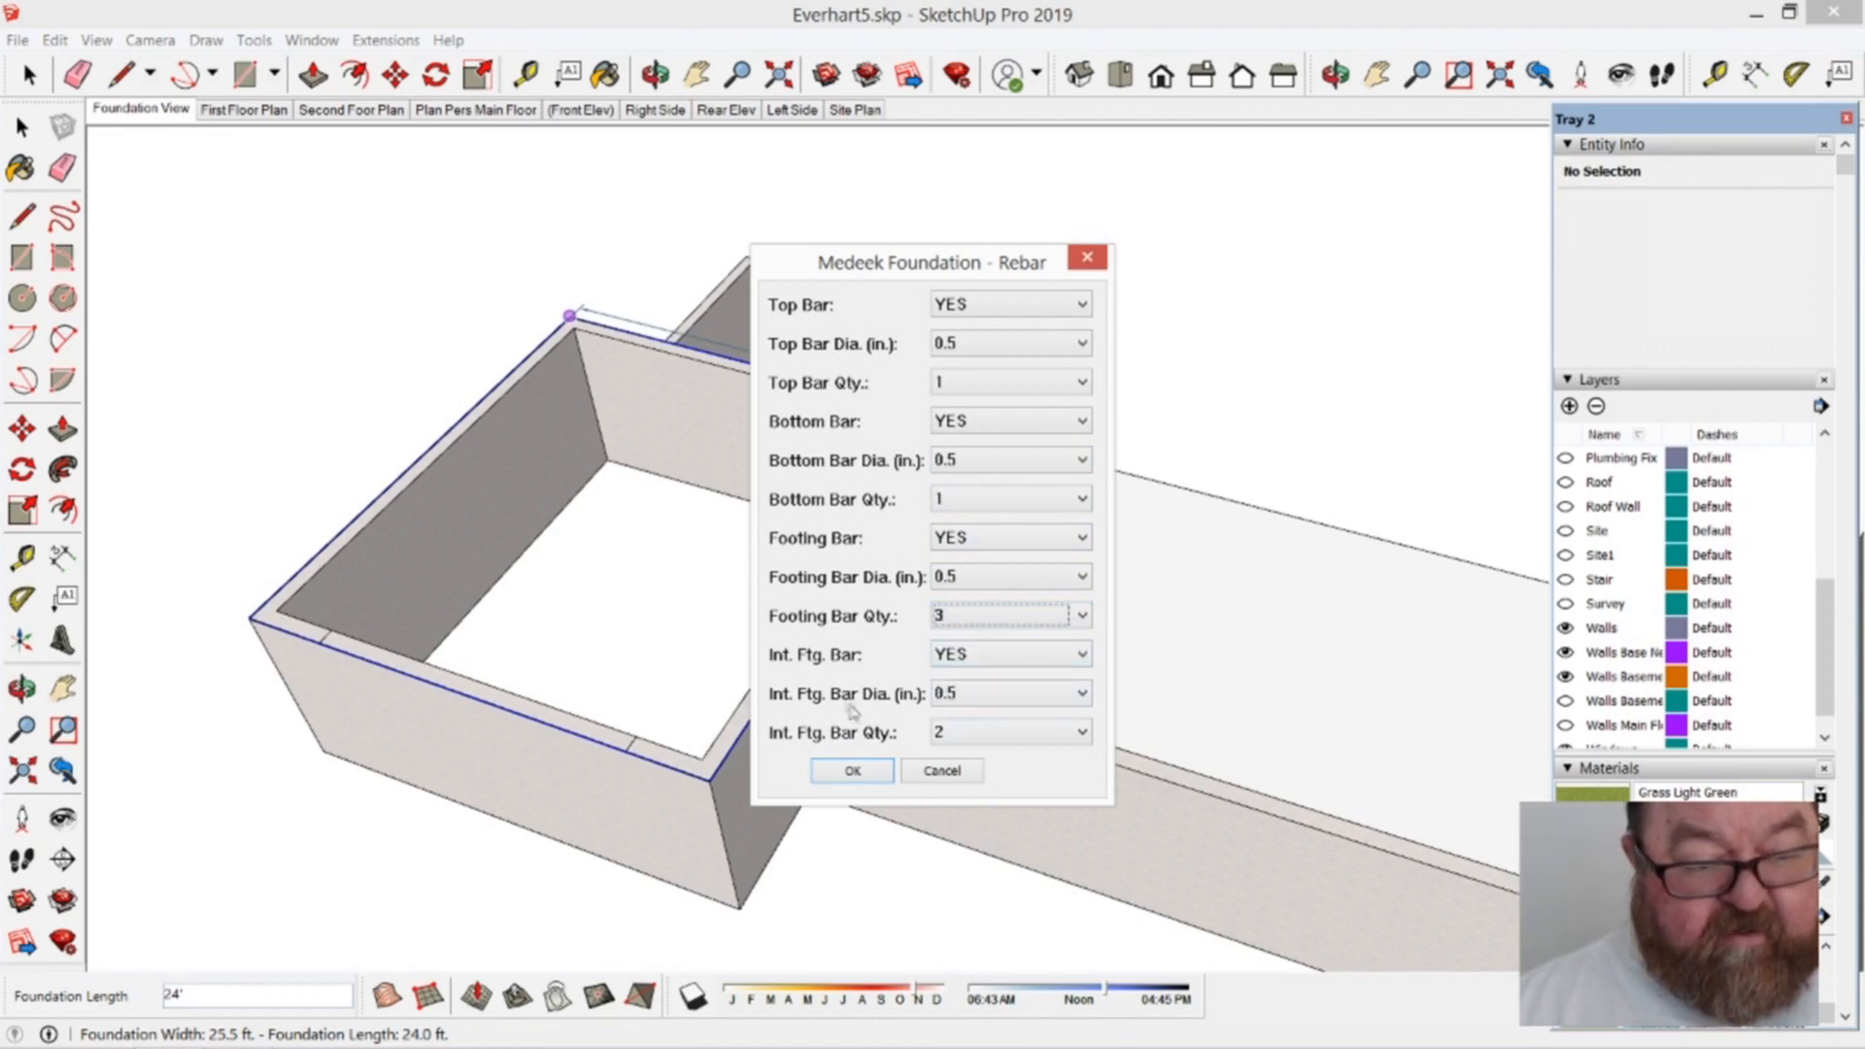
left_click(851, 770)
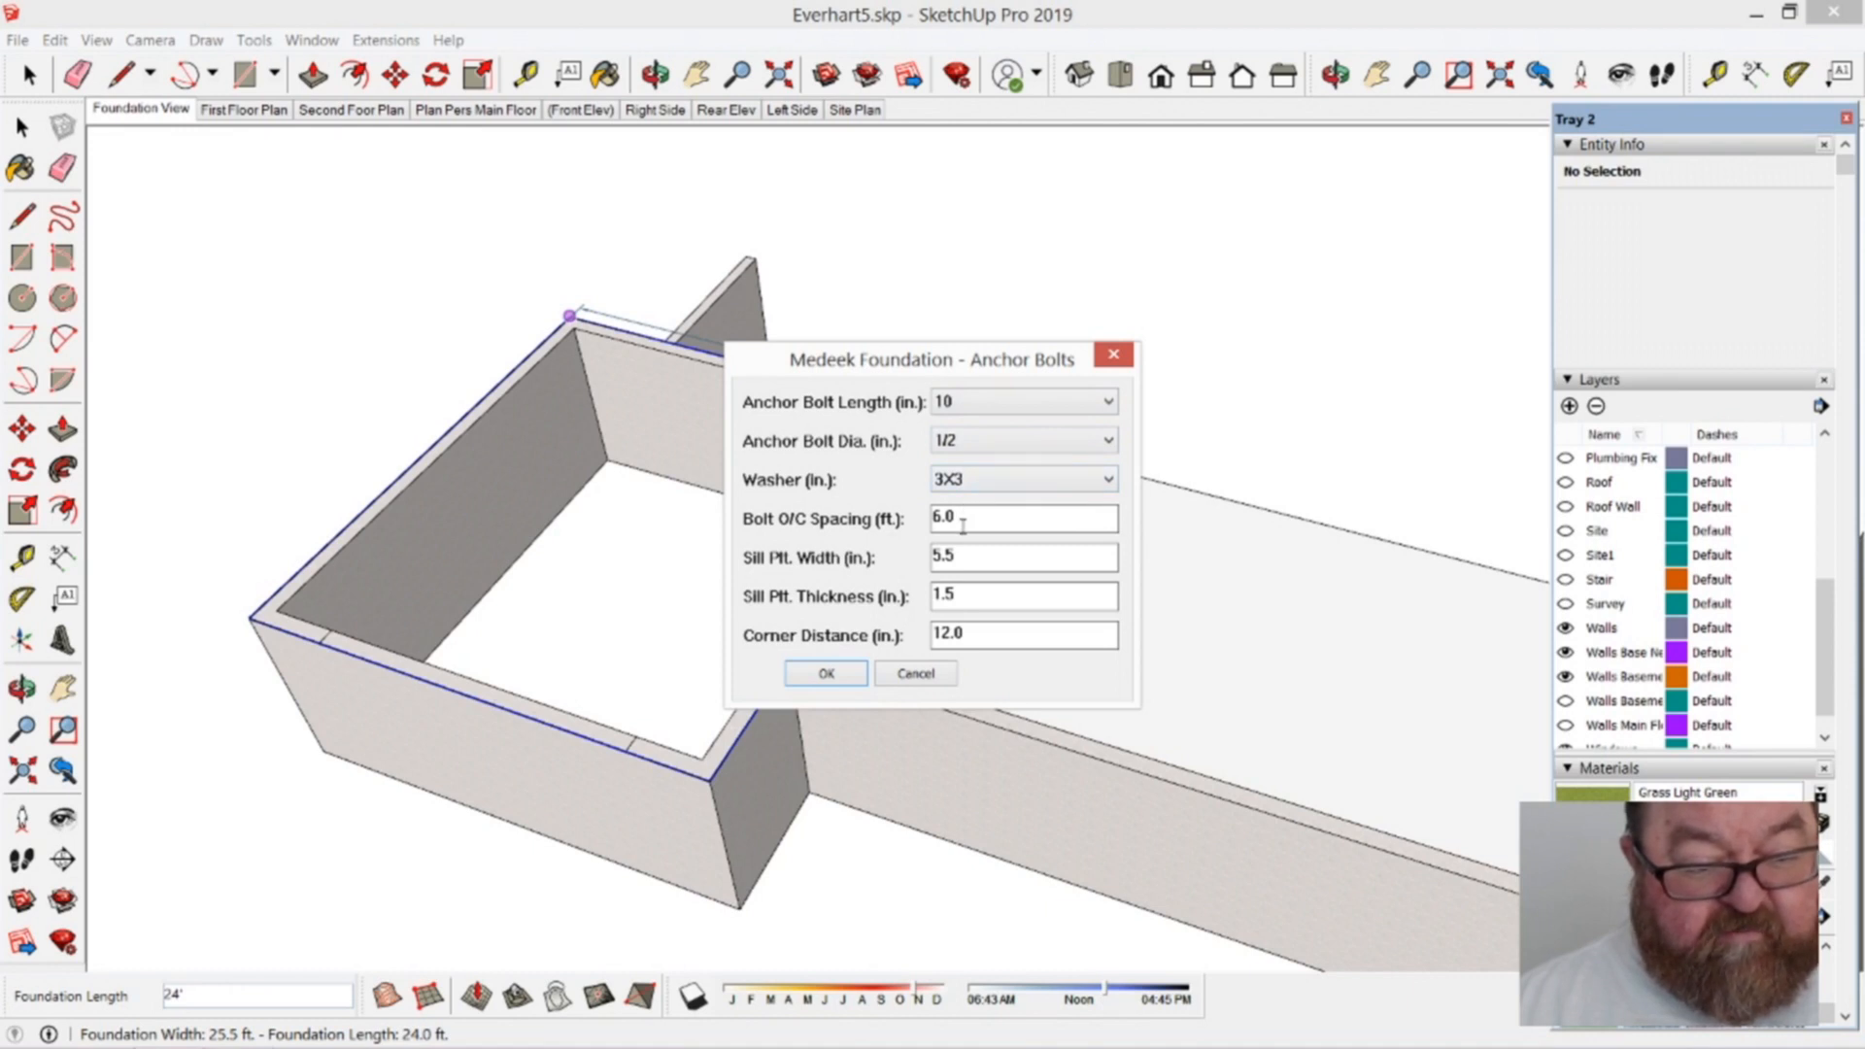
Step: Change Bolt O/C Spacing to 4.0 and generate the stemwall foundation
left_click(942, 516)
type("4")
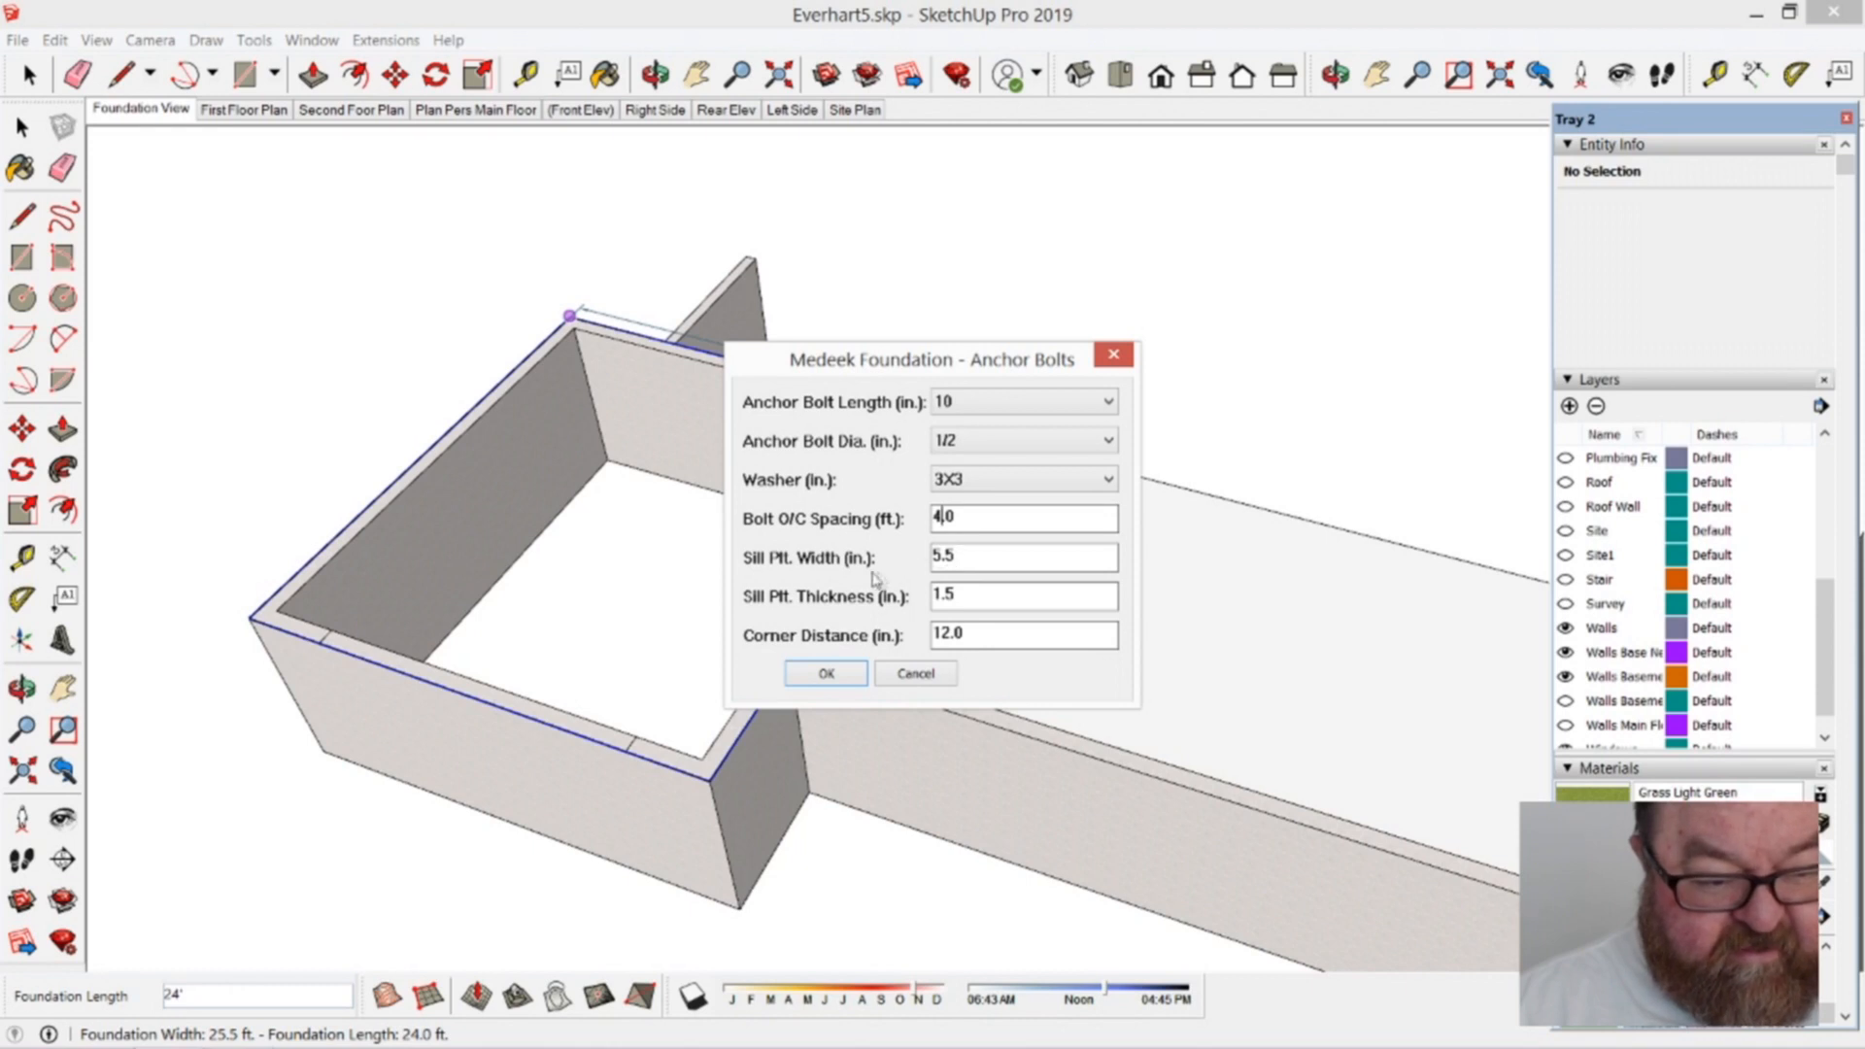
mouse_move(889, 577)
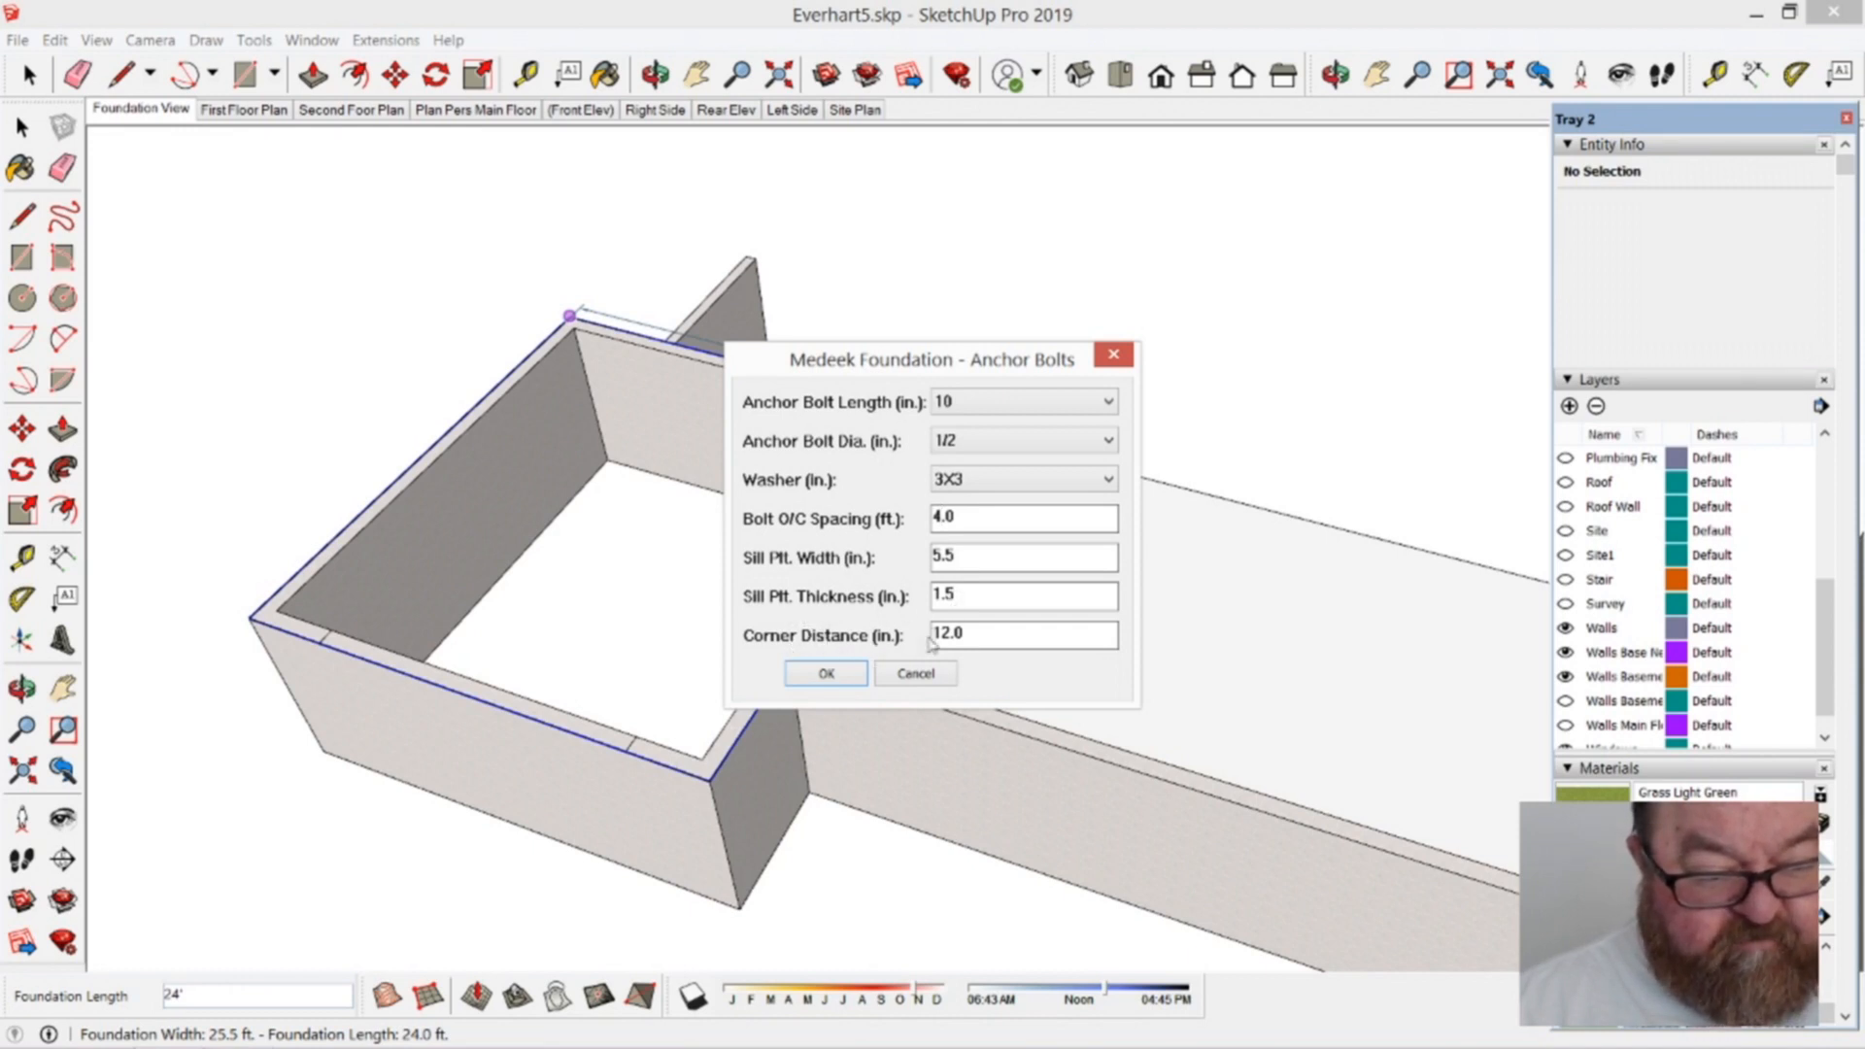
left_click(943, 518)
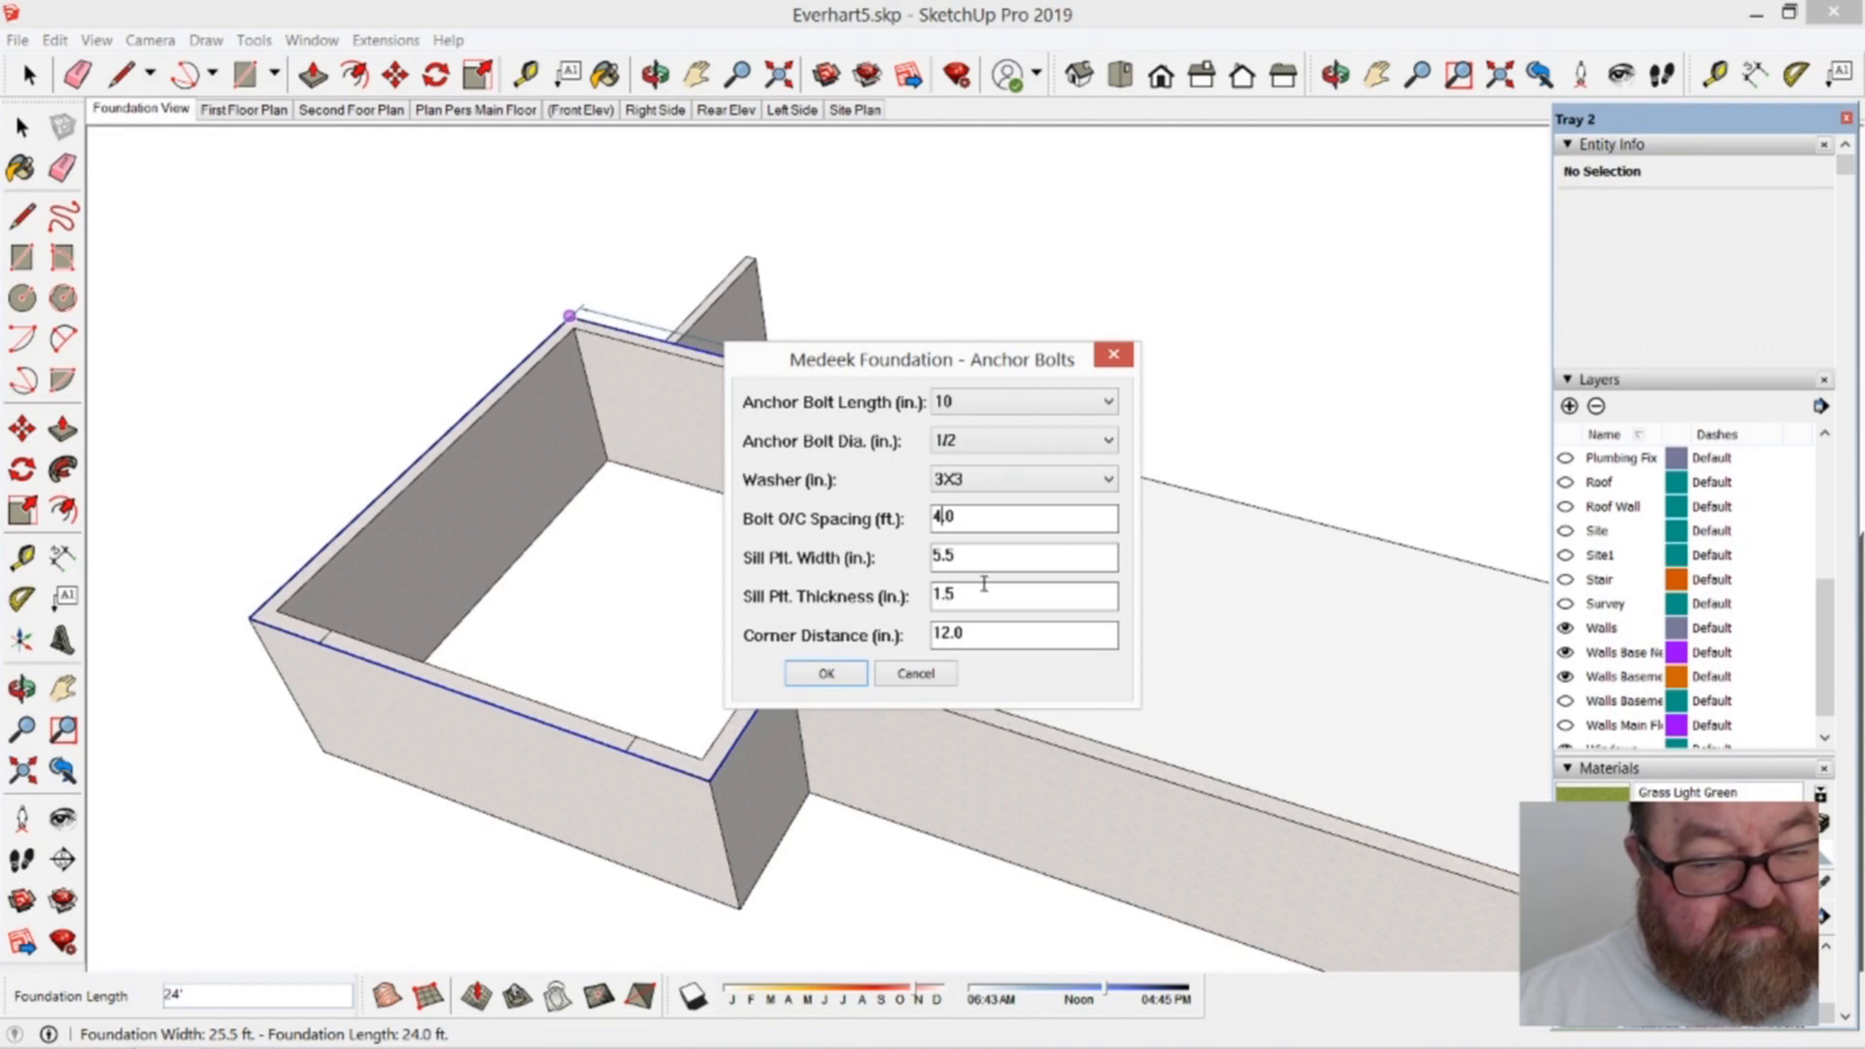
mouse_move(867, 621)
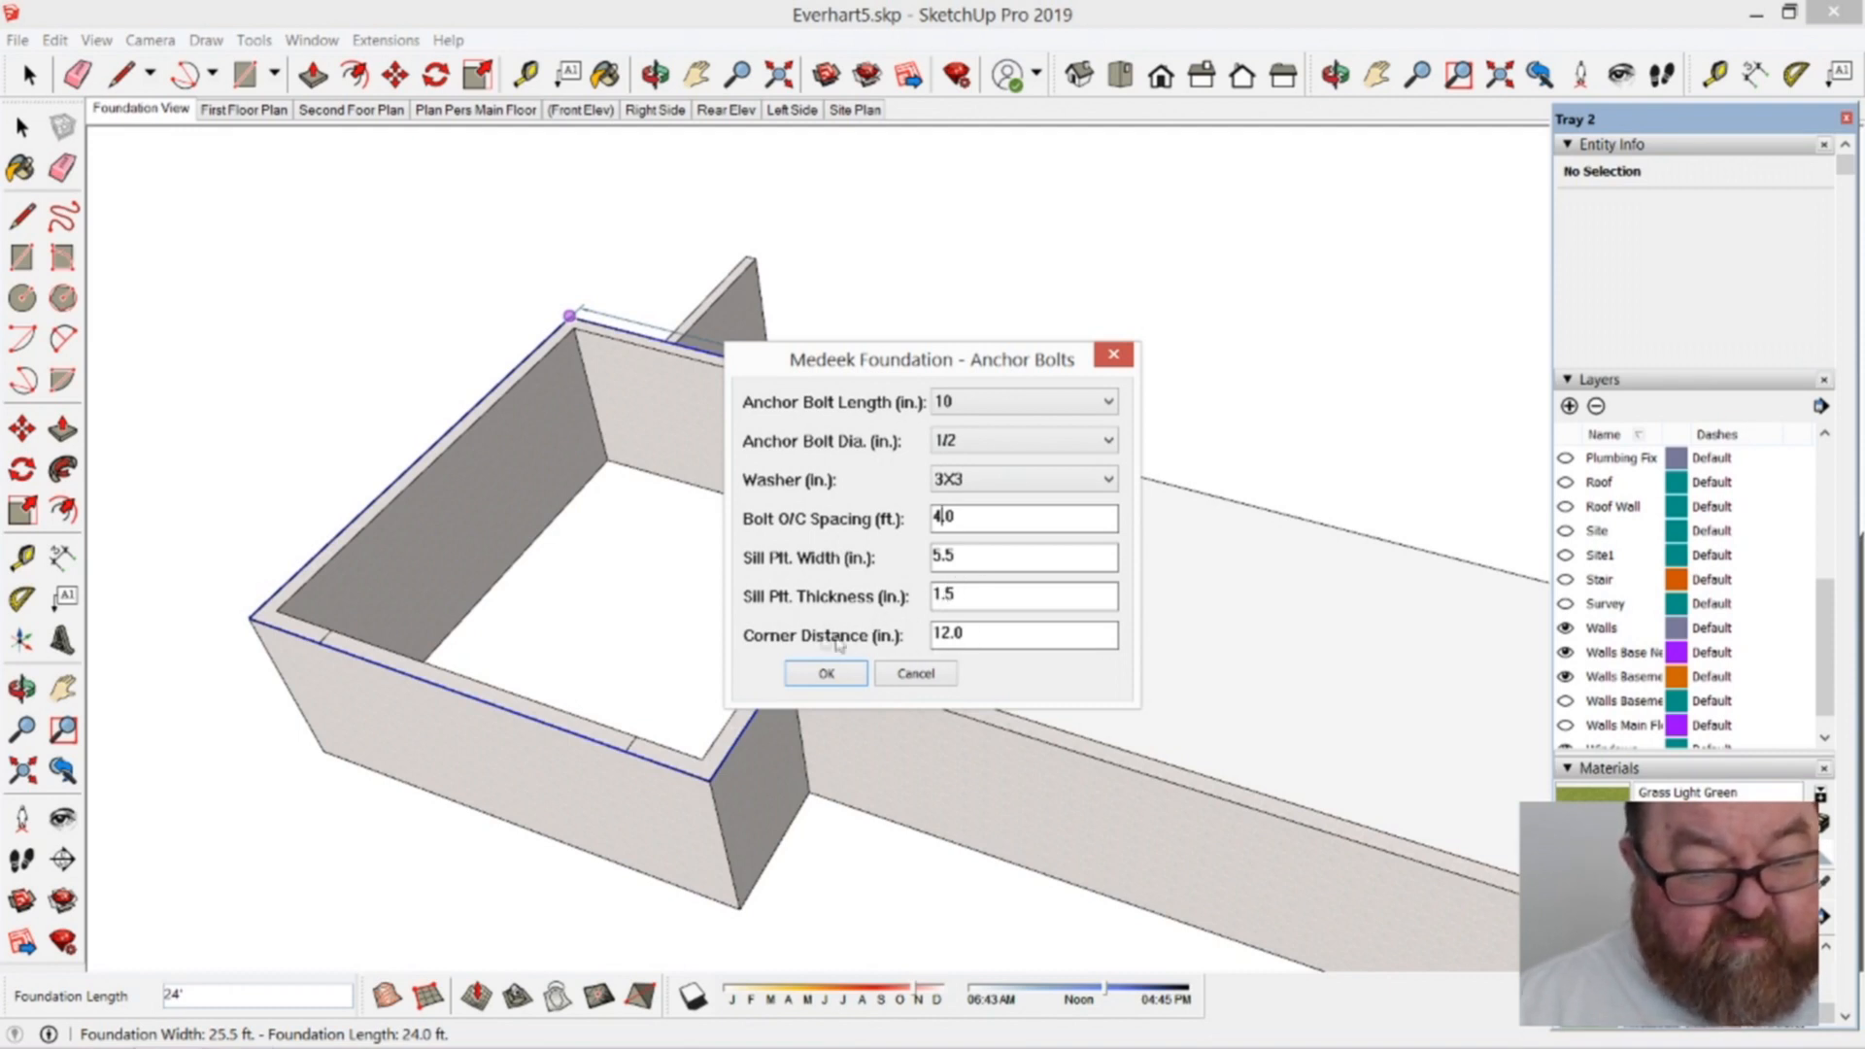
left_click(823, 673)
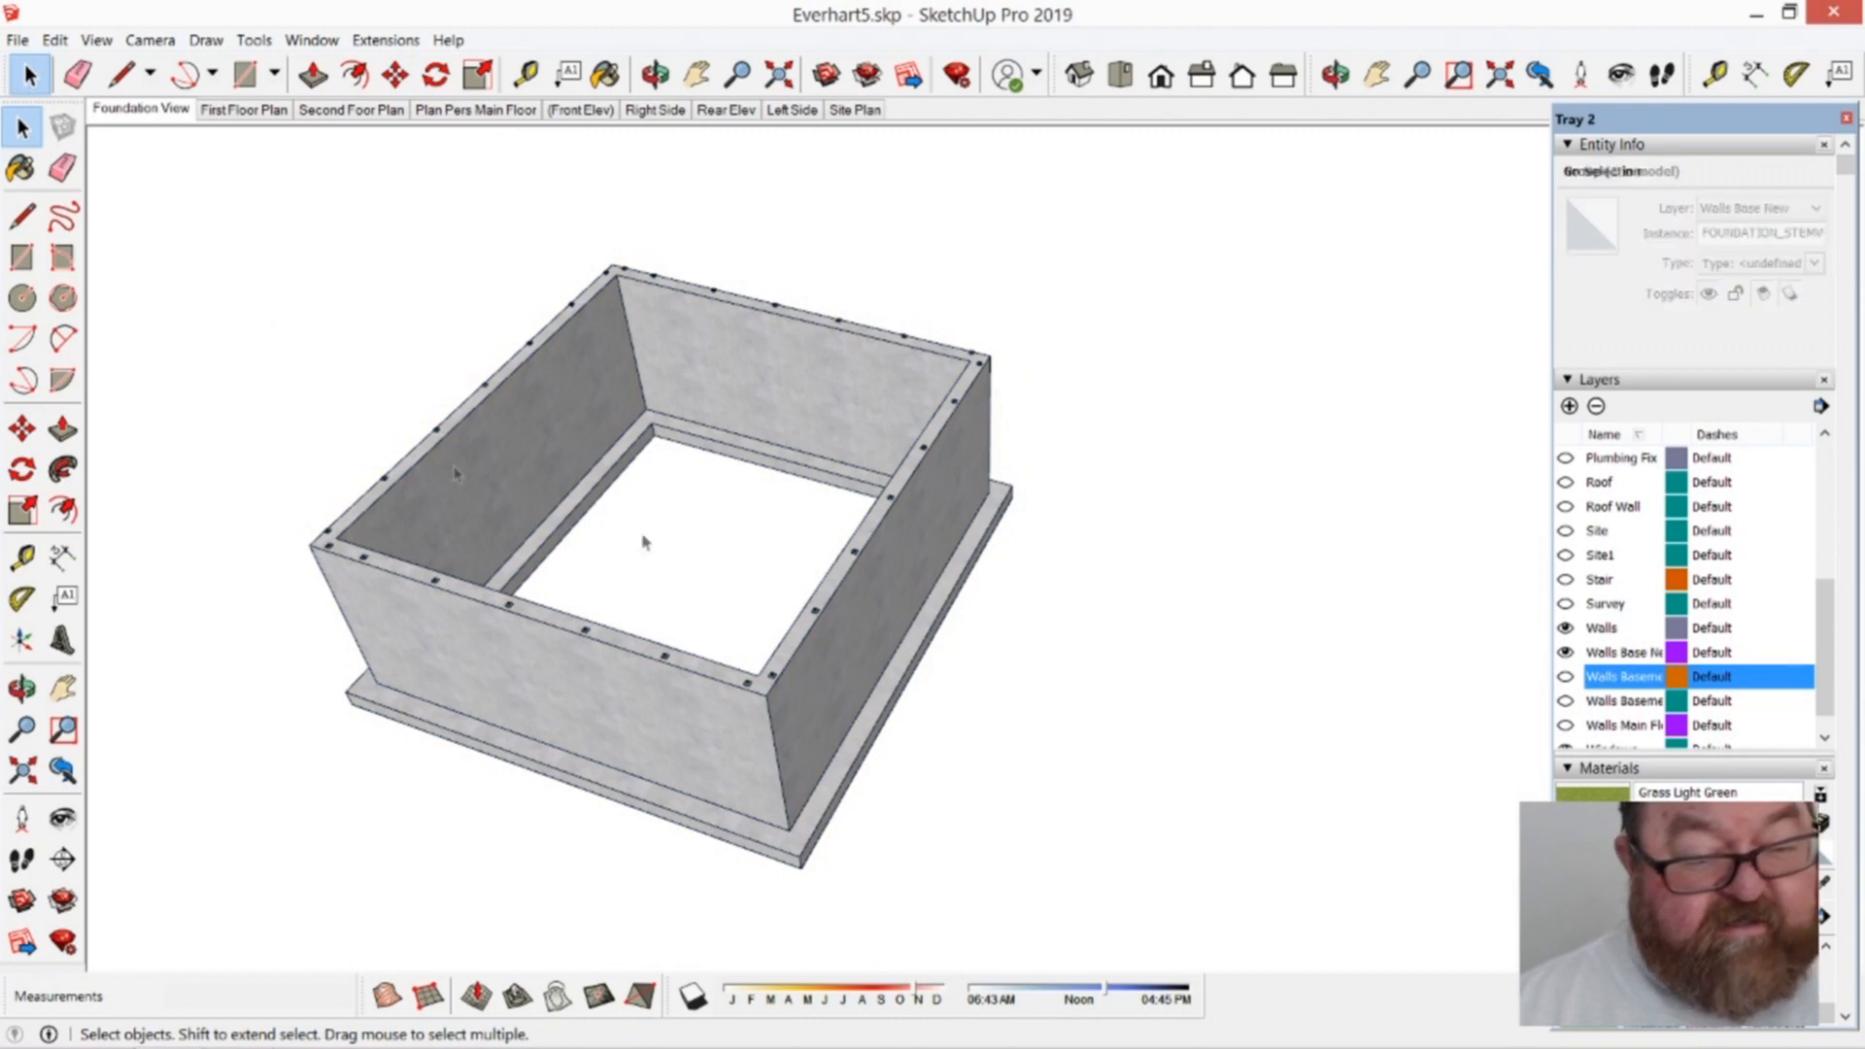
Step: Turn the Walls Basement layer back on and orbit closer to the foundation corner
left_click(696, 190)
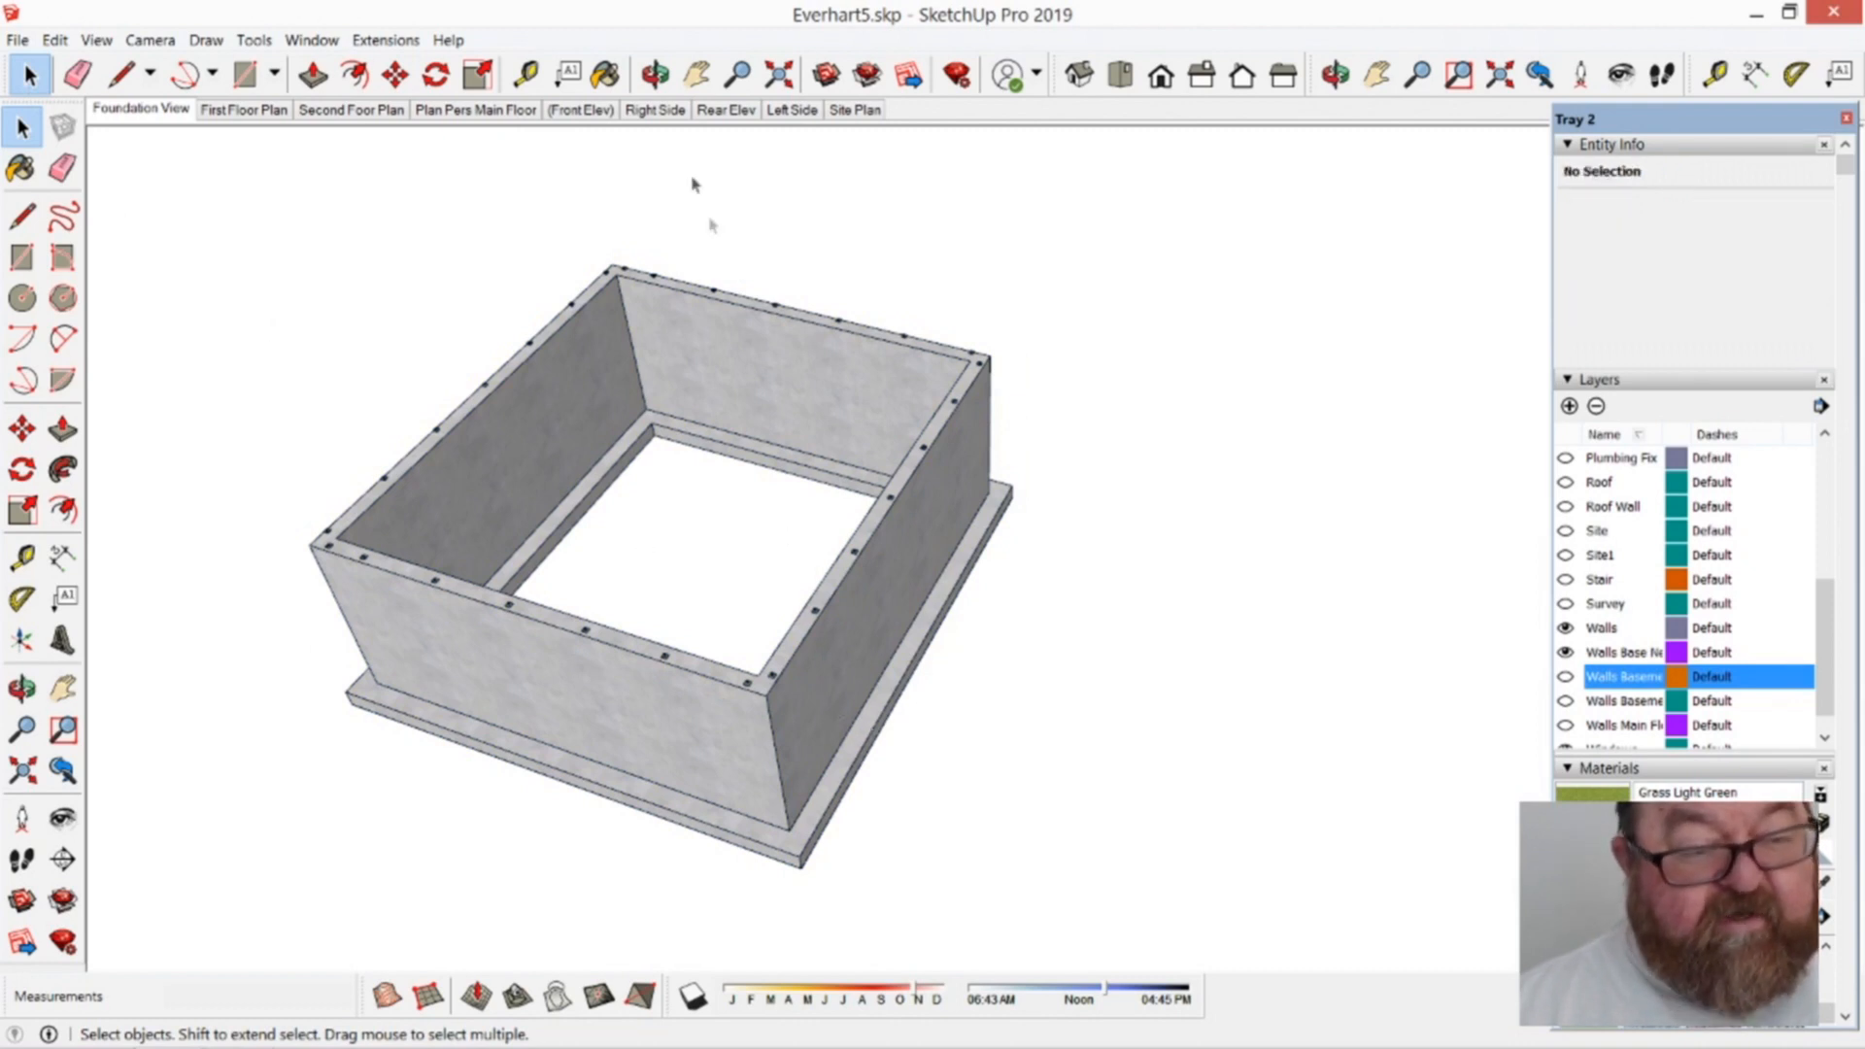
left_click(653, 74)
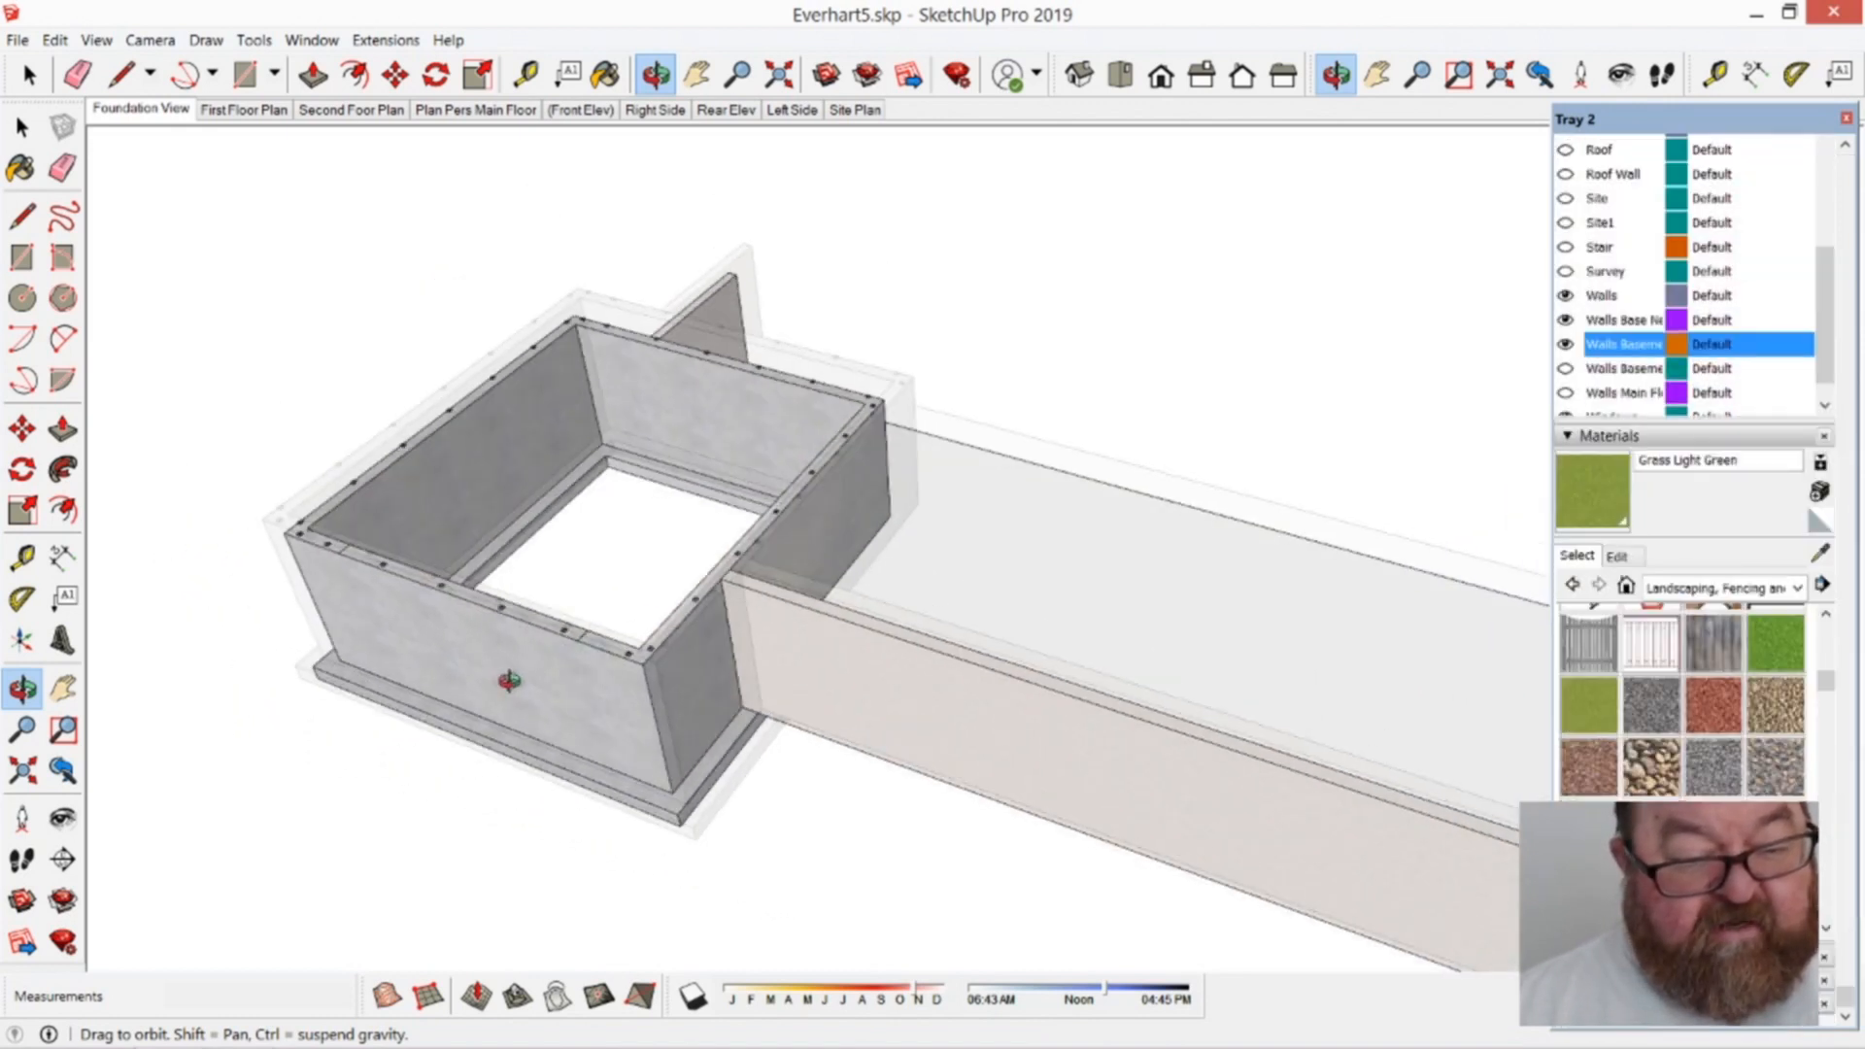
left_click_drag(512, 684, 653, 607)
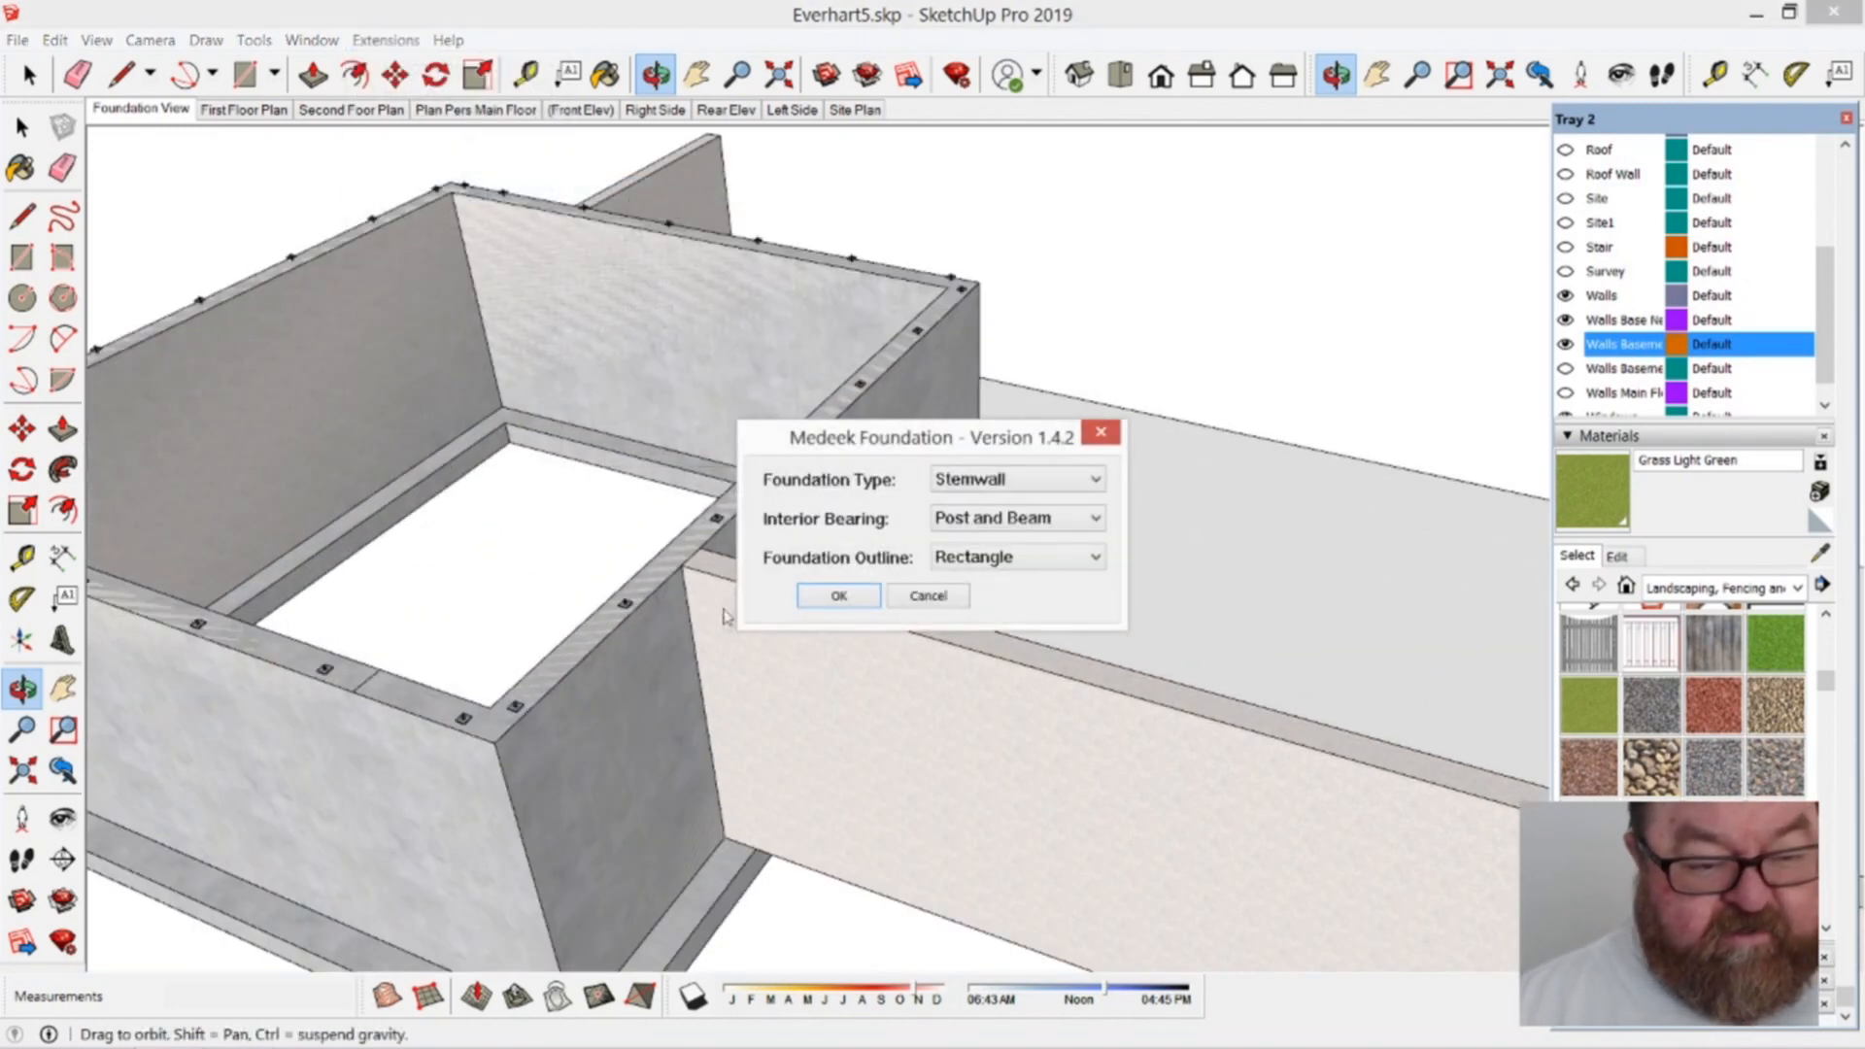
left_click(837, 594)
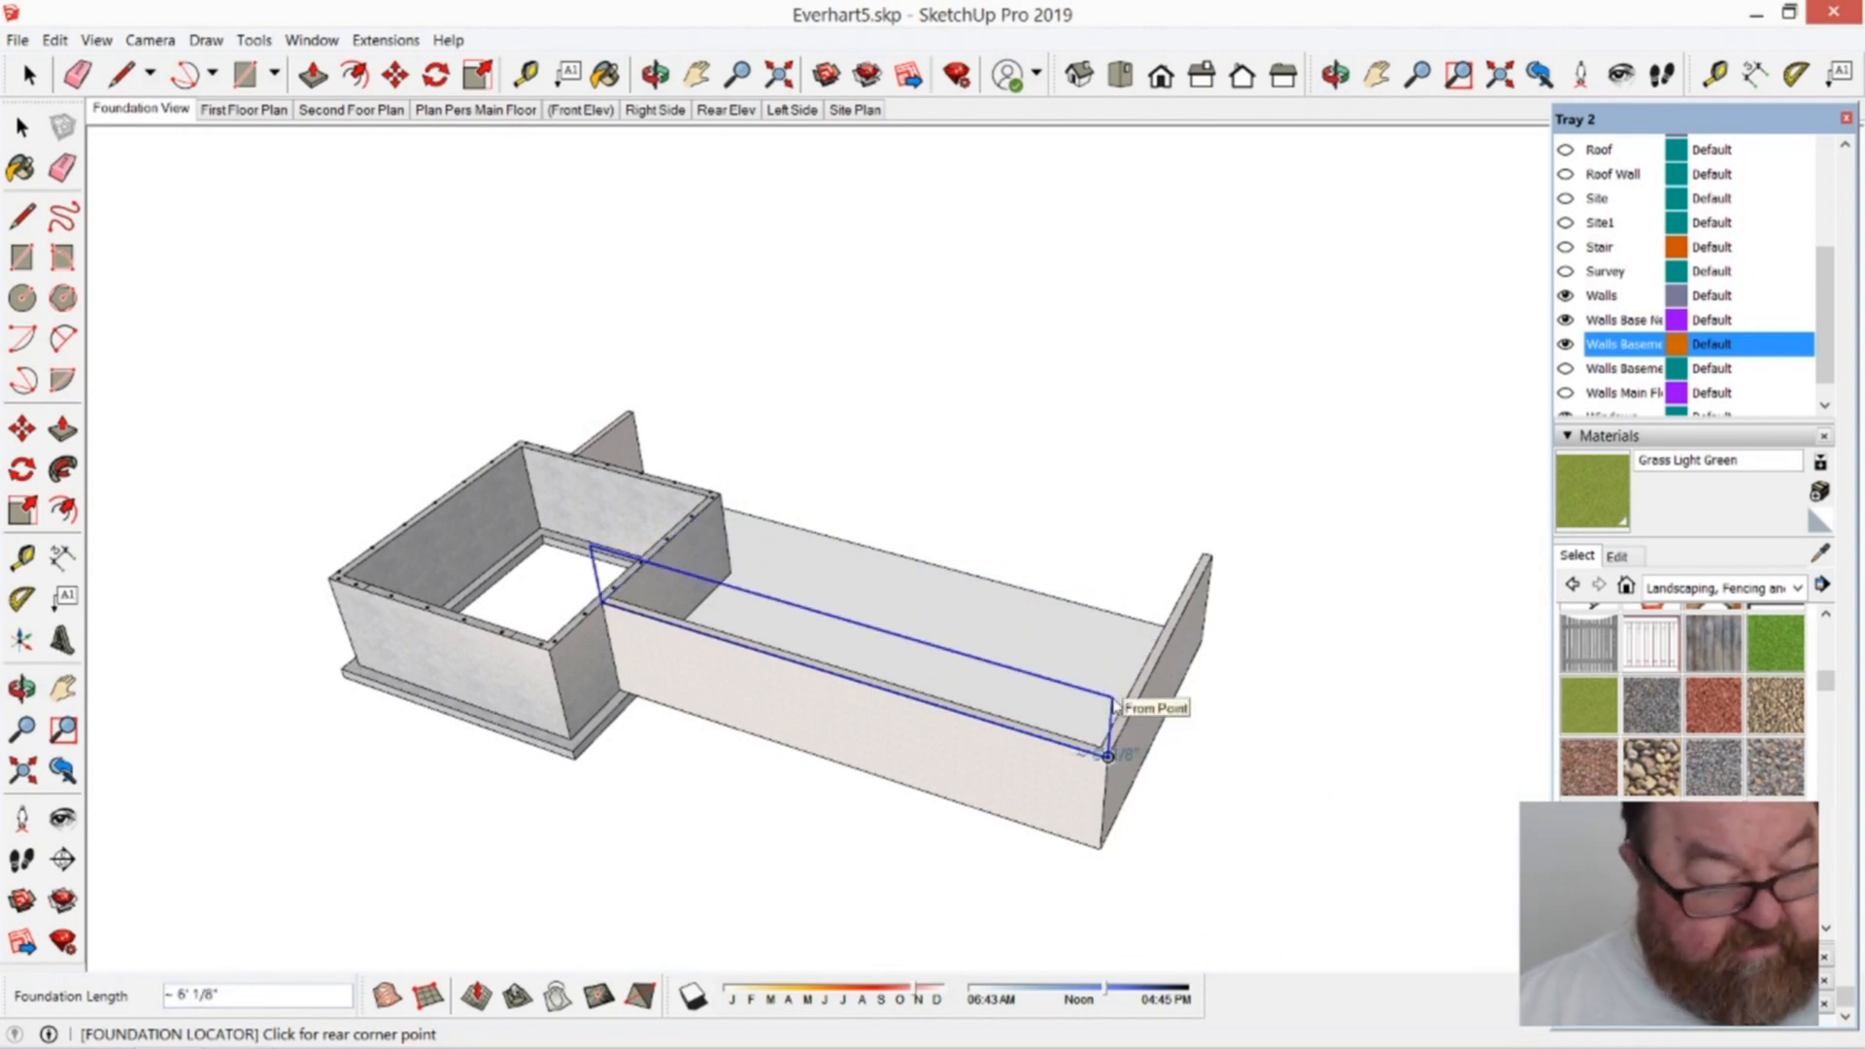
left_click(384, 39)
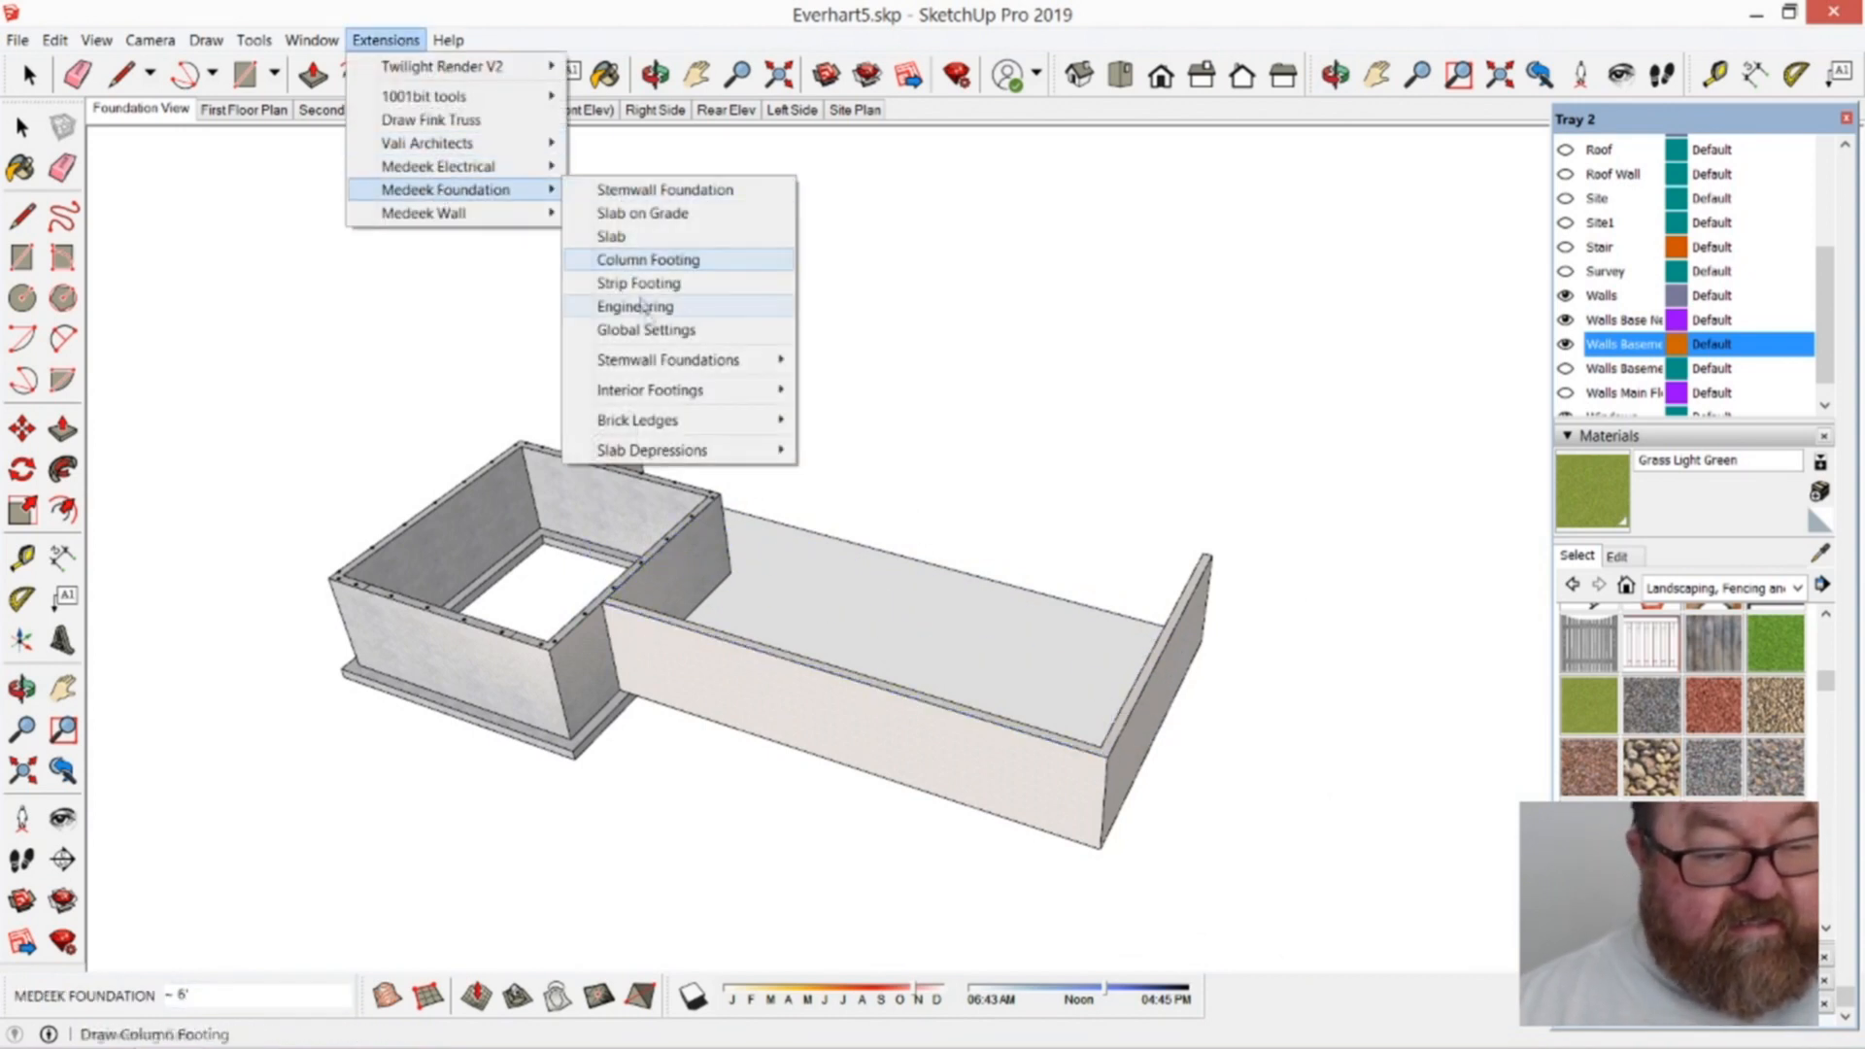
mouse_move(668, 360)
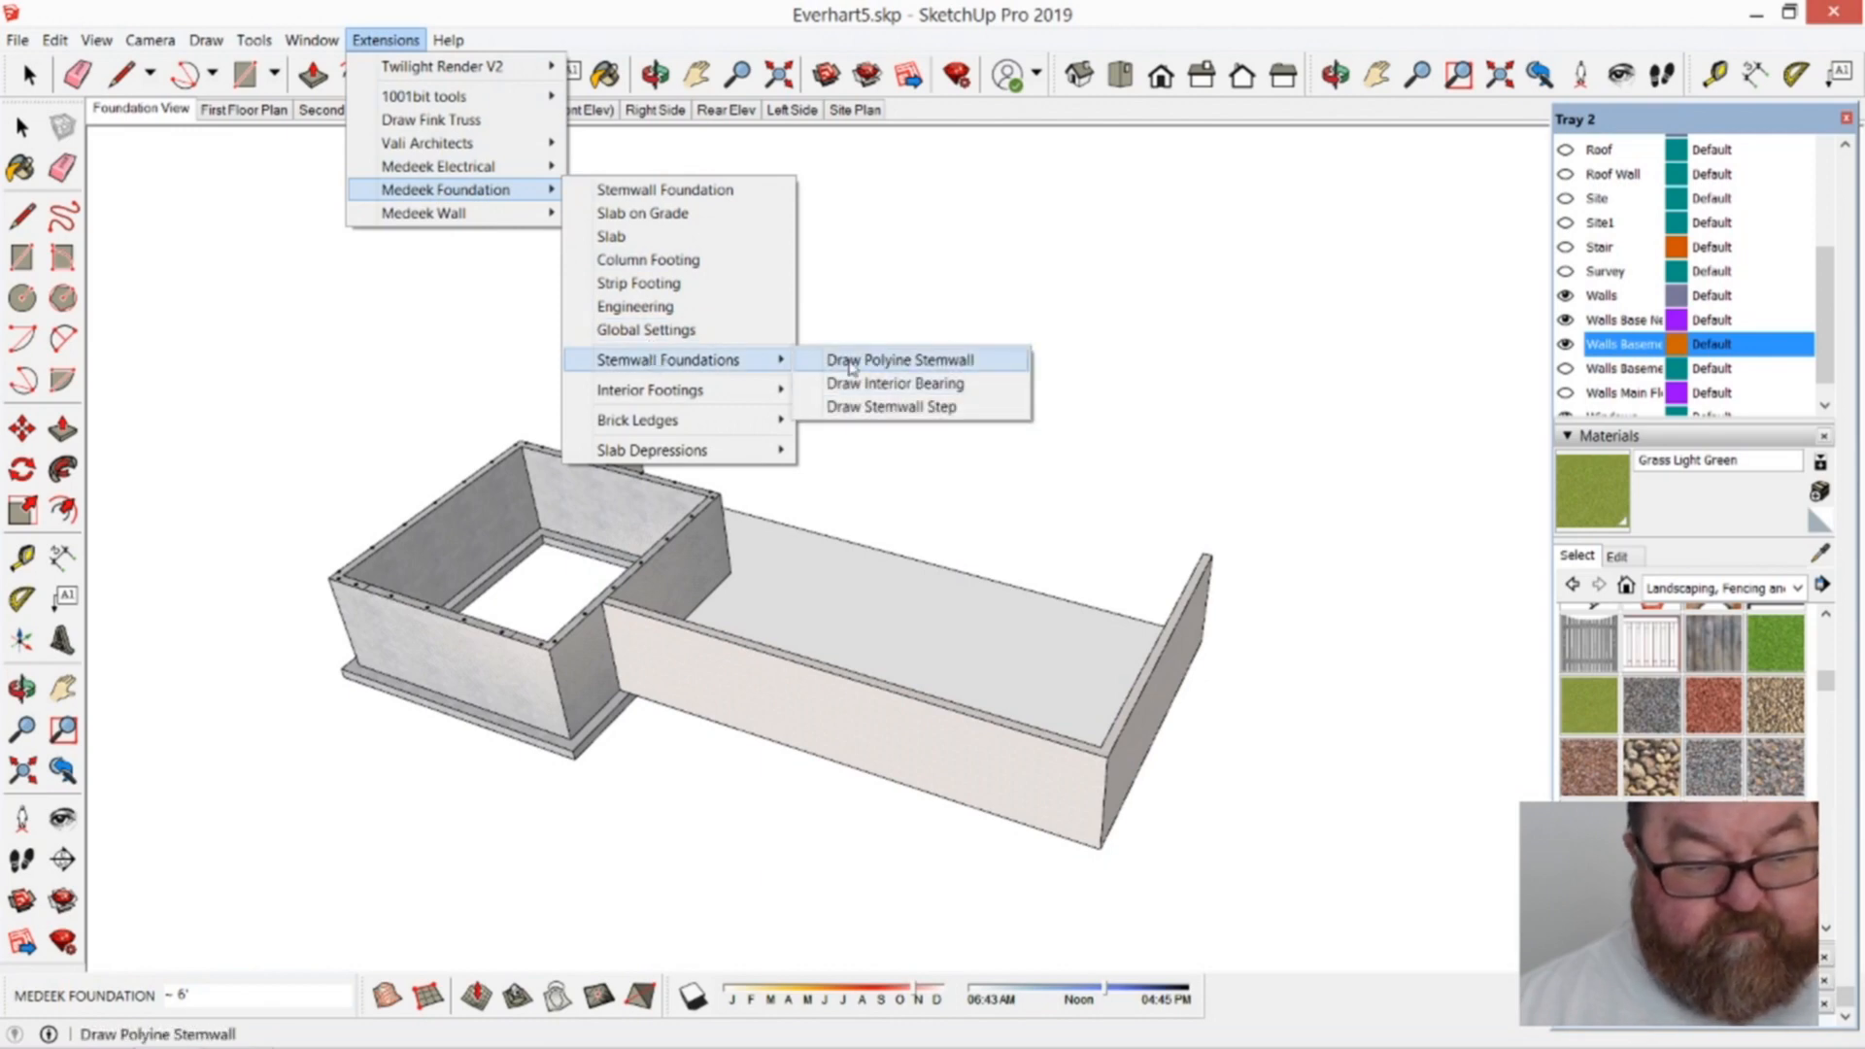
Step: Draw a polyline stemwall starting where the walls meet, then orbit to view it from outside
left_click(899, 359)
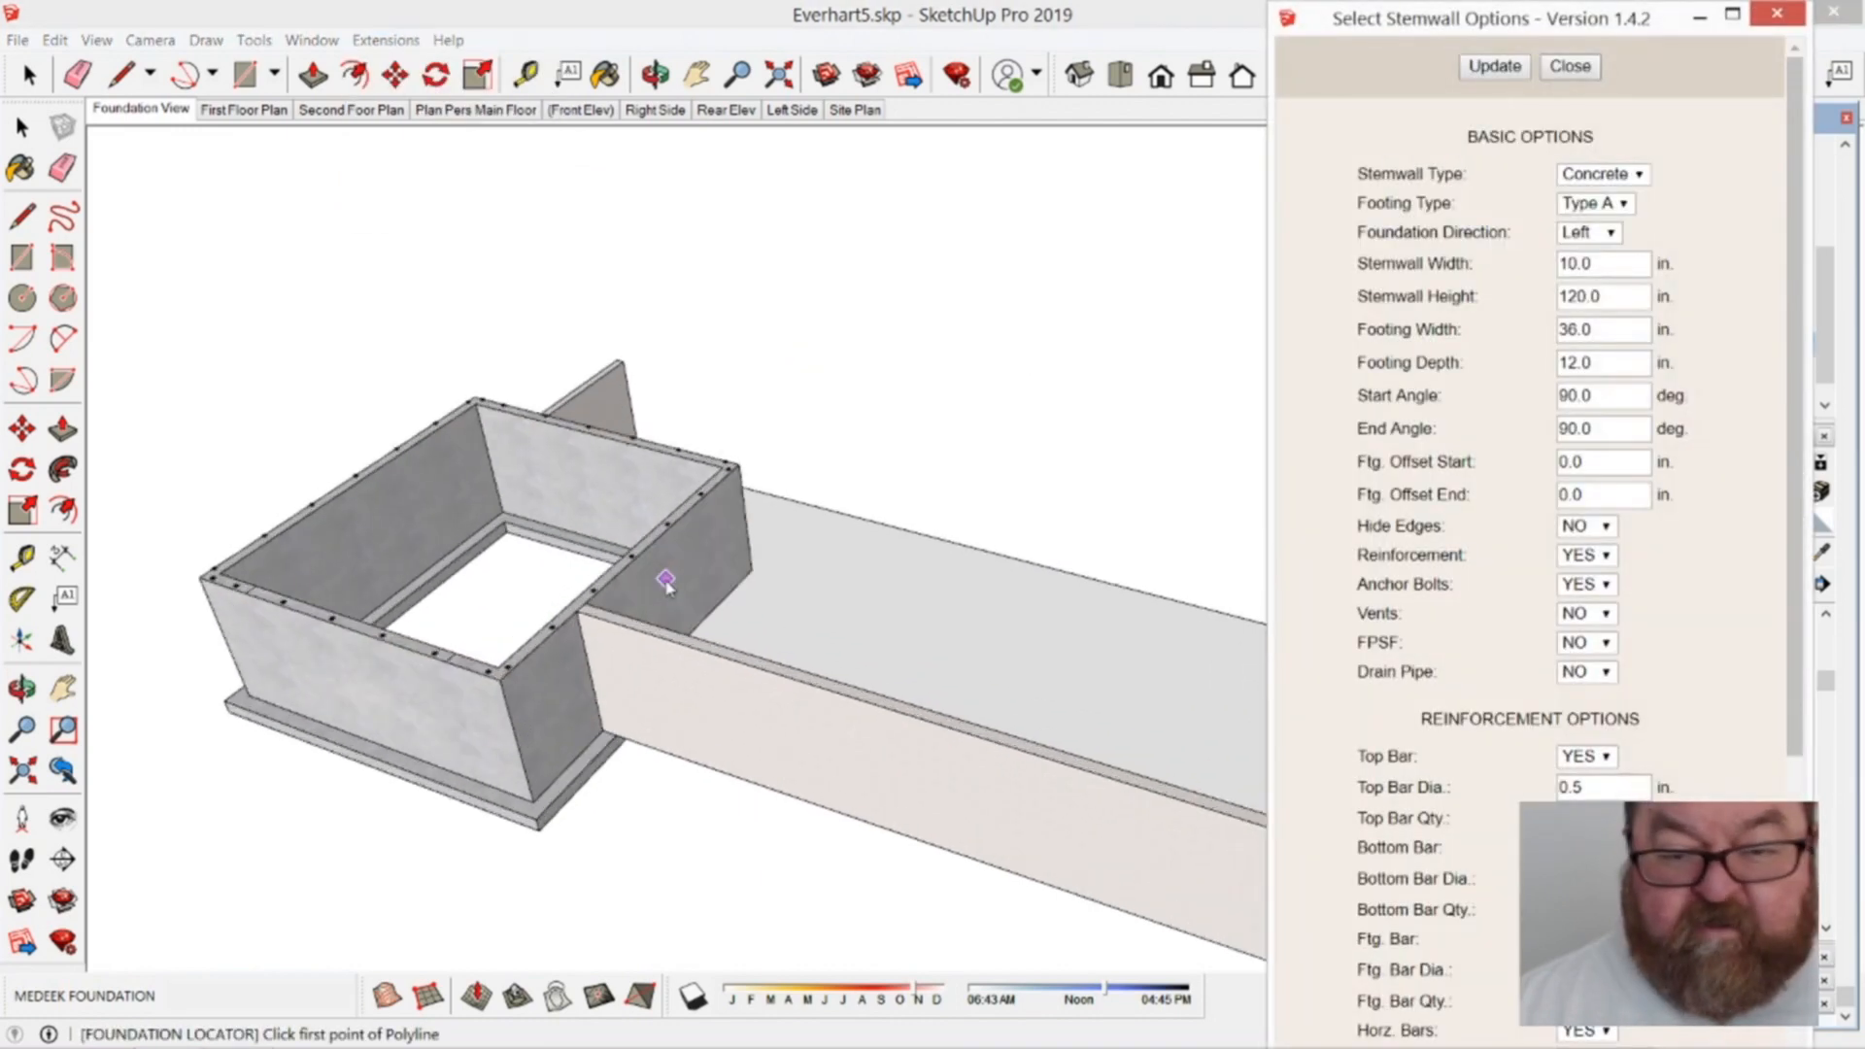
left_click_drag(667, 583, 583, 565)
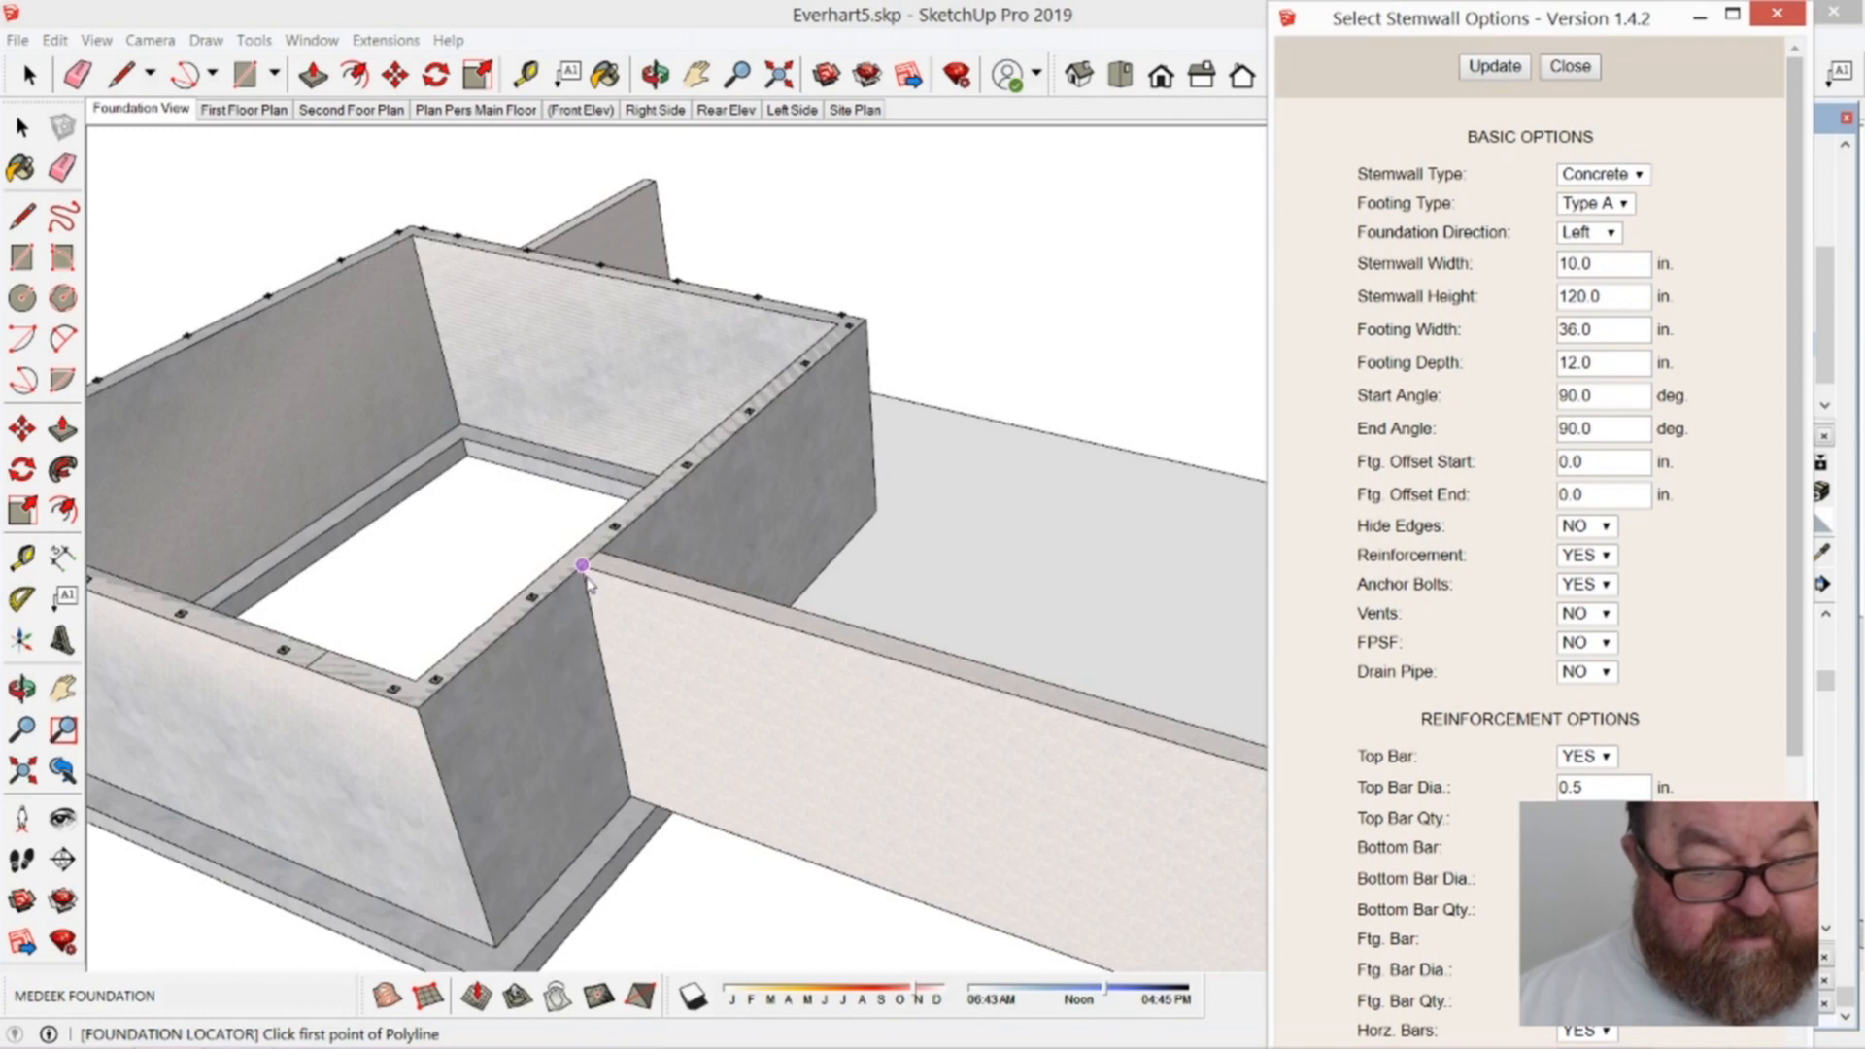
left_click(582, 566)
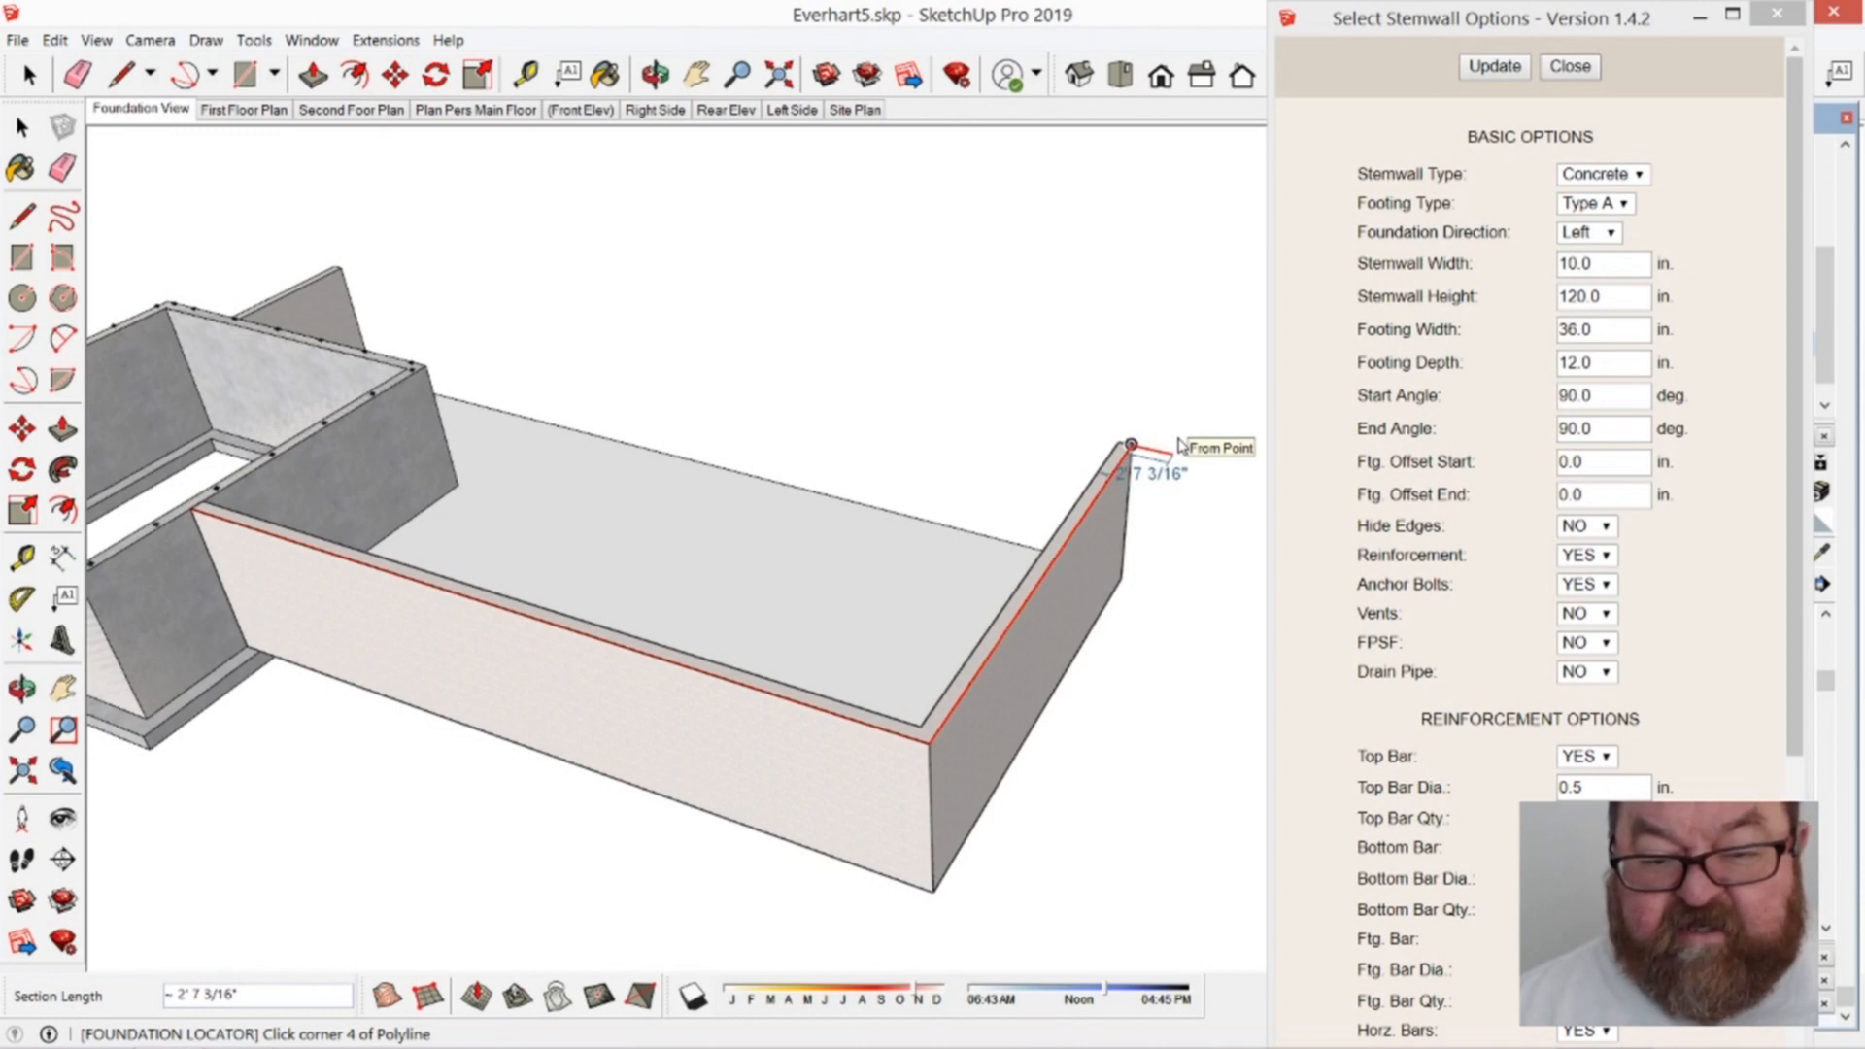
mouse_move(1177, 444)
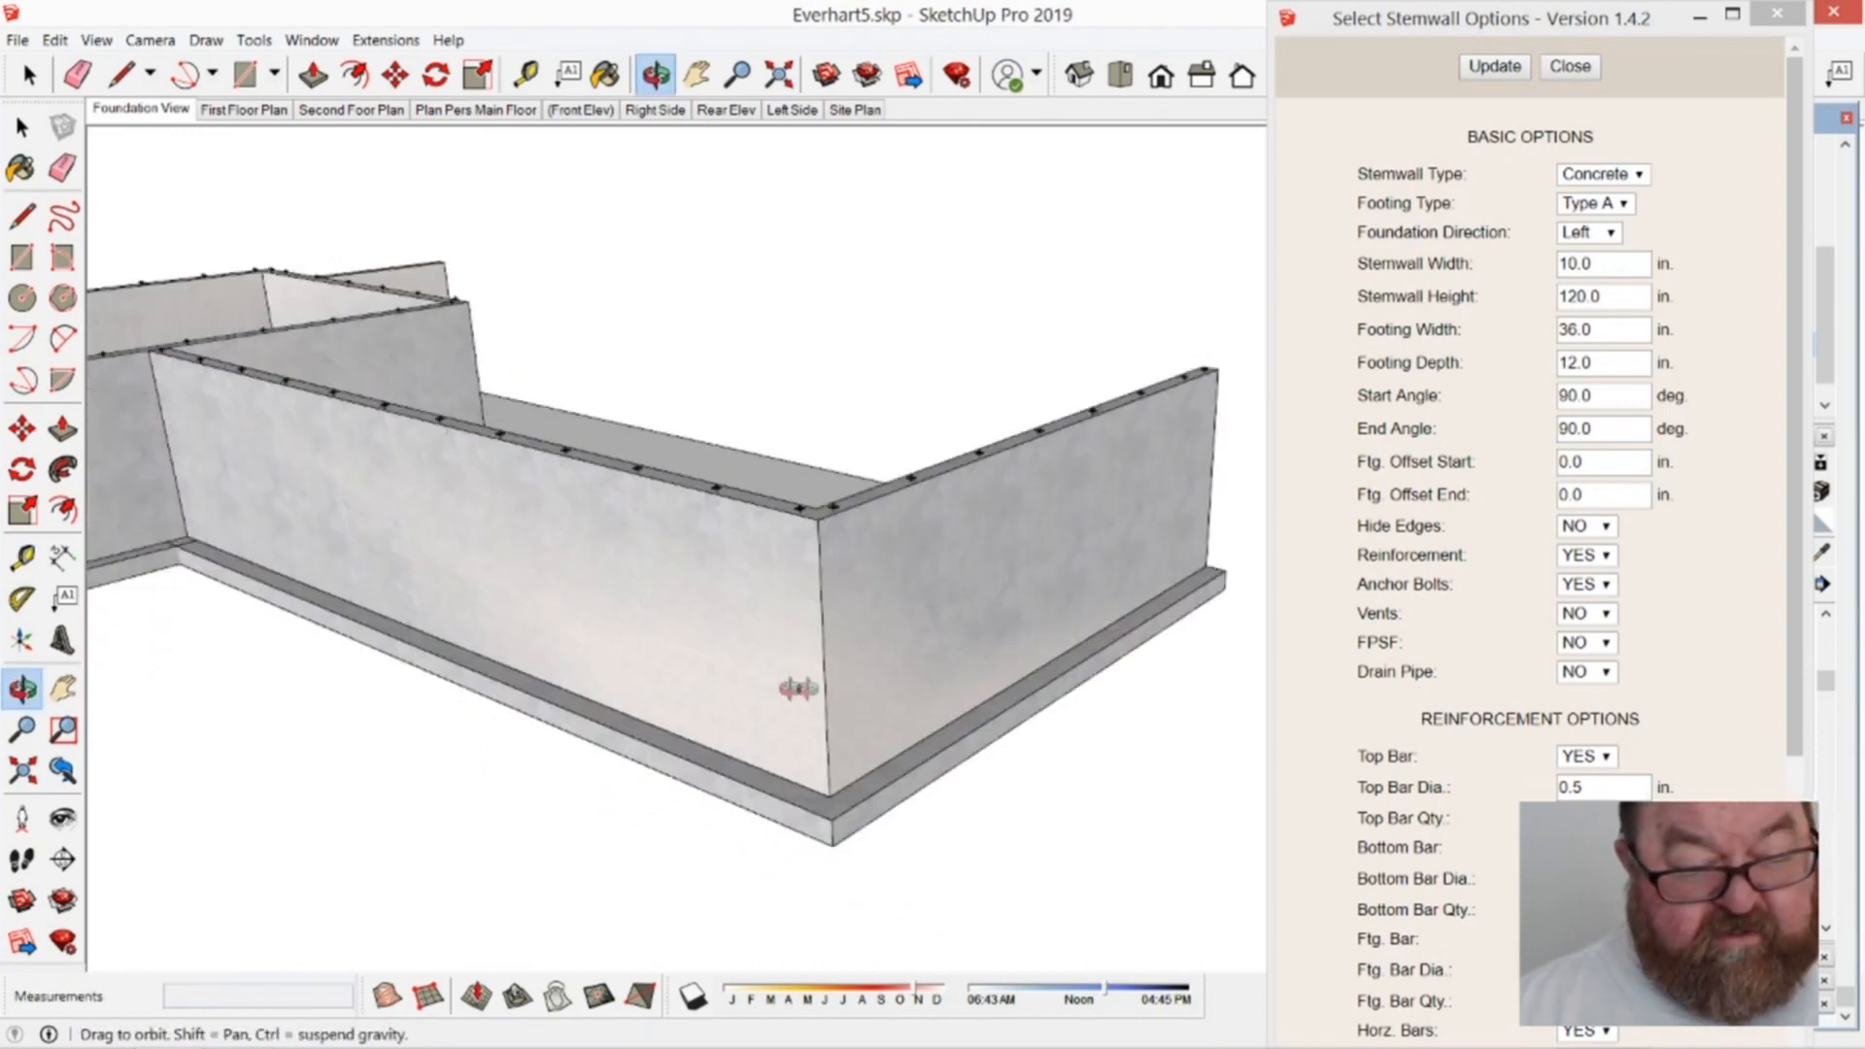
left_click_drag(799, 688, 662, 706)
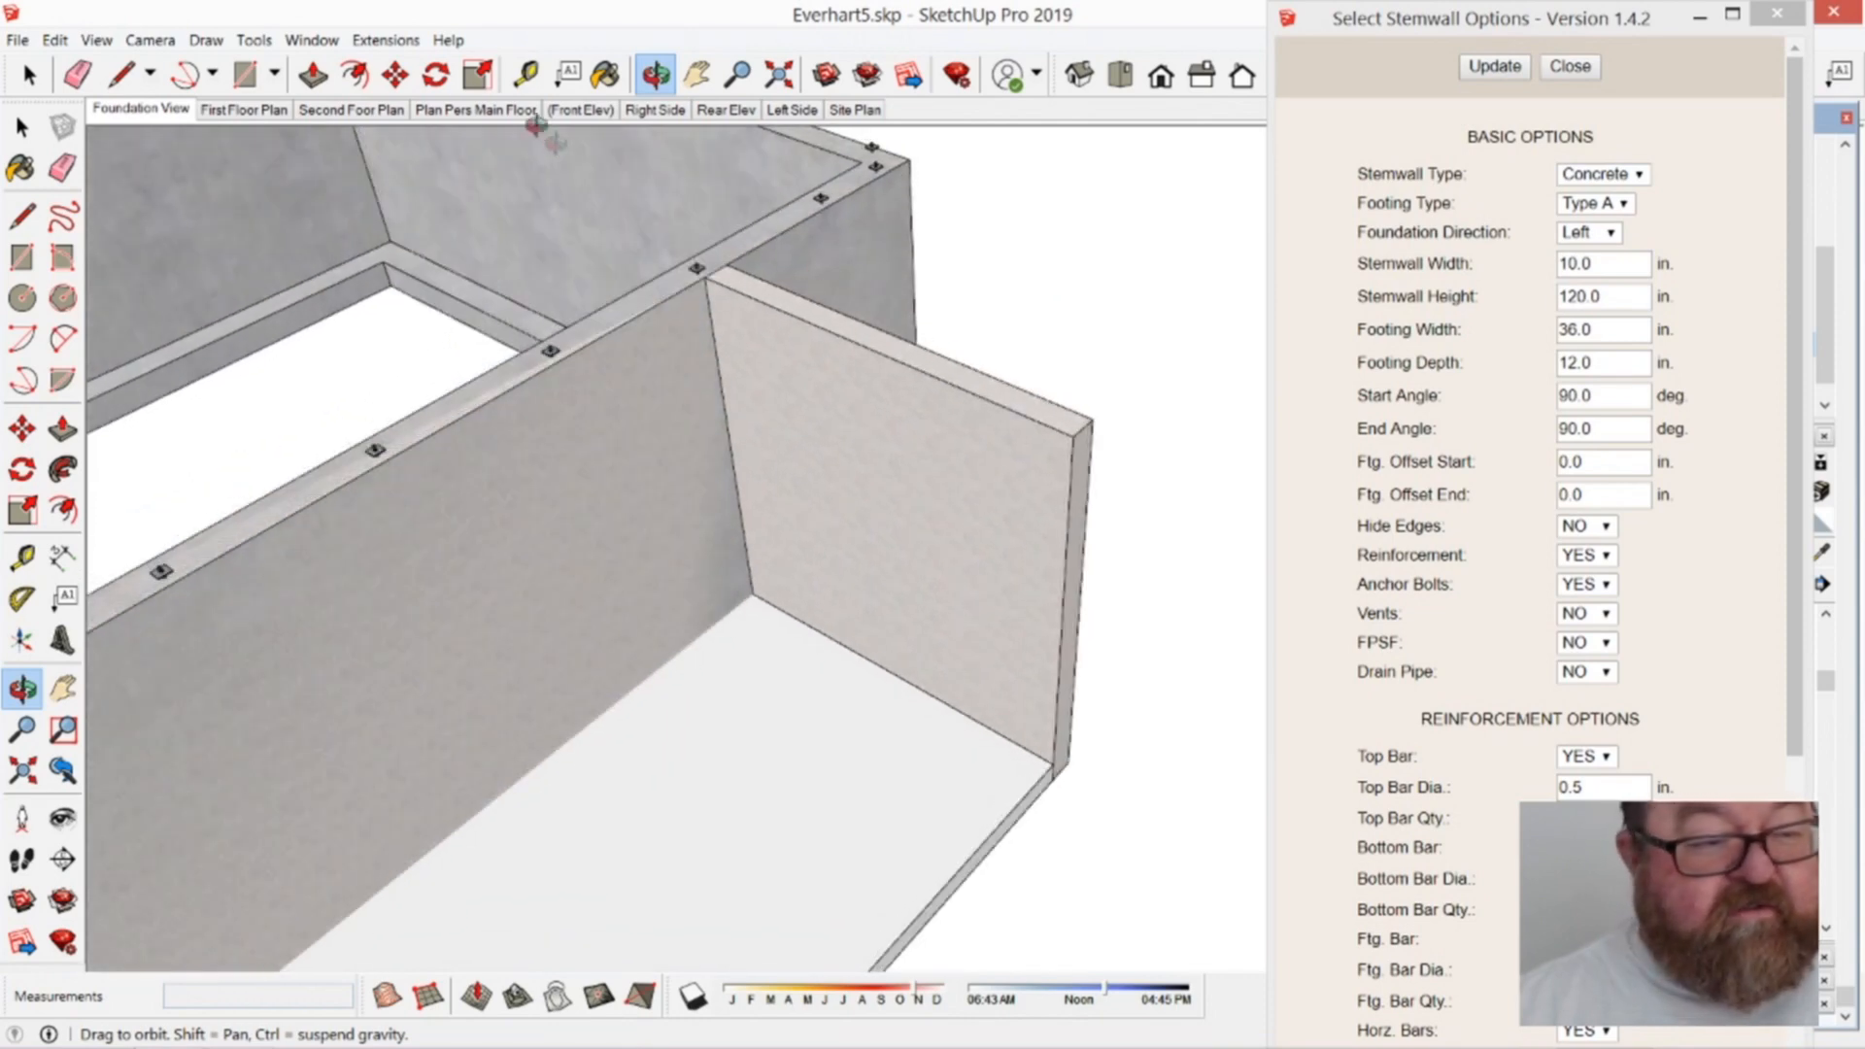
left_click(385, 39)
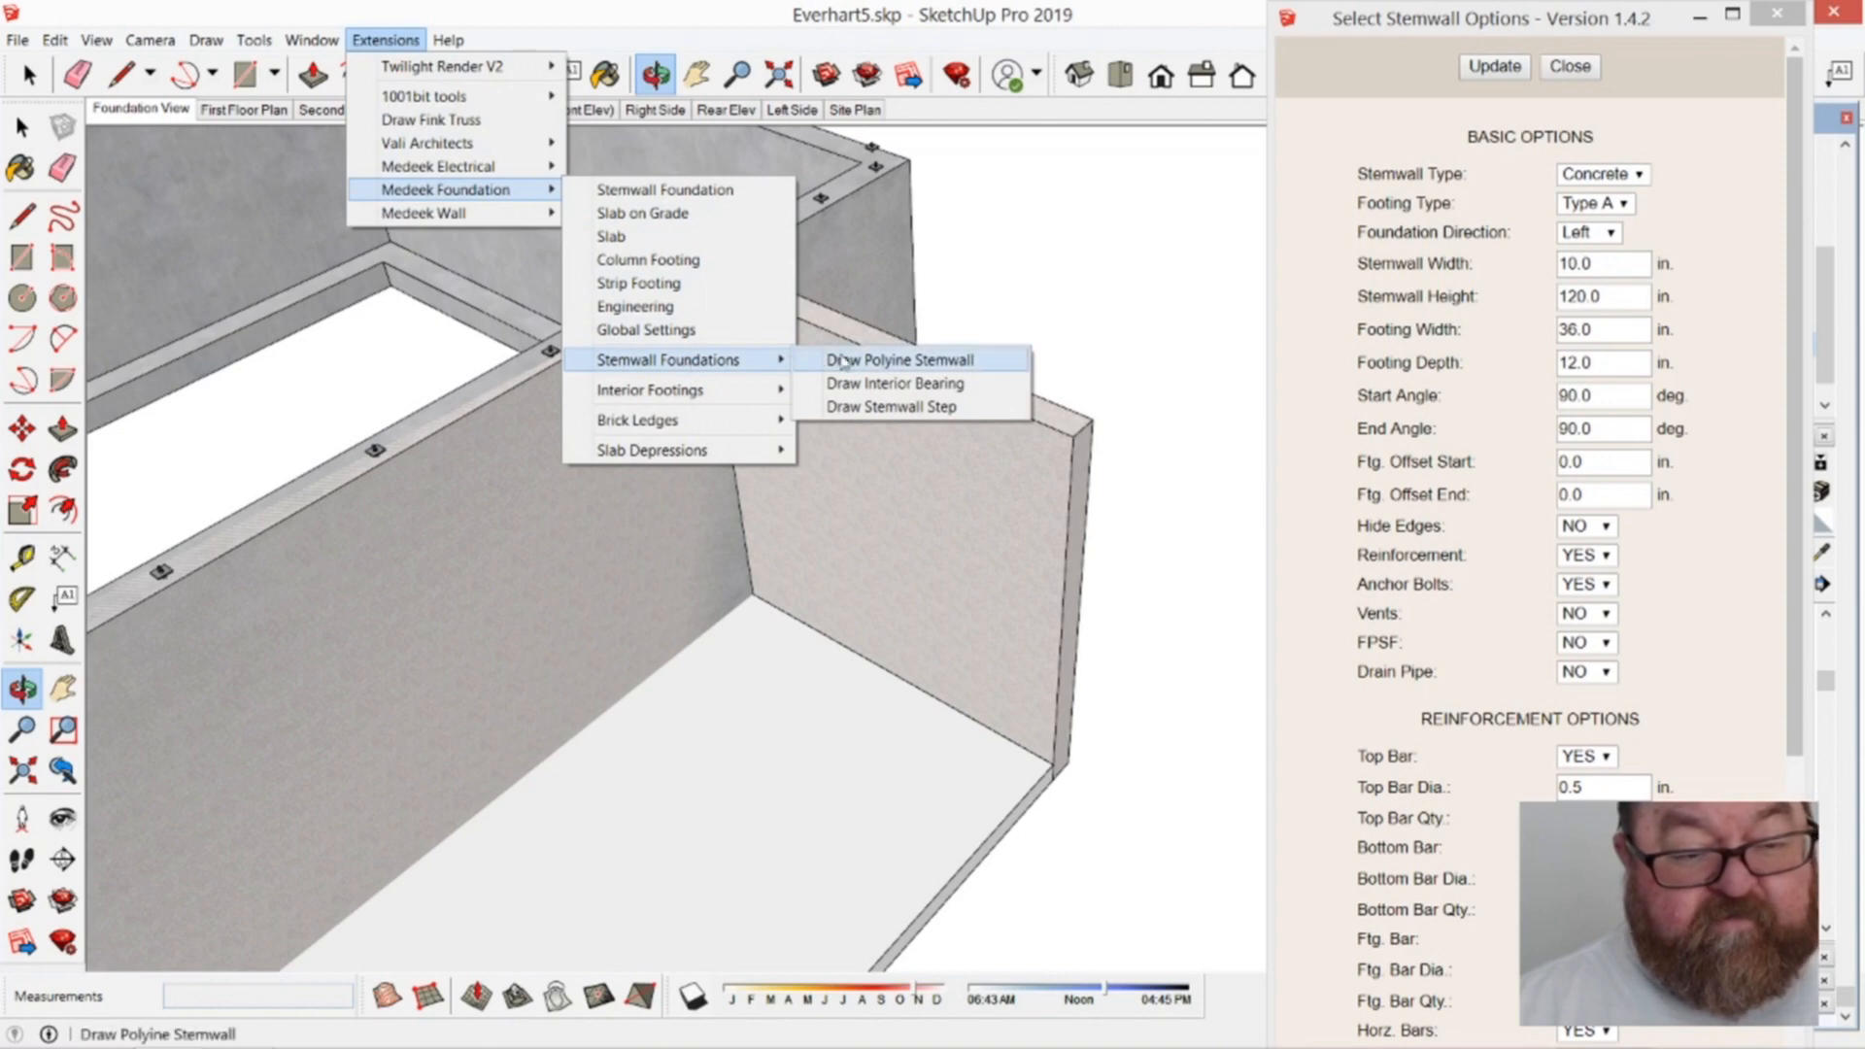
Step: Draw a 9' 6" polyline stemwall along the end wall's top edge, then deselect it
left_click(900, 359)
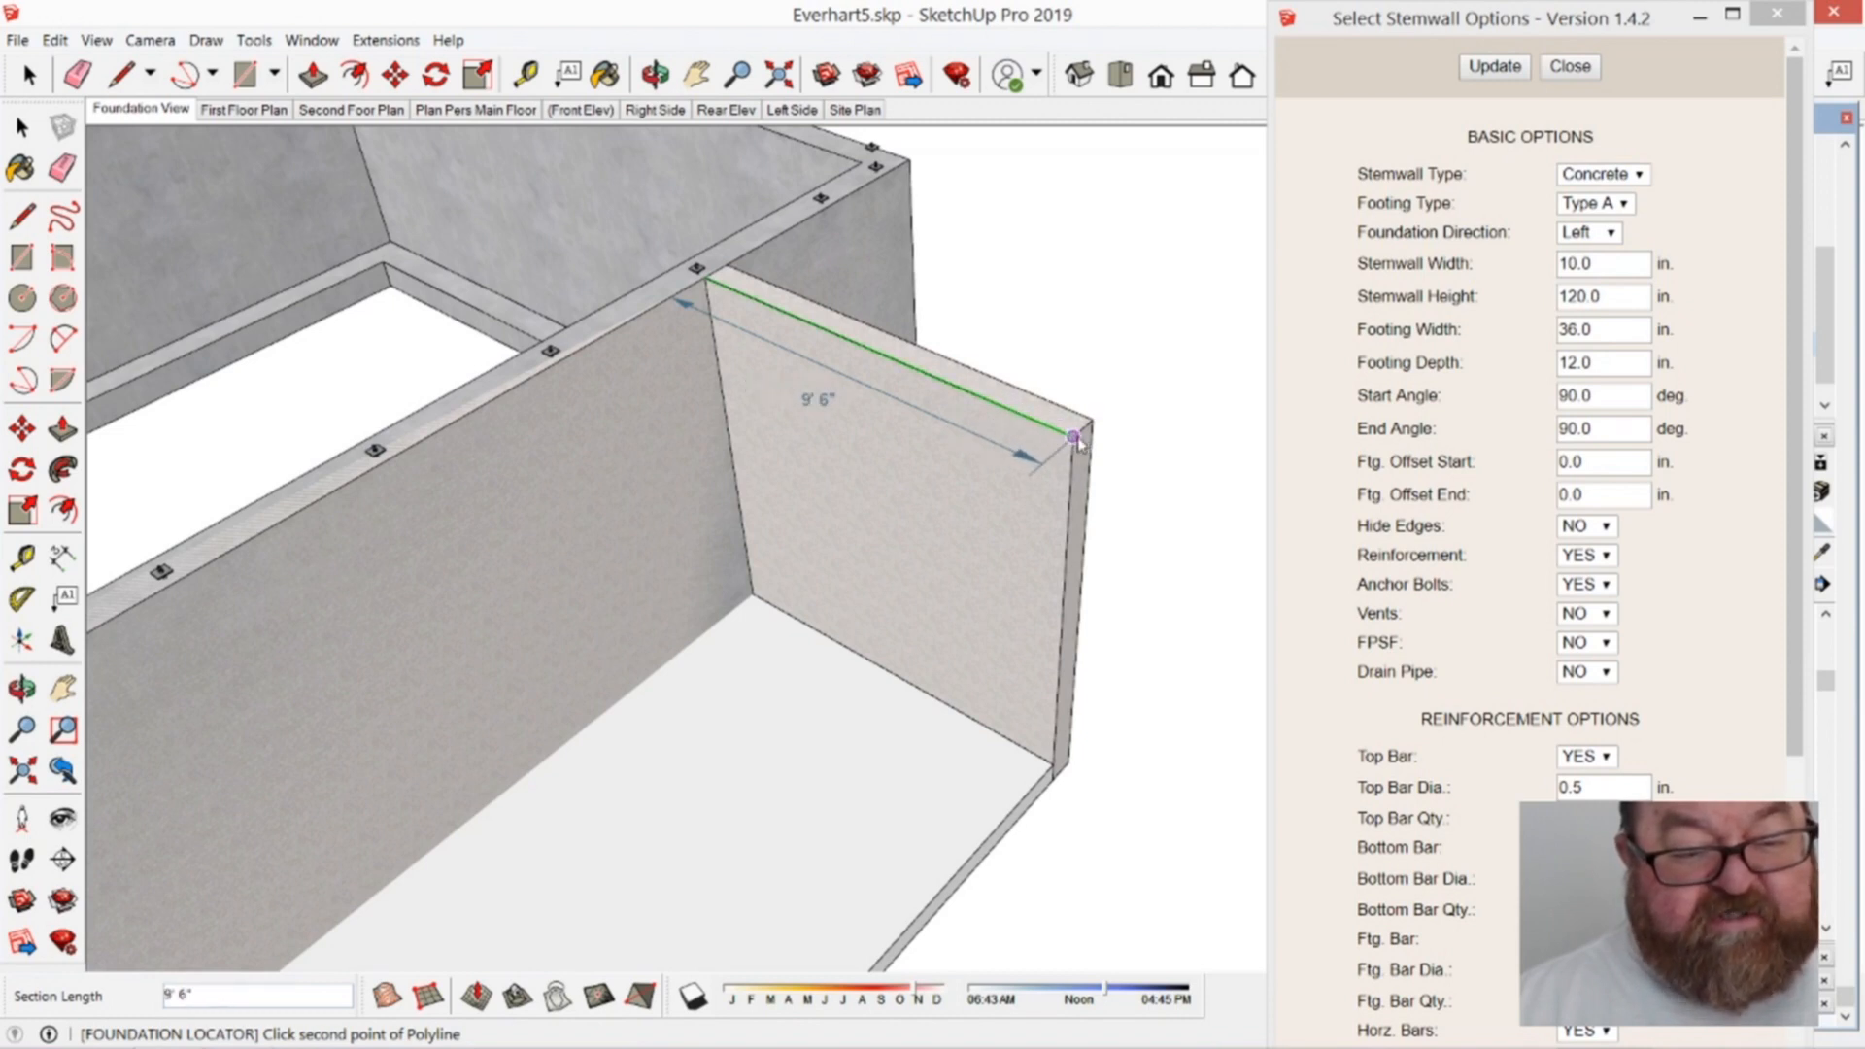
mouse_move(1017, 389)
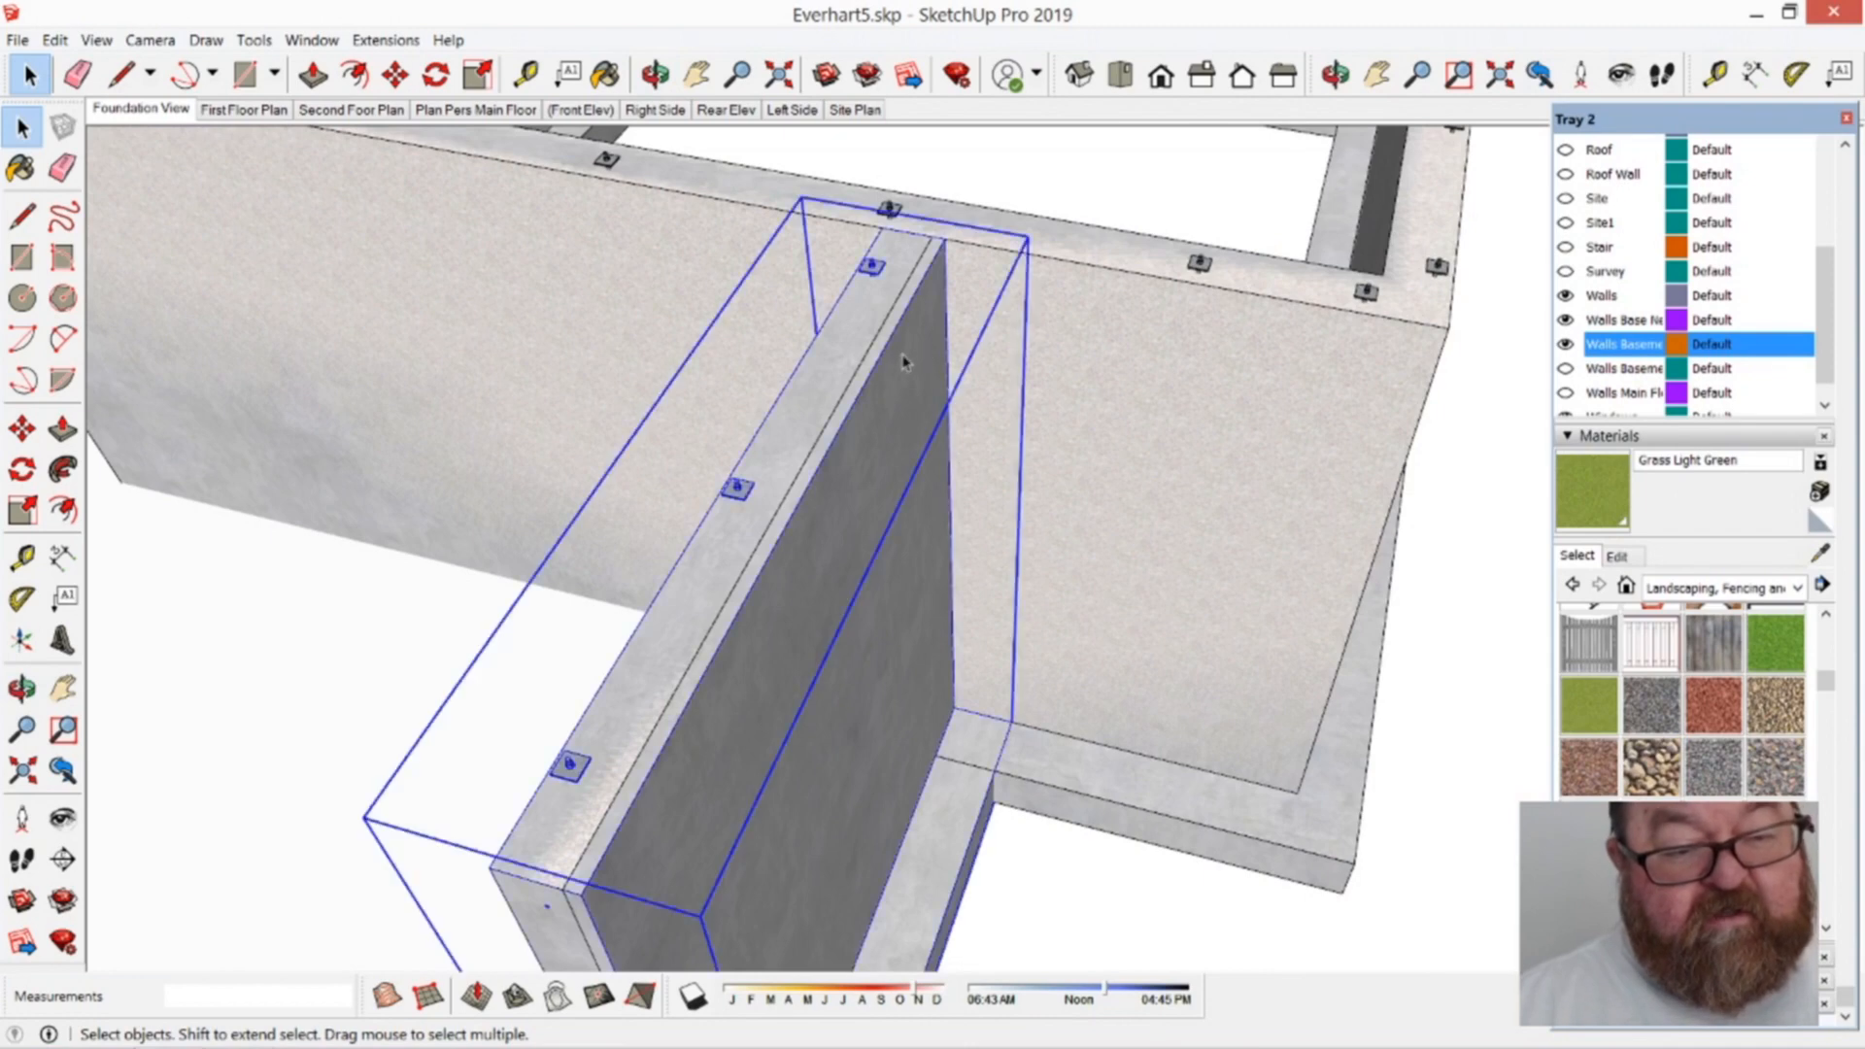
left_click(391, 75)
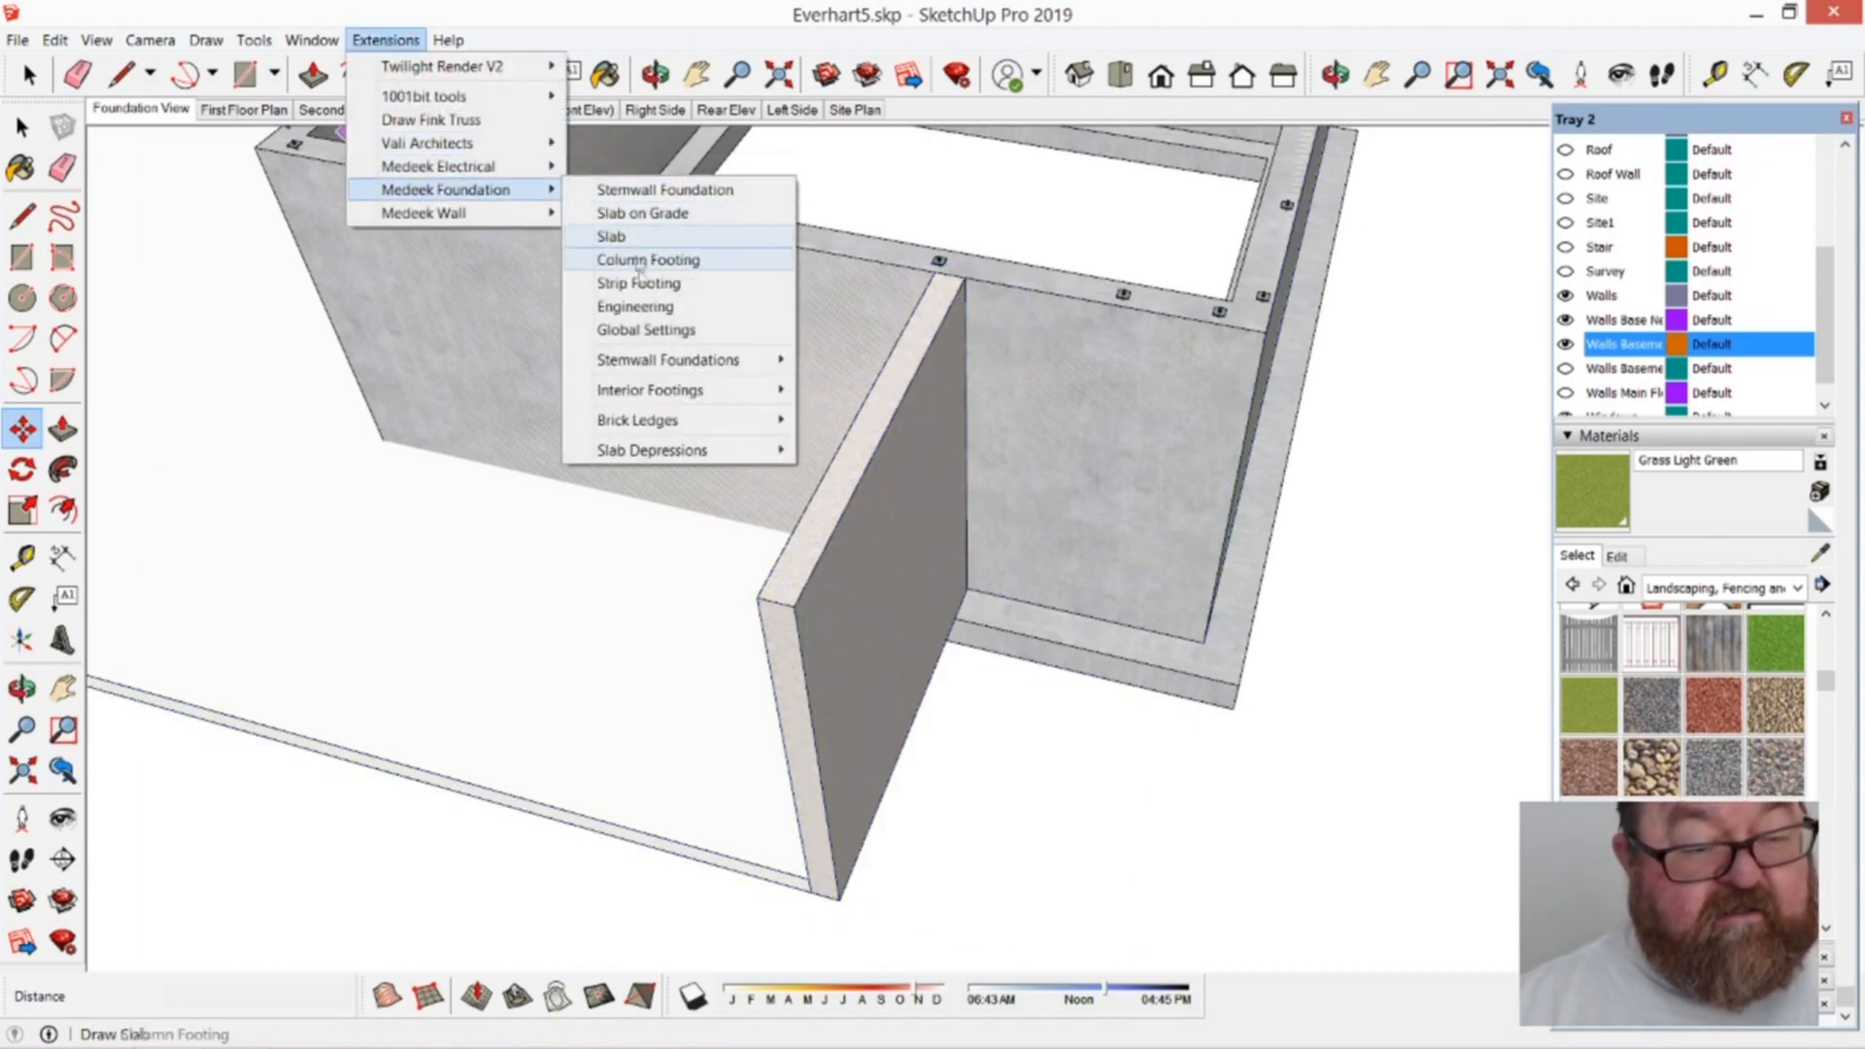
Step: Launch the Medeek Foundation Slab tool to begin the slab
left_click(664, 189)
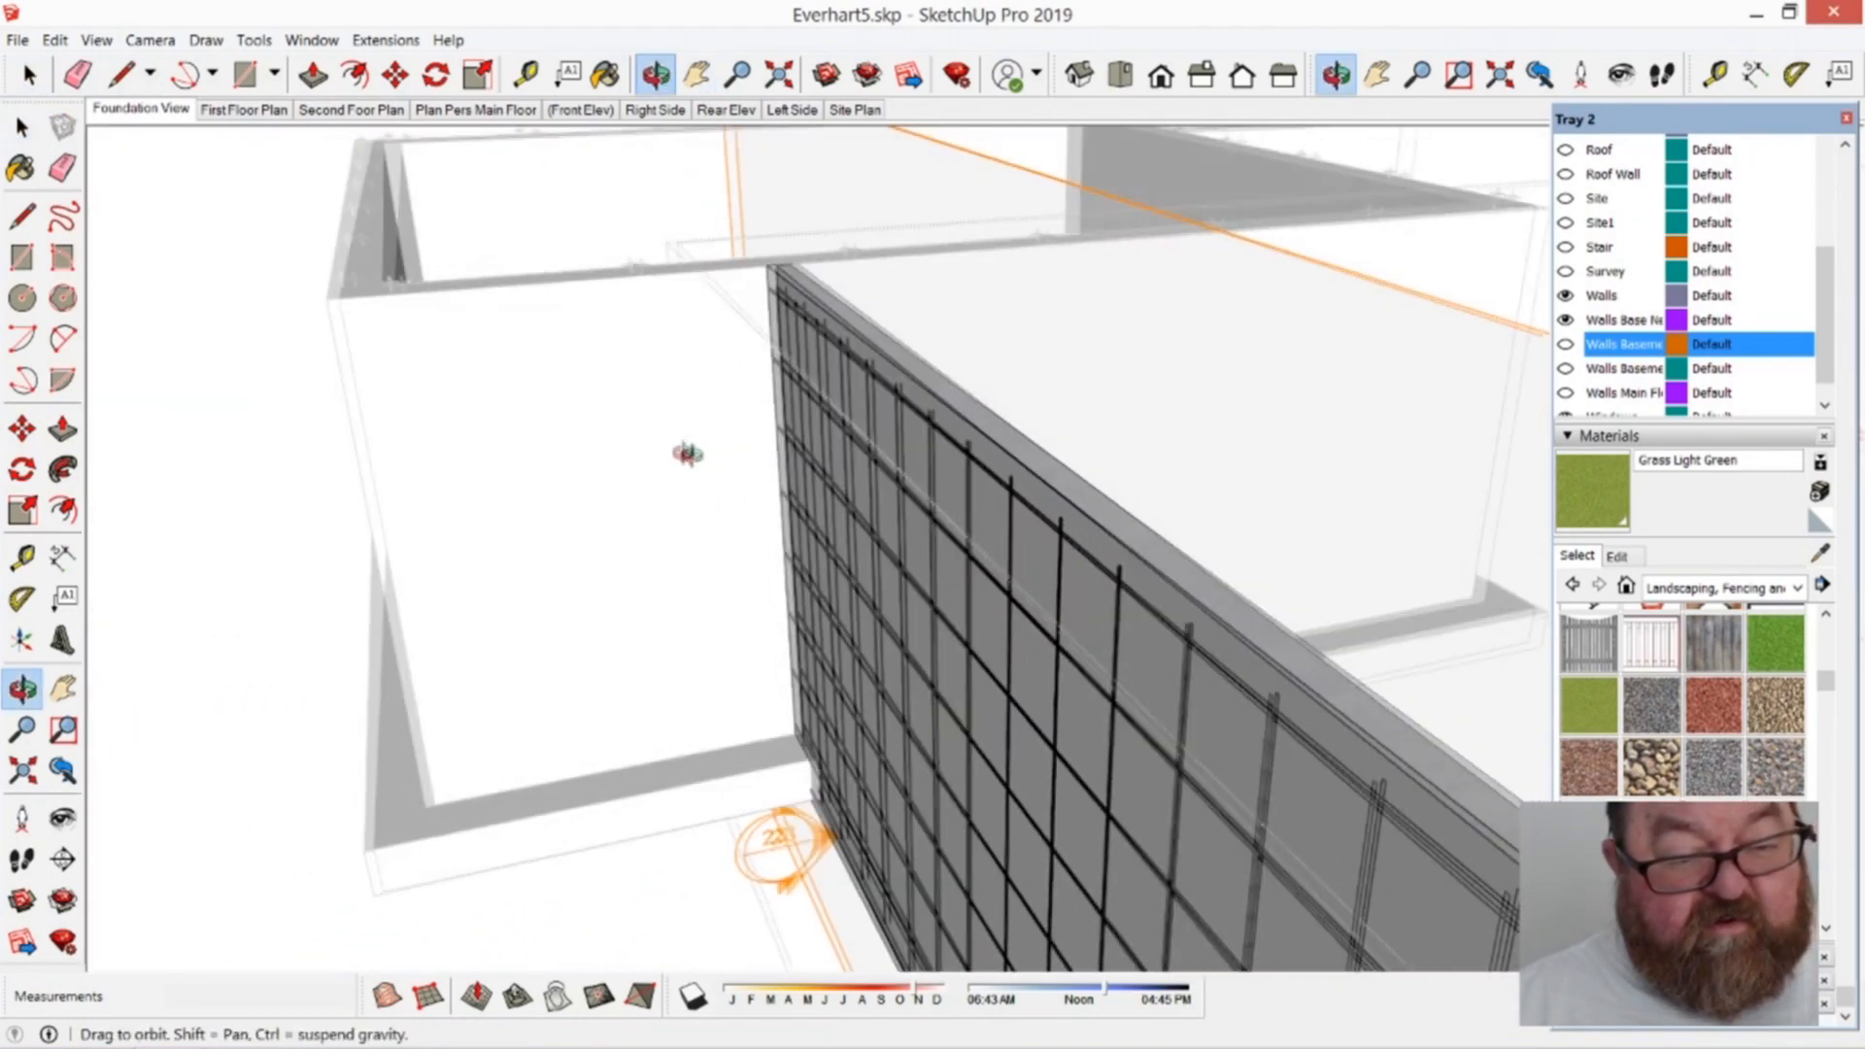
Step: Orbit out to view the whole stemwall foundation and deselect the wall
left_click_drag(714, 476, 939, 571)
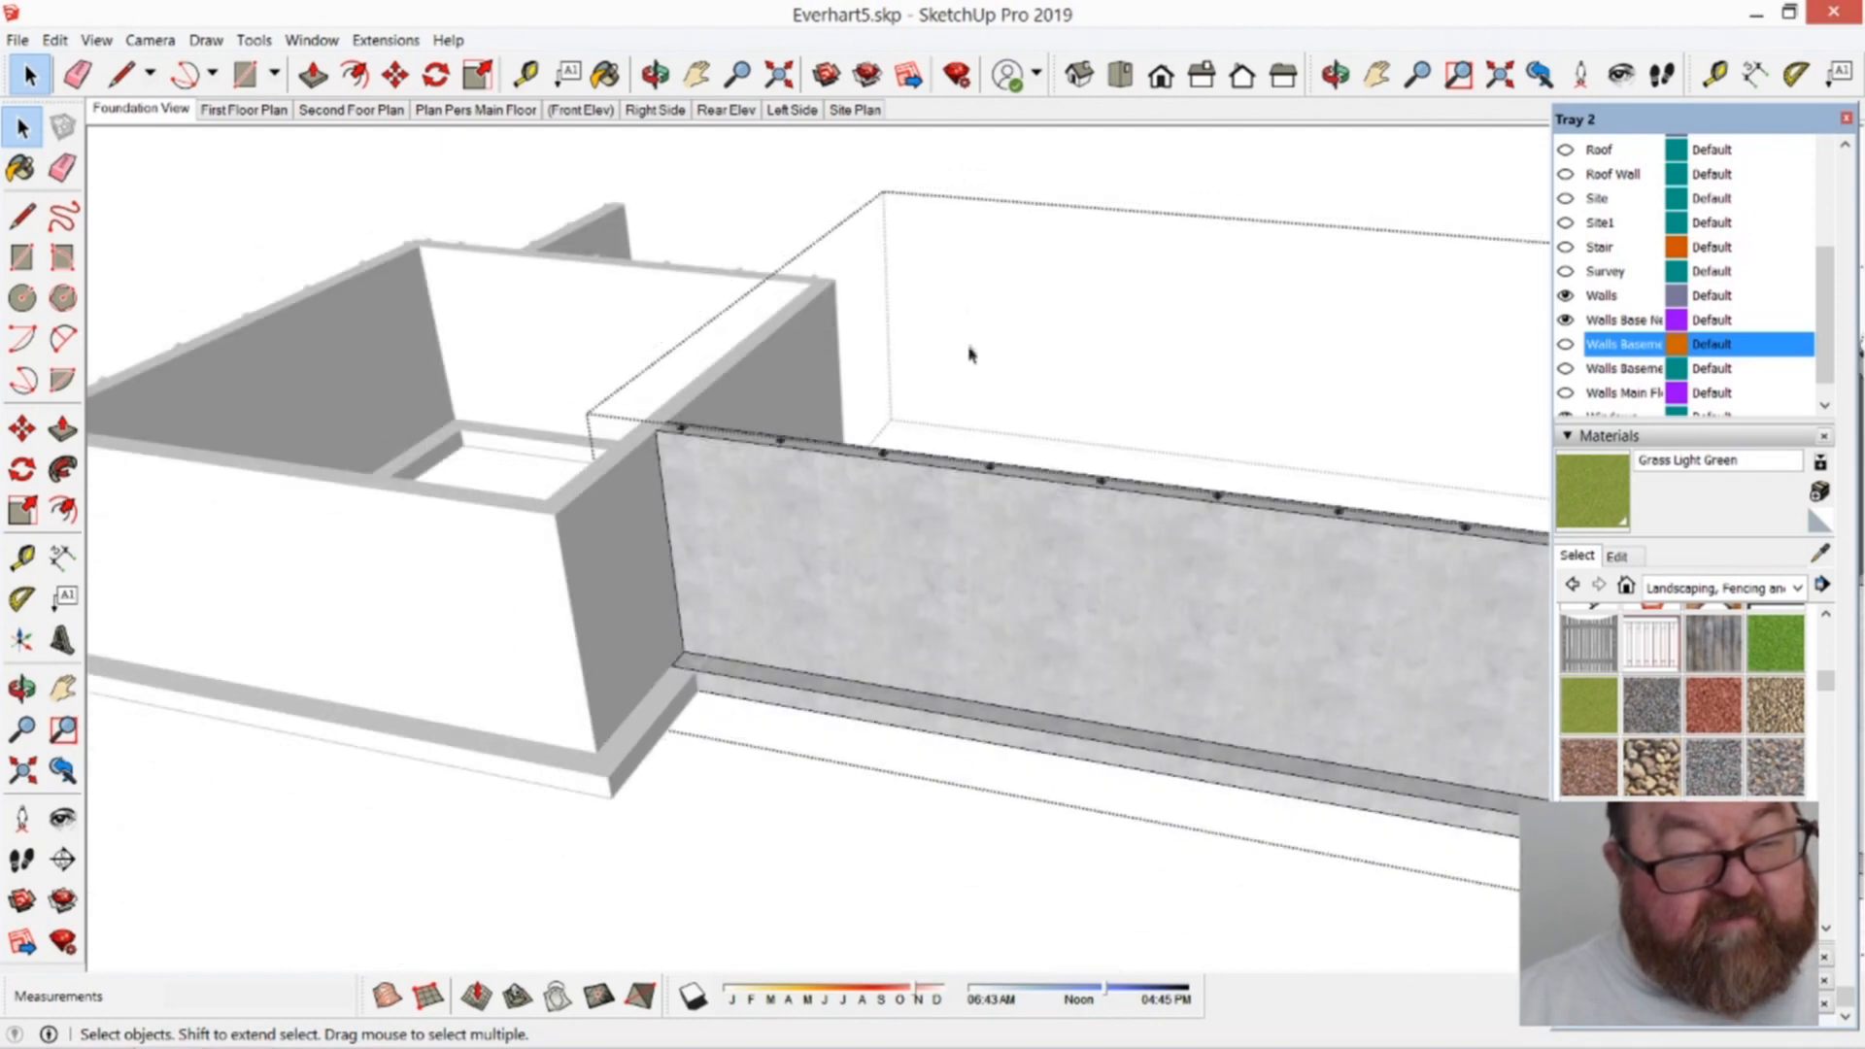
left_click(653, 74)
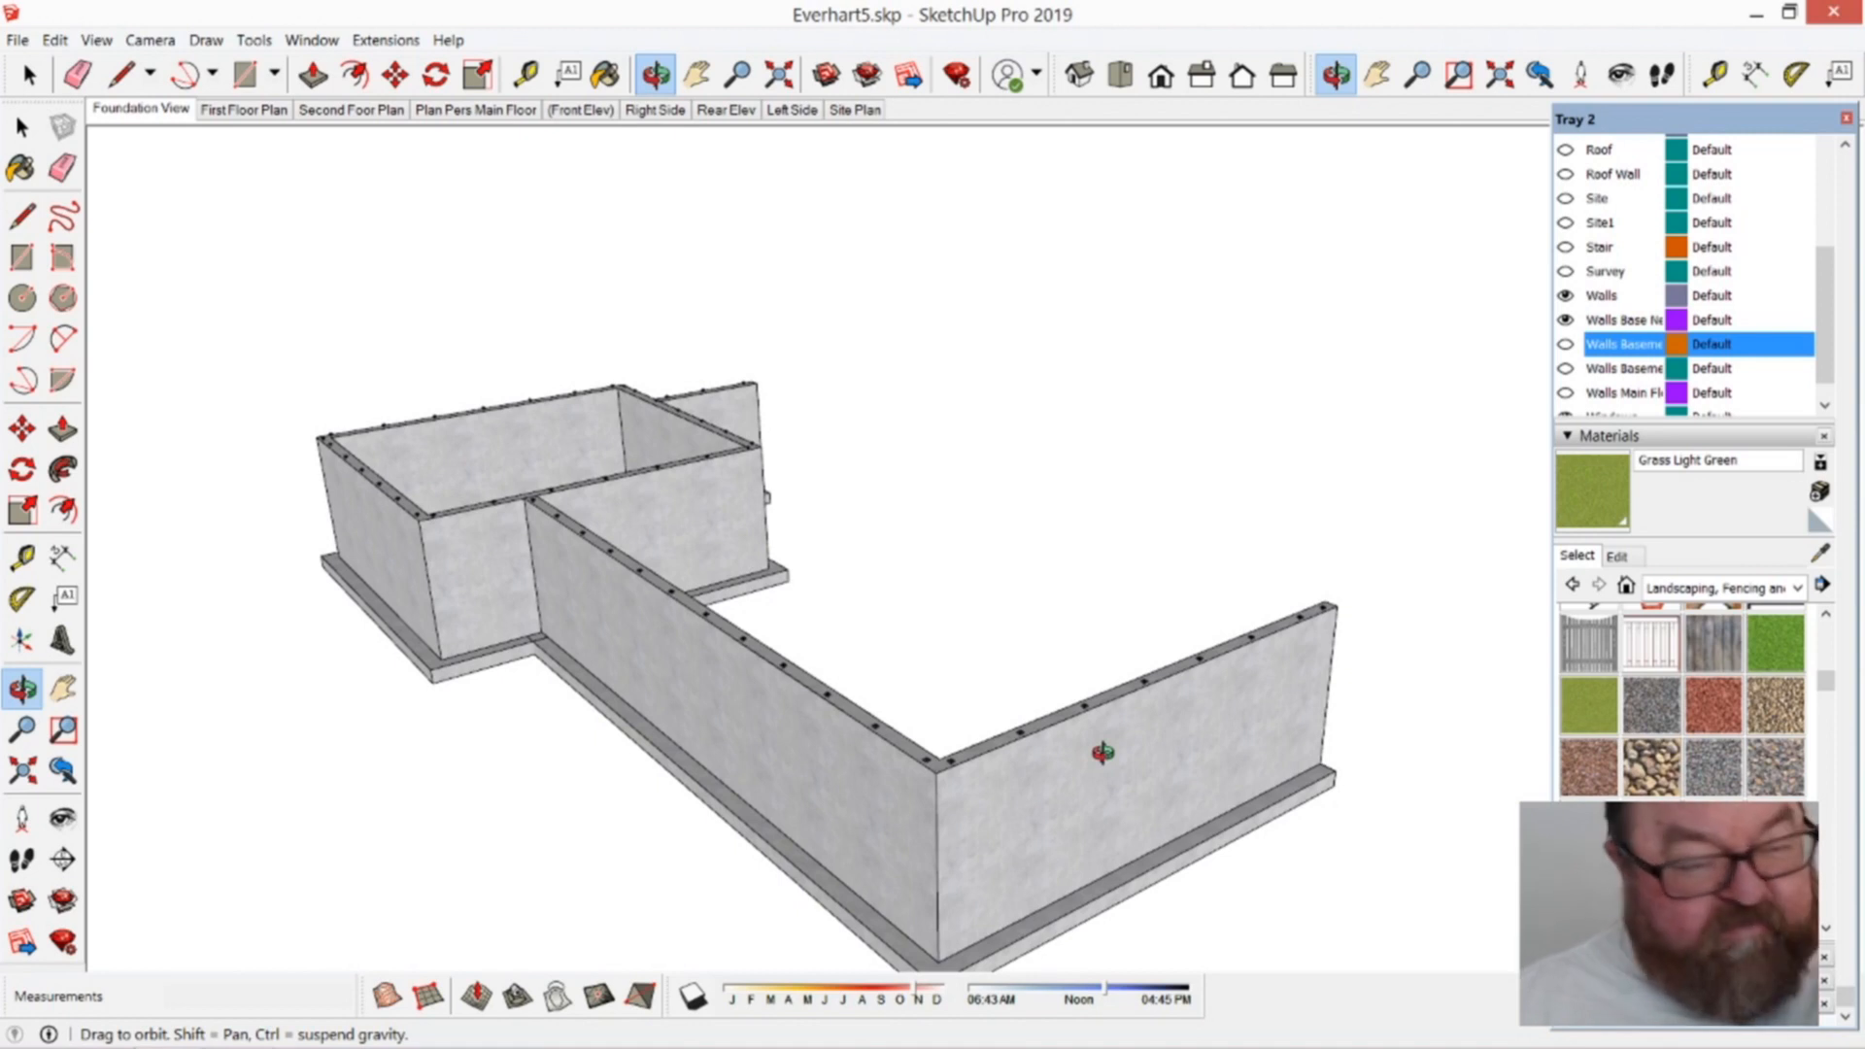
mouse_move(537, 276)
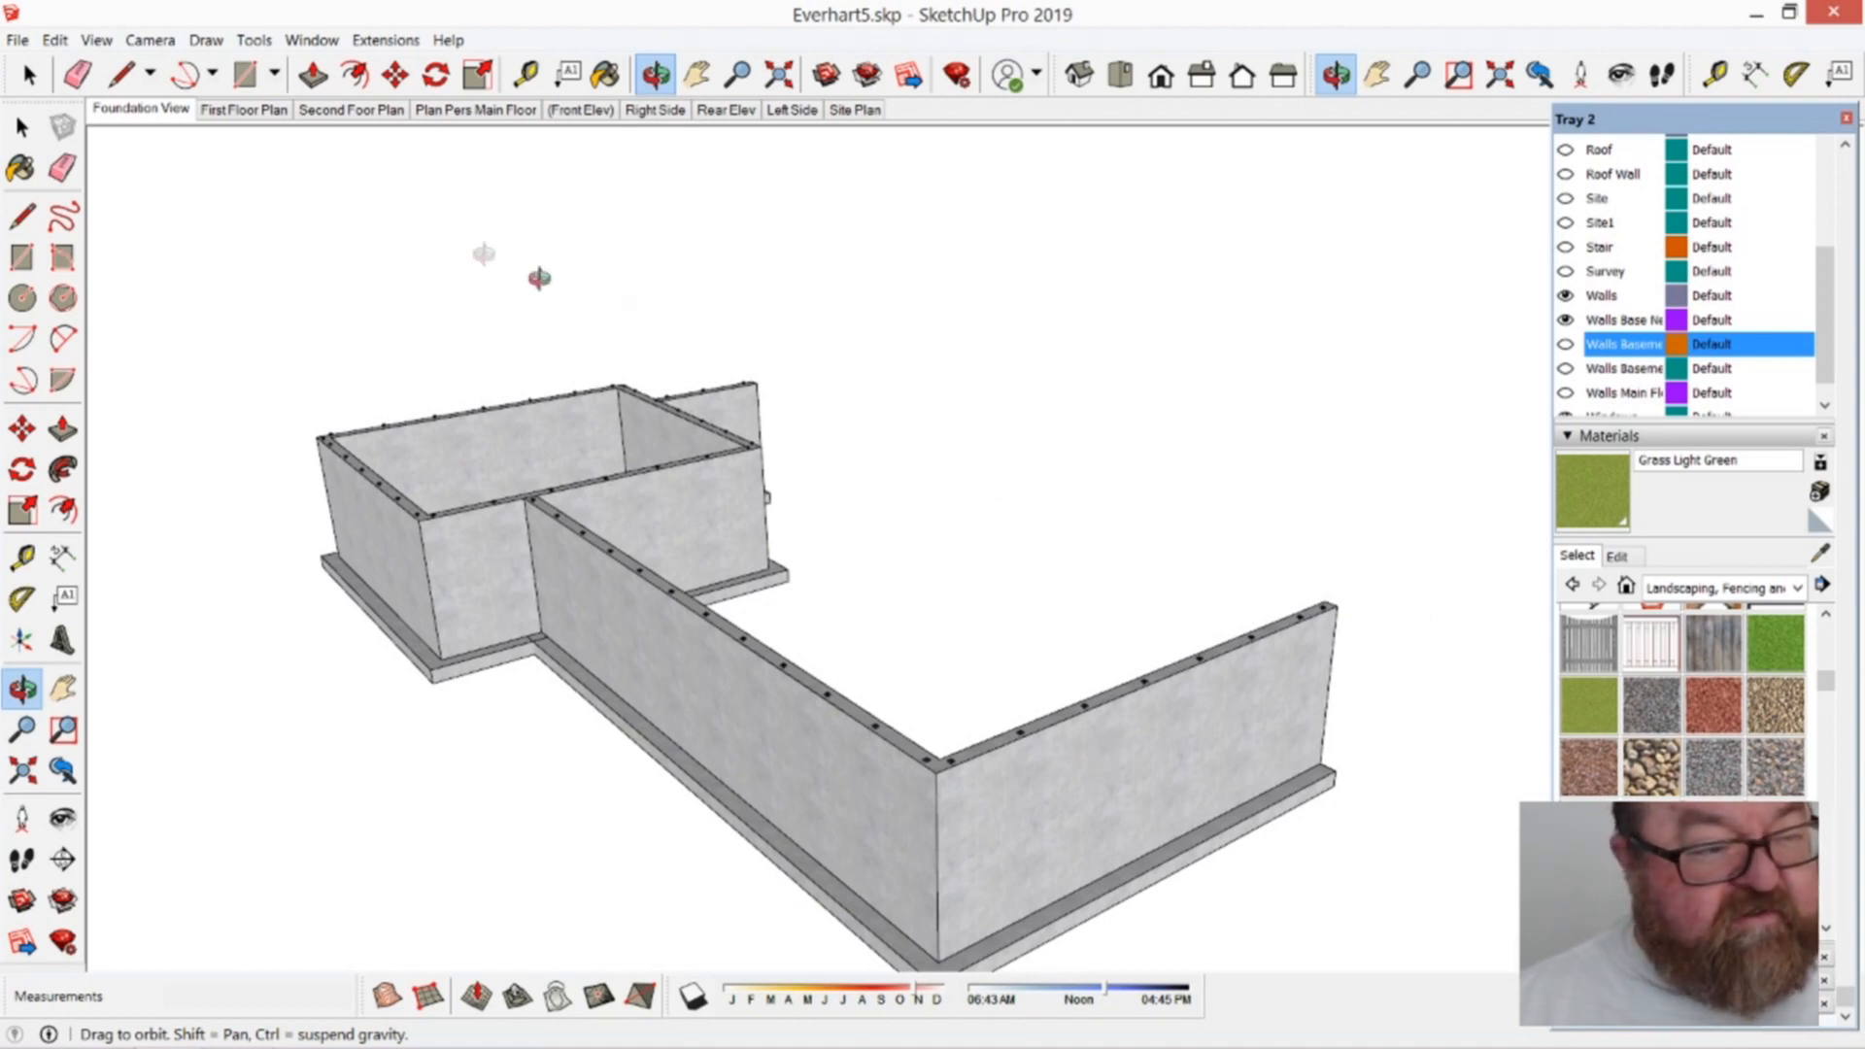
mouse_move(1506, 377)
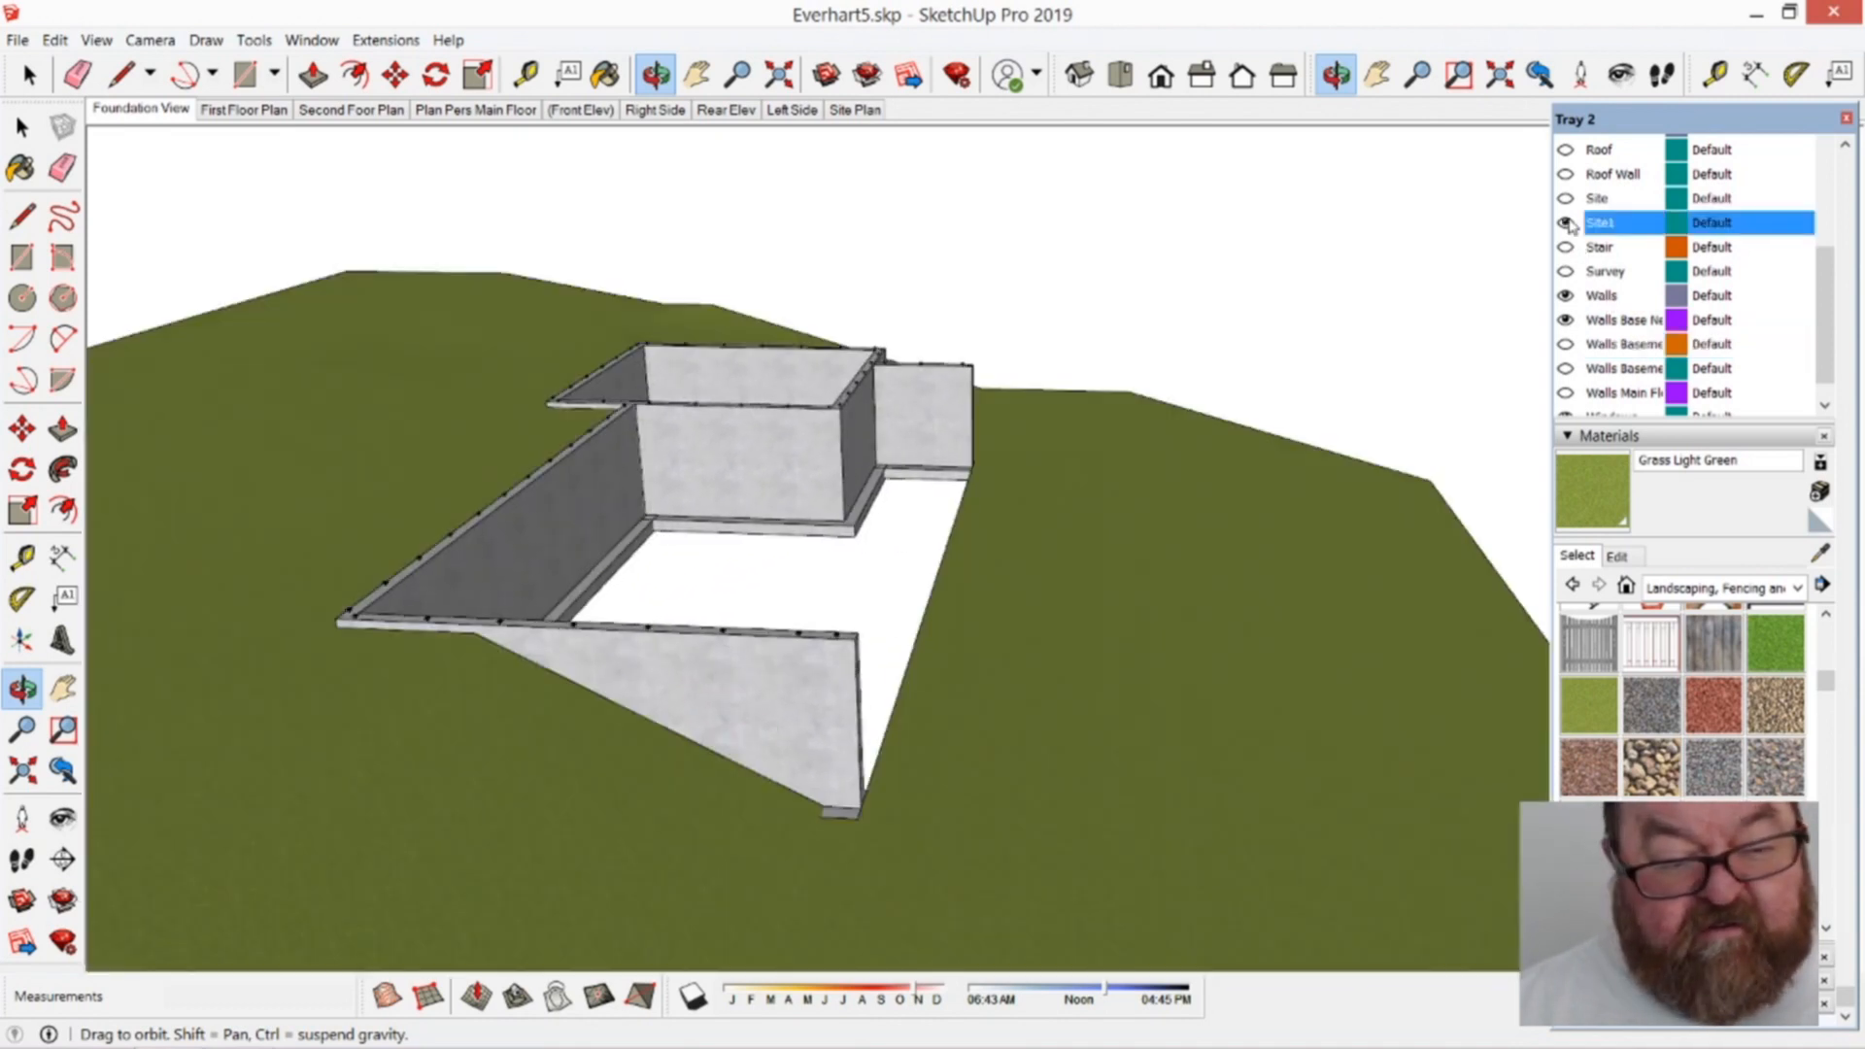
Step: Turn on the Site1 terrain layer and orbit to view the foundation within the slope
left_click(1565, 222)
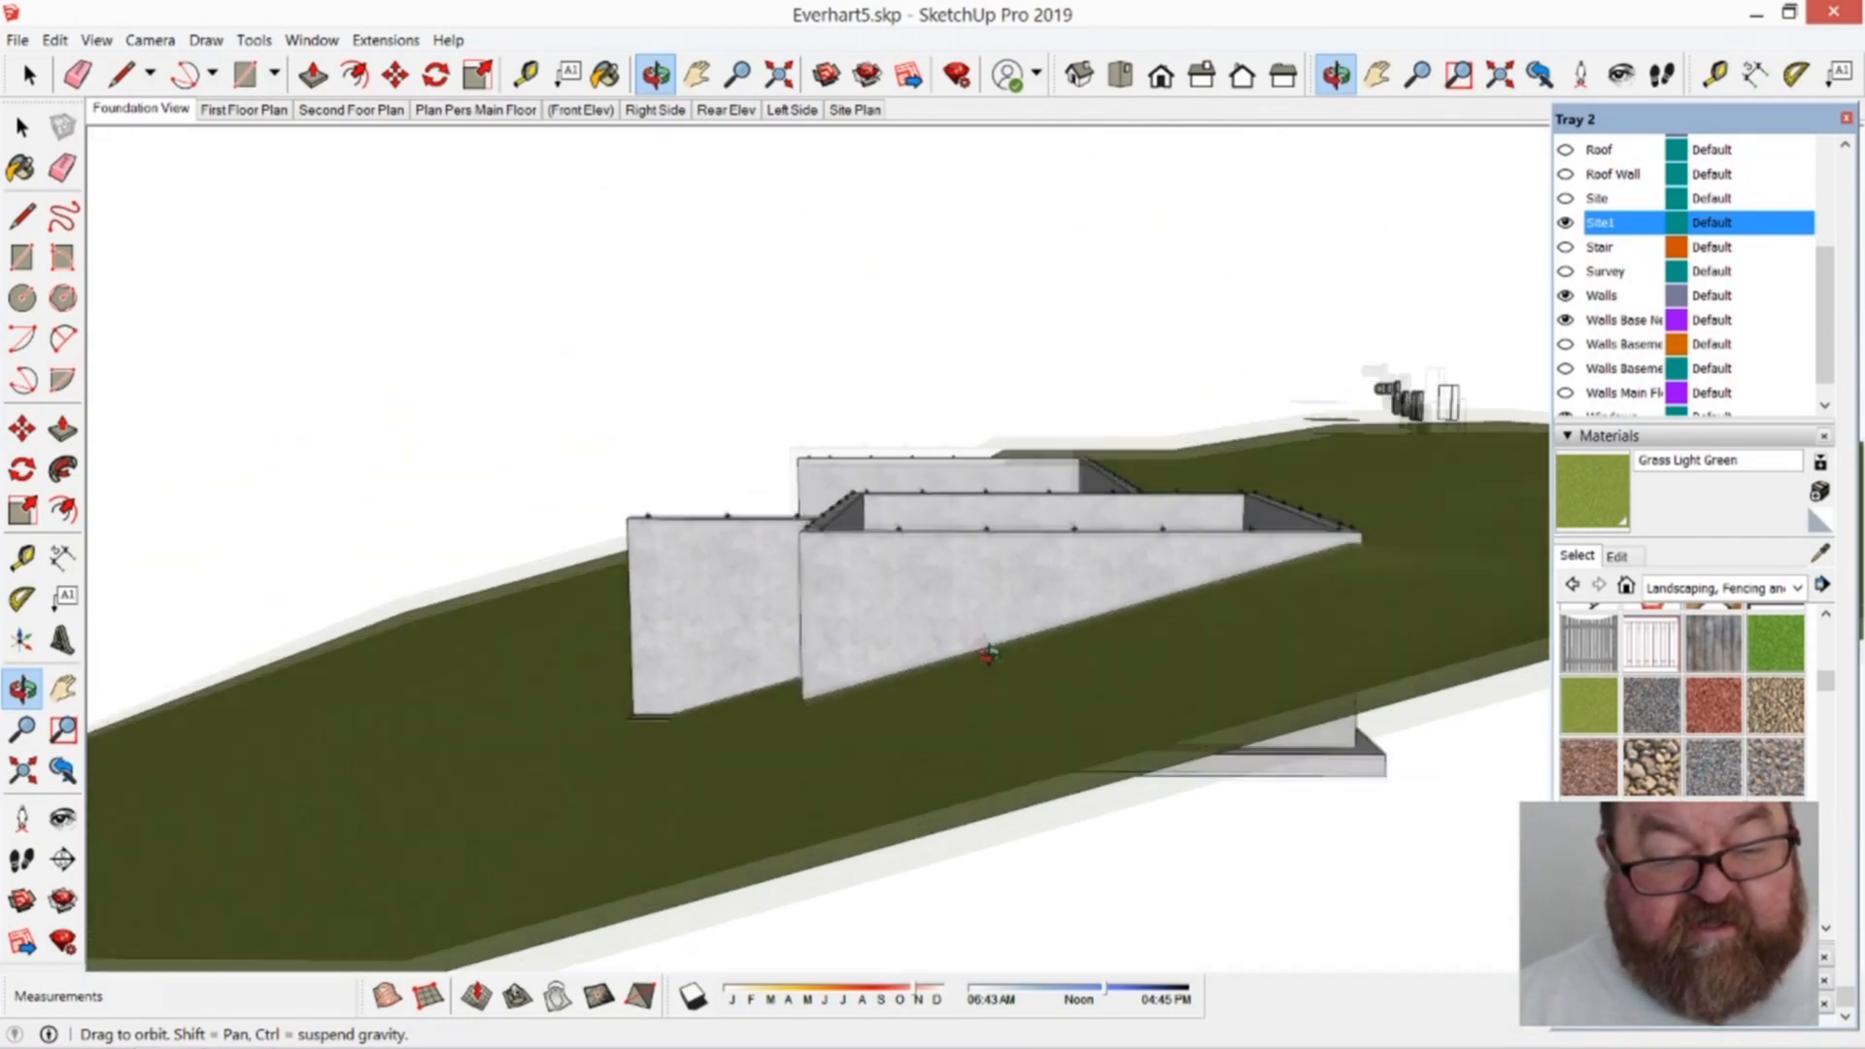
left_click_drag(987, 654, 713, 796)
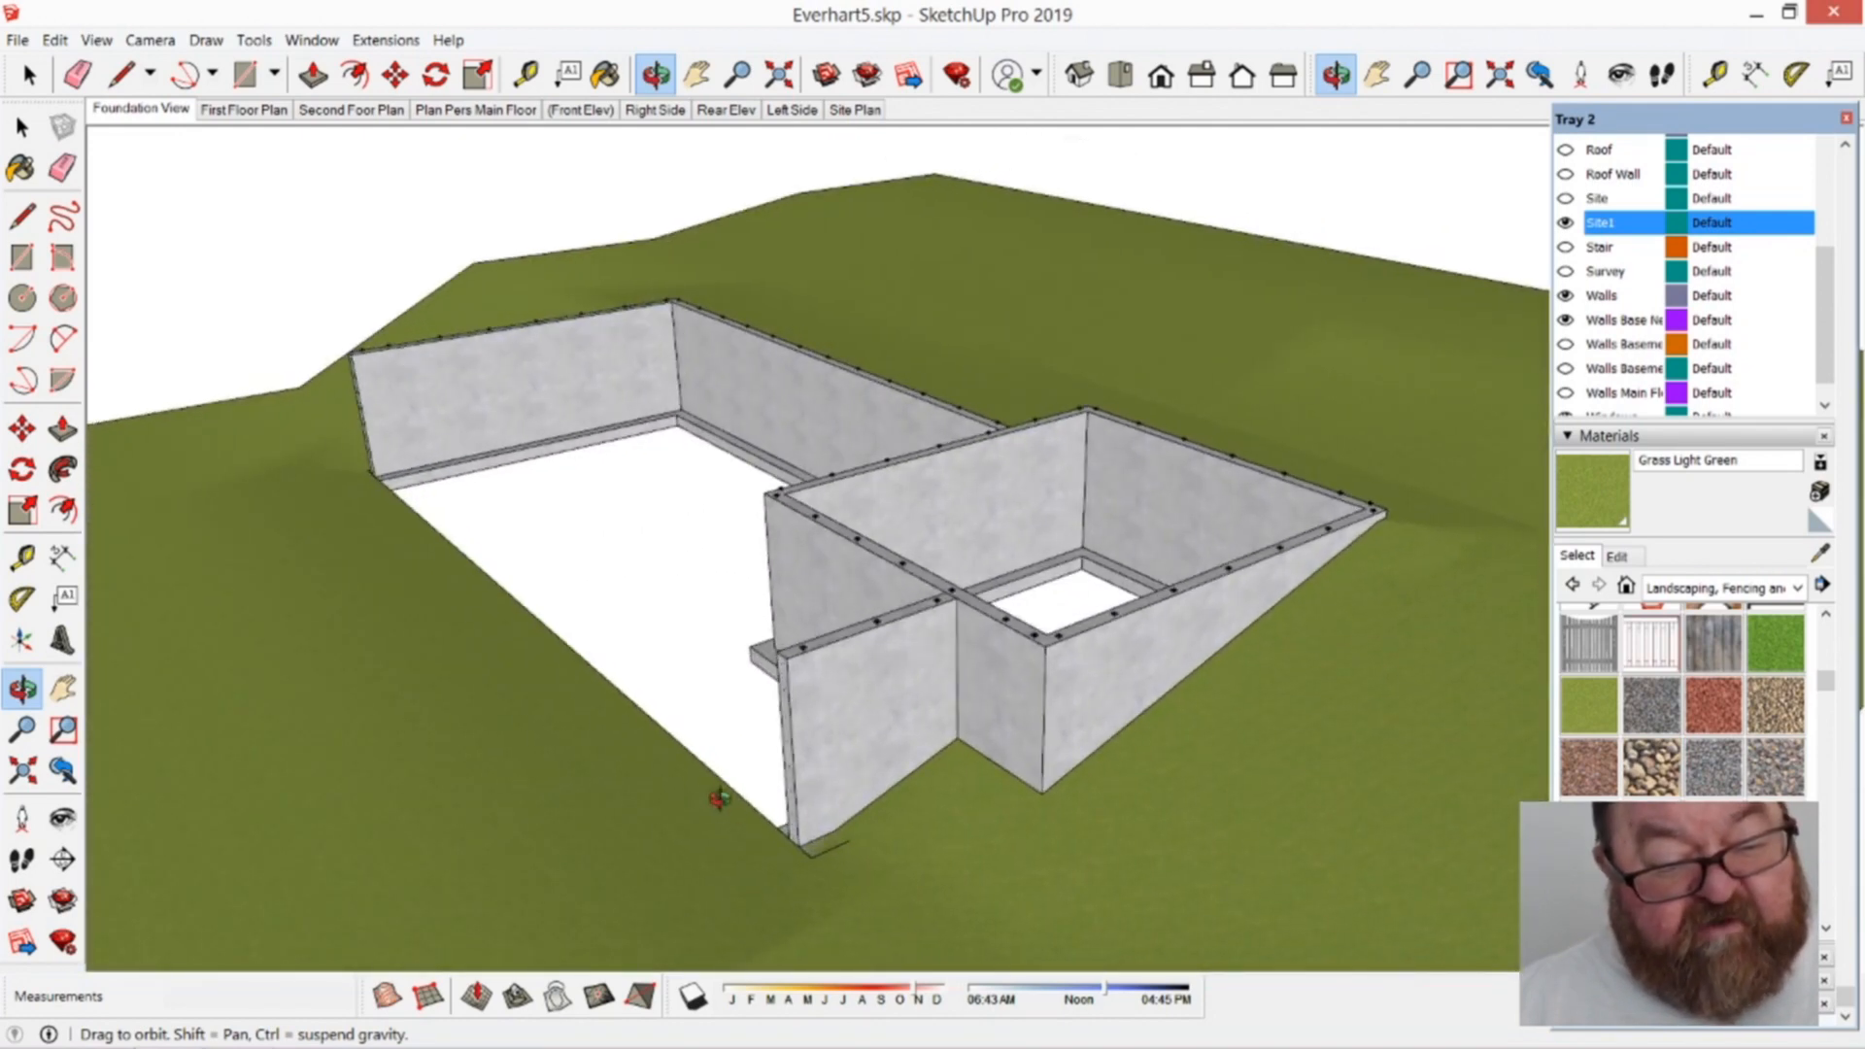
left_click_drag(713, 797, 333, 535)
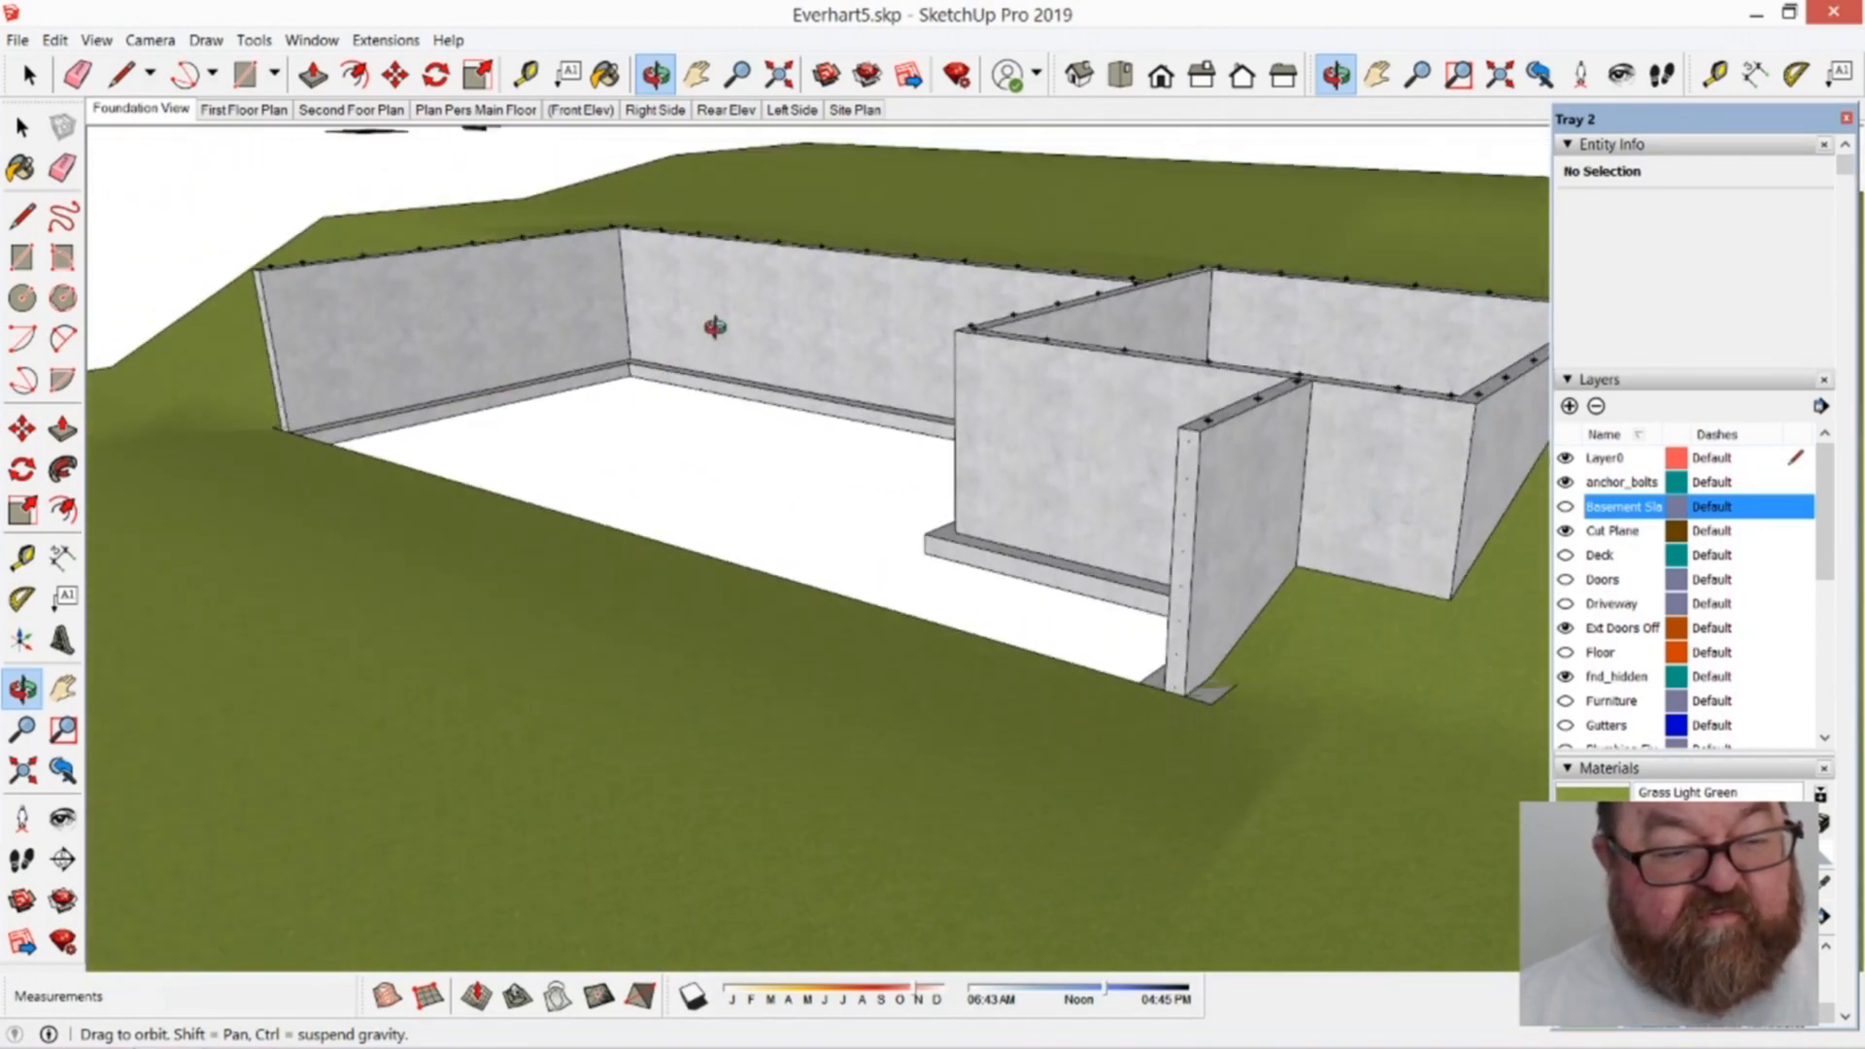
Step: Orbit to look into the large basement area of the foundation
left_click_drag(714, 328, 1055, 532)
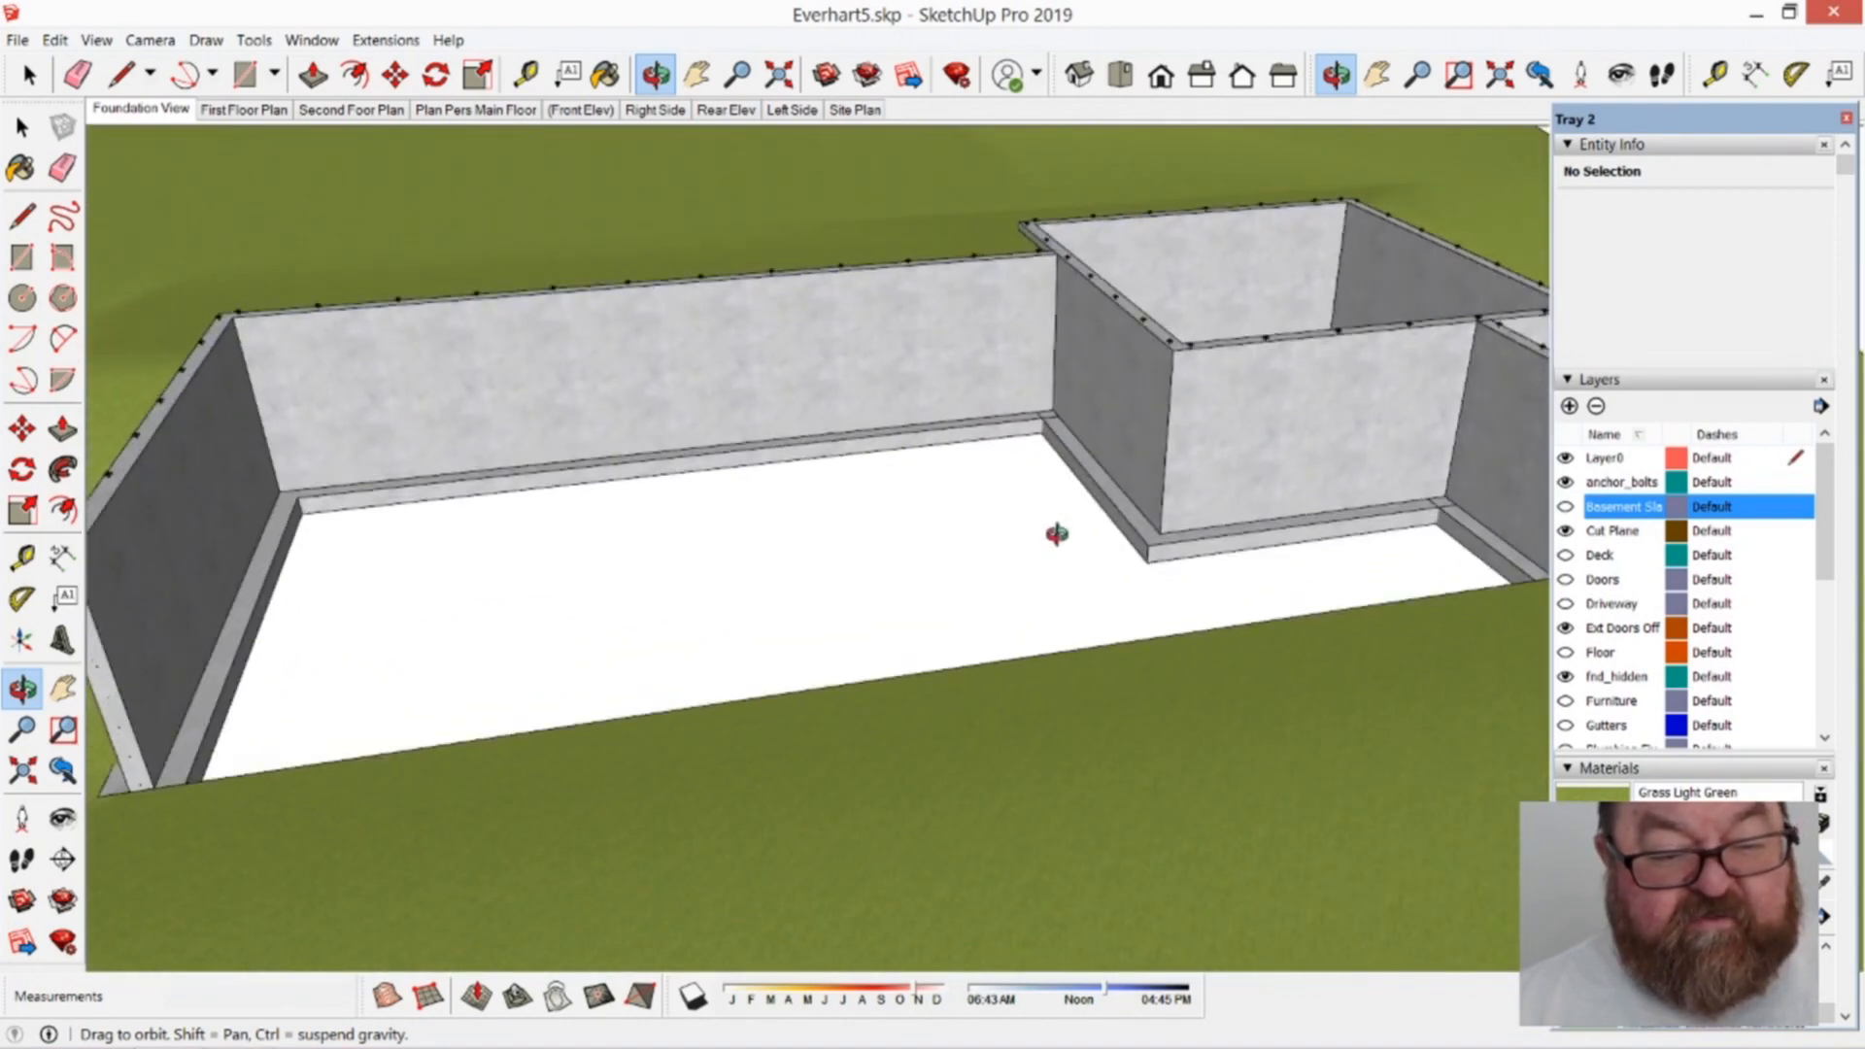
mouse_move(1223, 491)
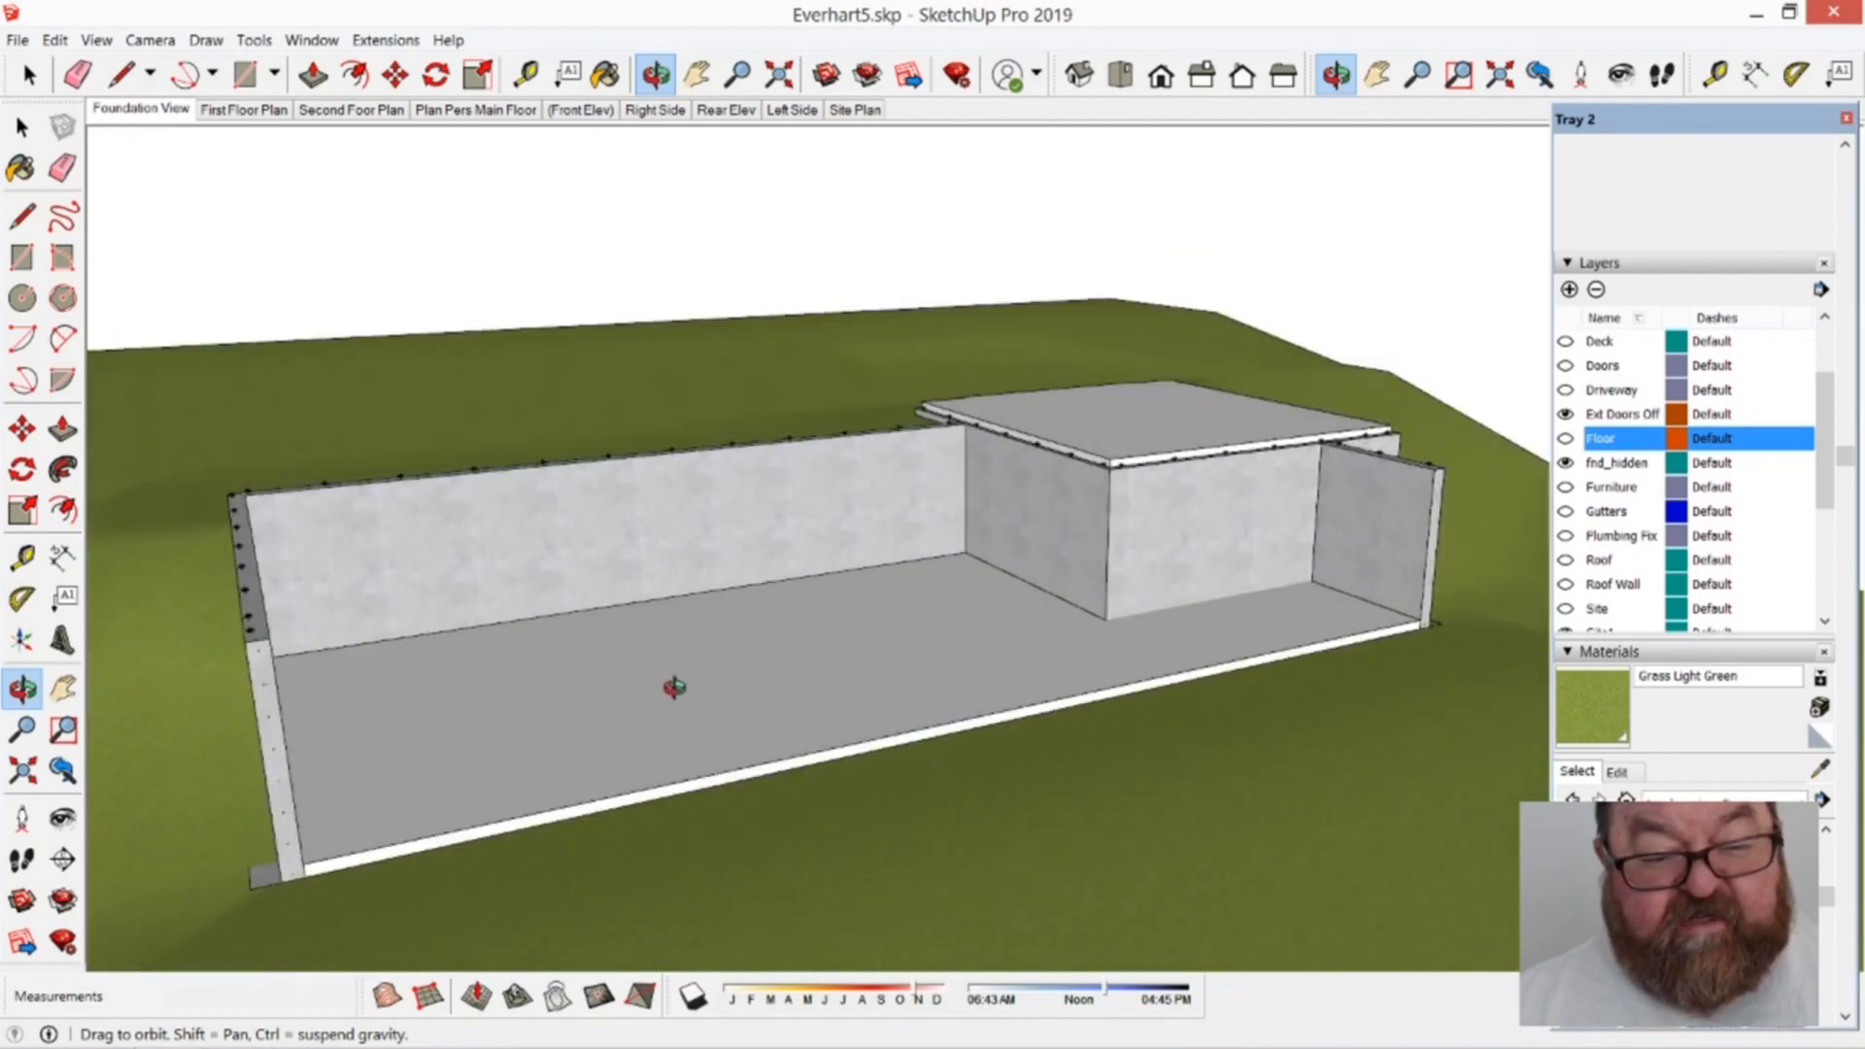
left_click_drag(672, 688, 969, 678)
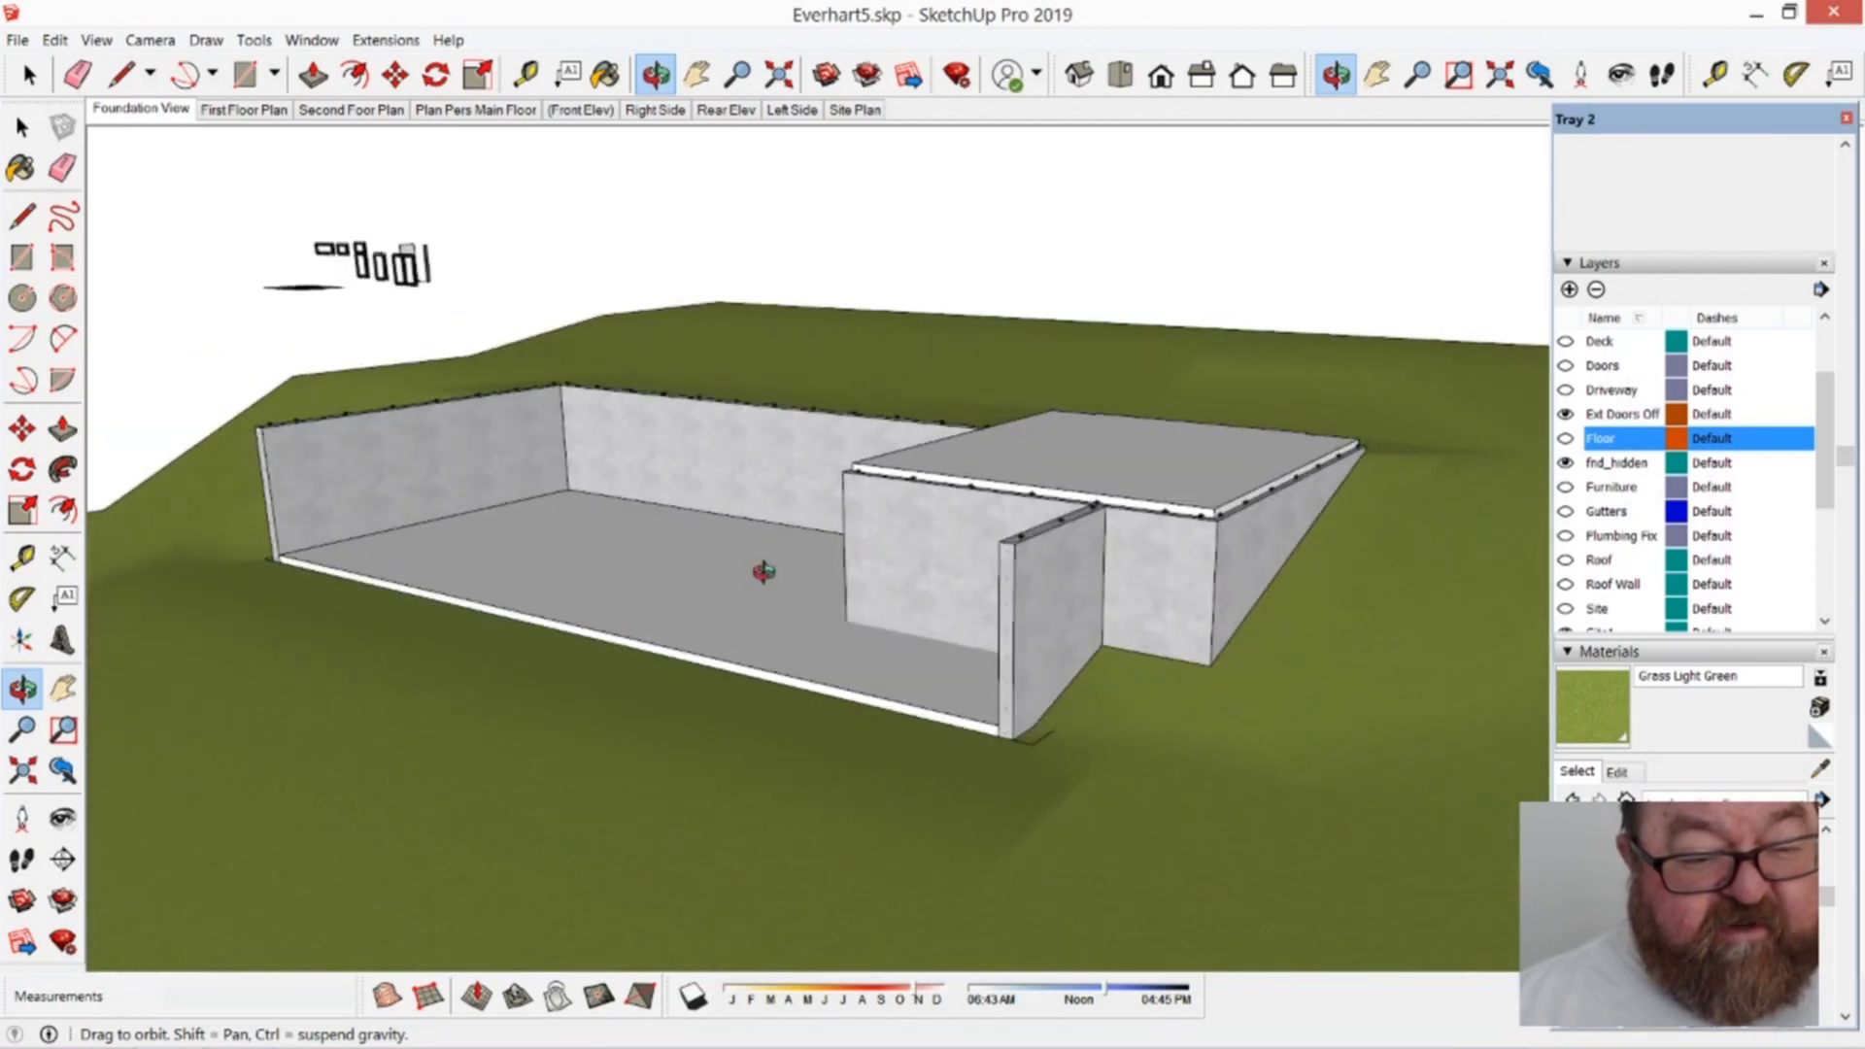
left_click_drag(773, 571, 975, 606)
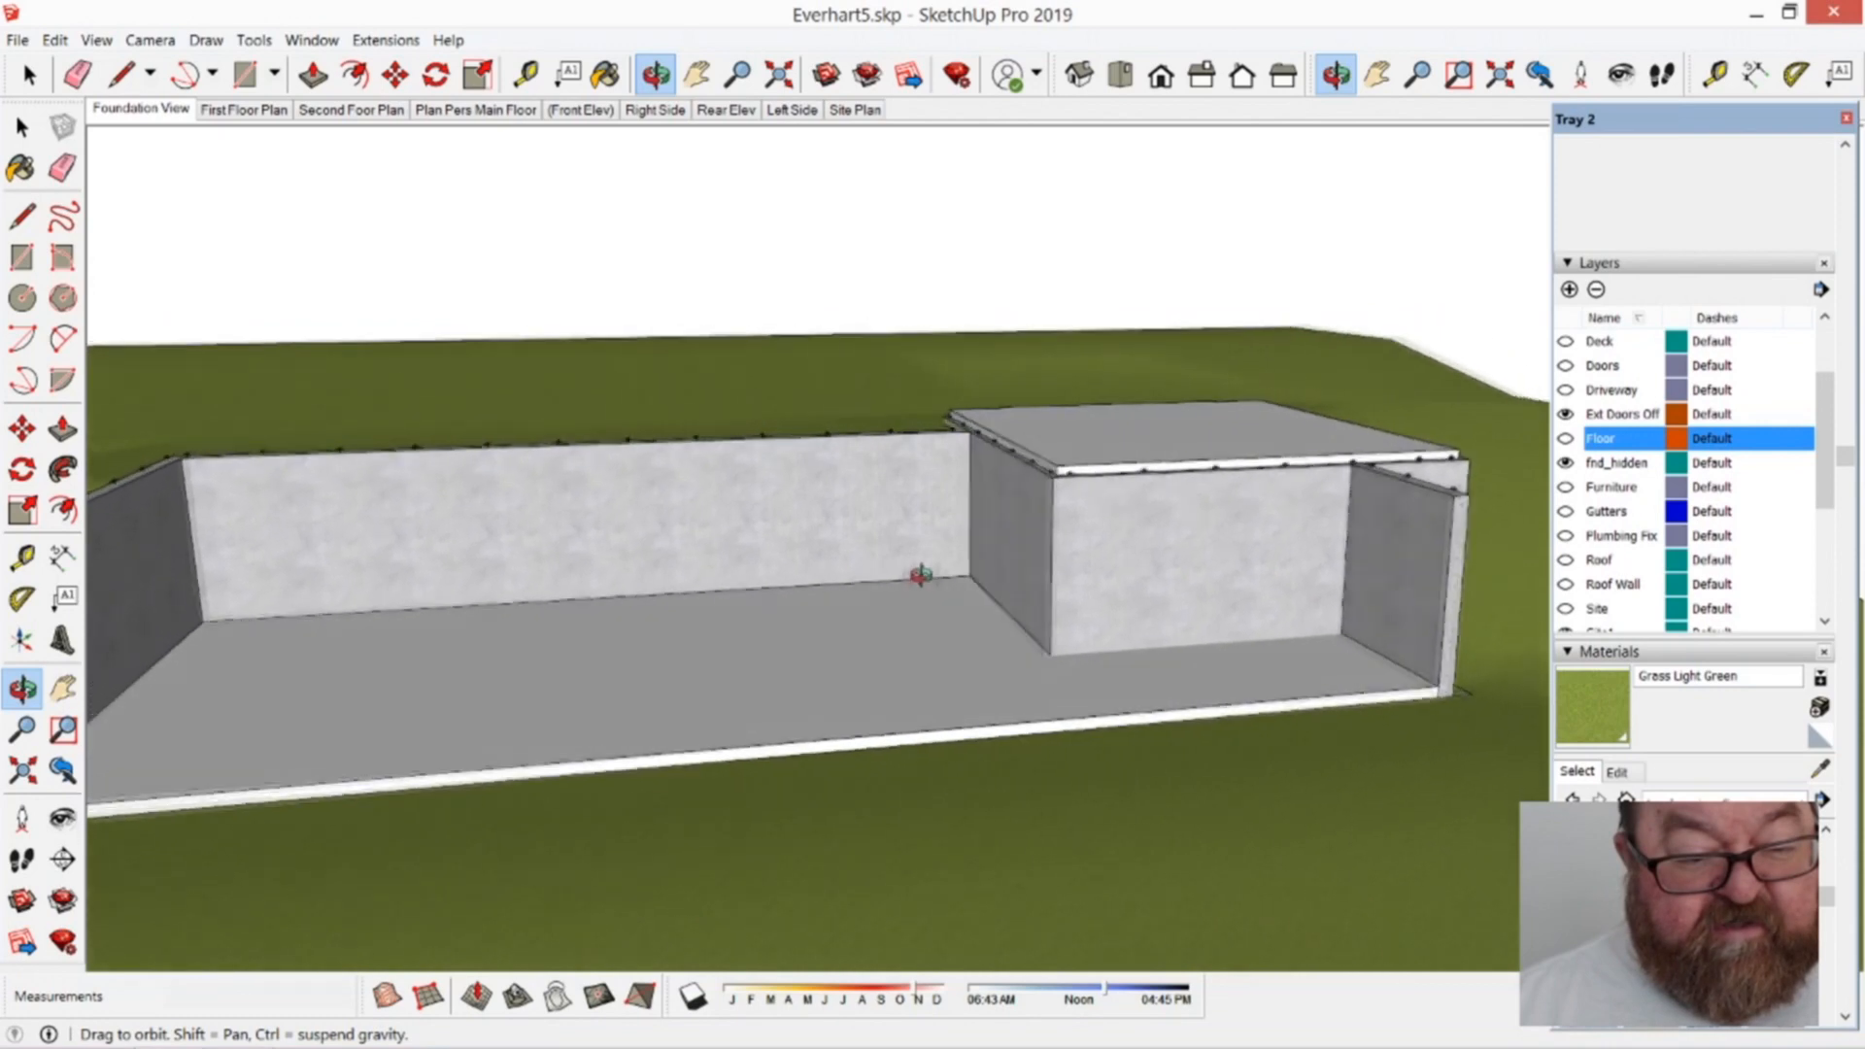
left_click_drag(916, 577, 1244, 533)
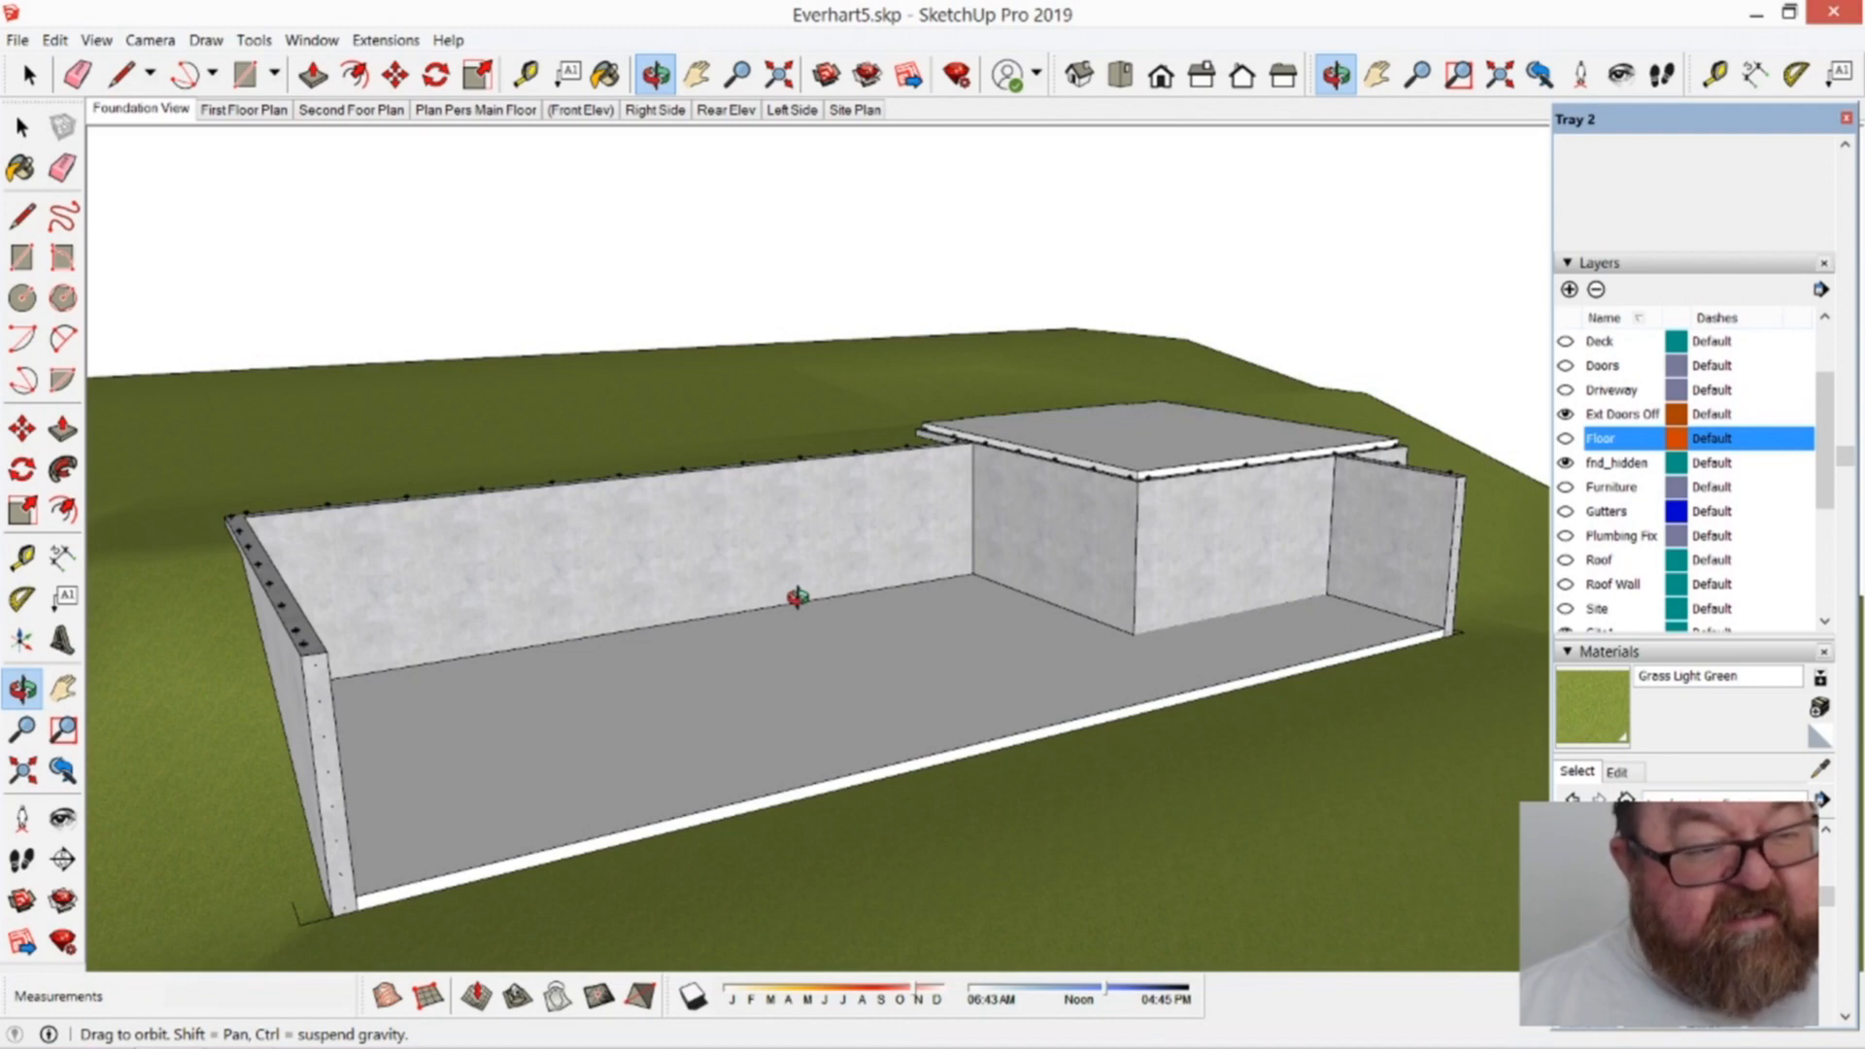
left_click_drag(832, 594, 713, 689)
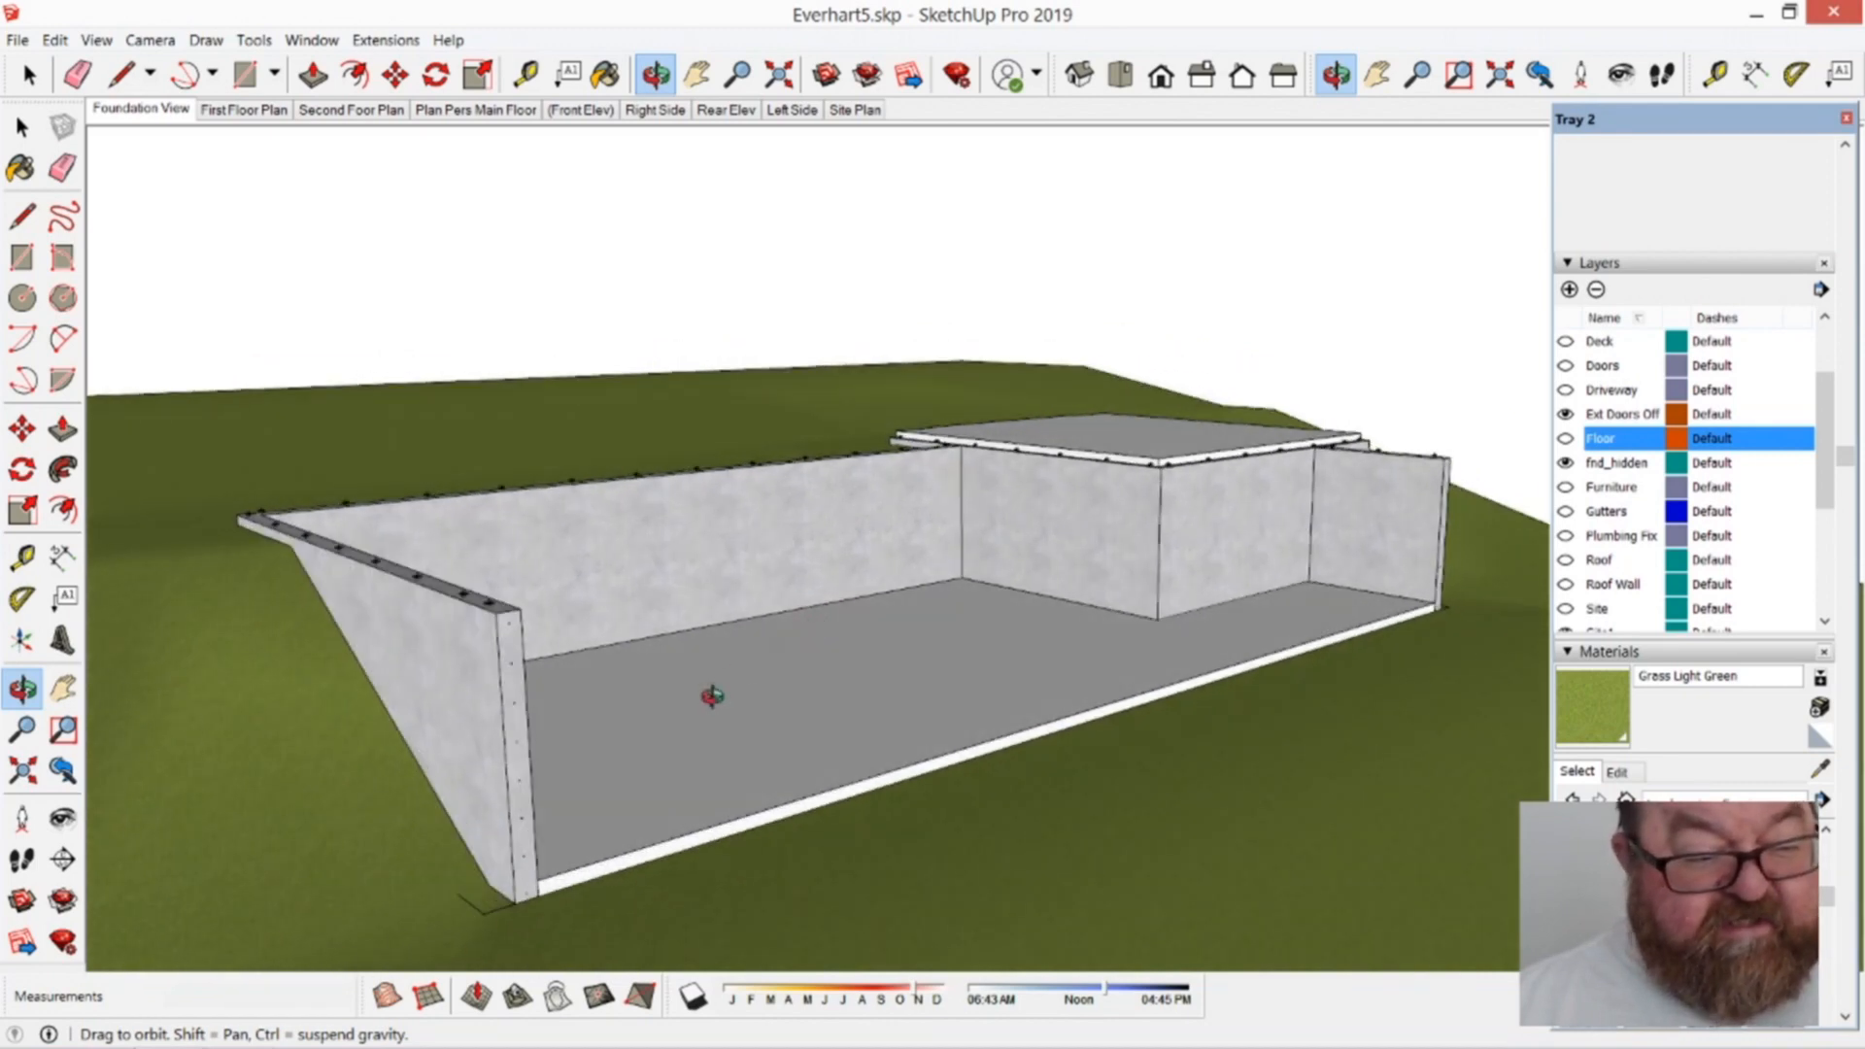